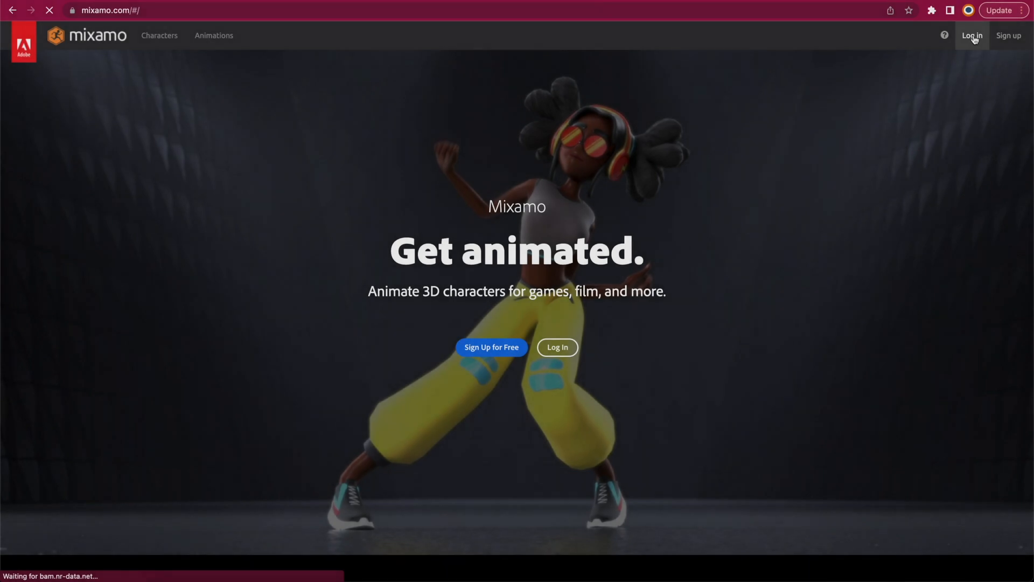
mouse_move(814, 203)
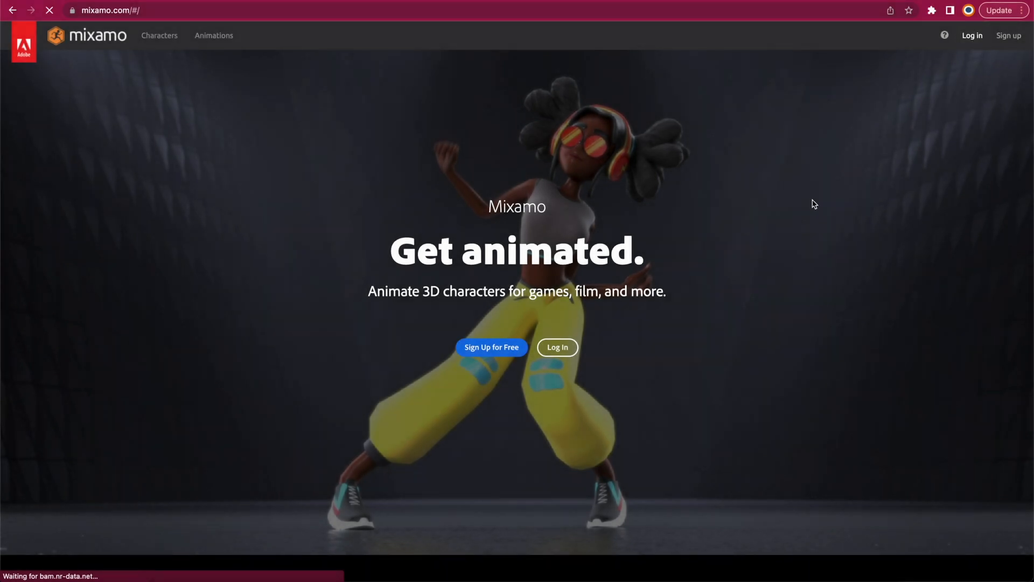
Log in to Mixamo with the Adobe account email and move on to the password field
left_click(557, 347)
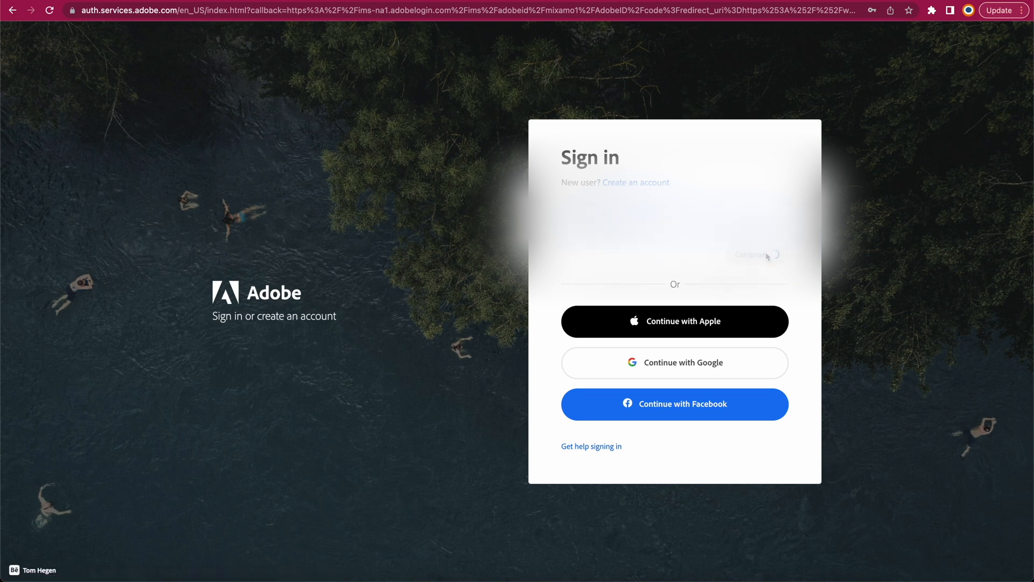
left_click(756, 255)
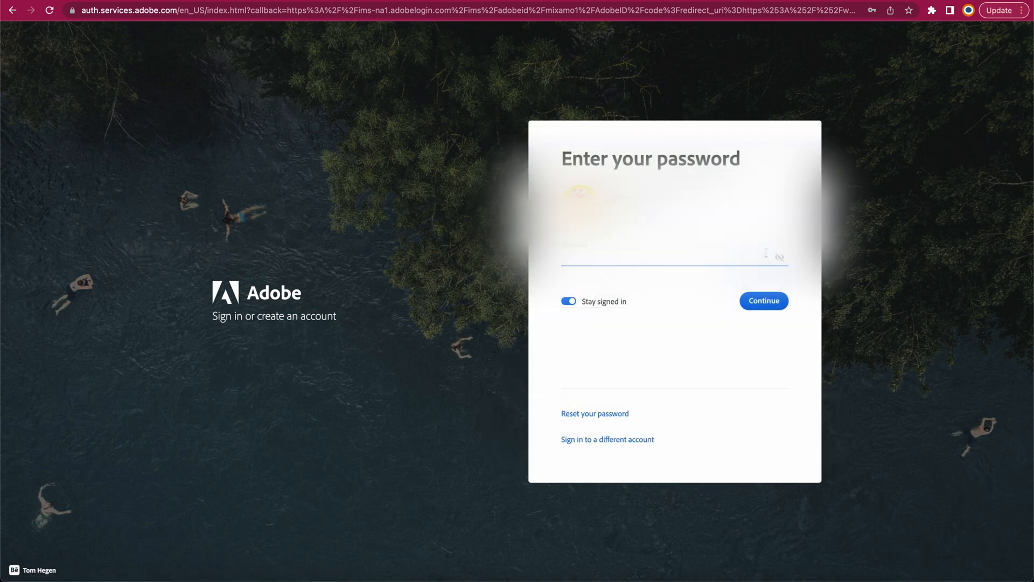
left_click(763, 301)
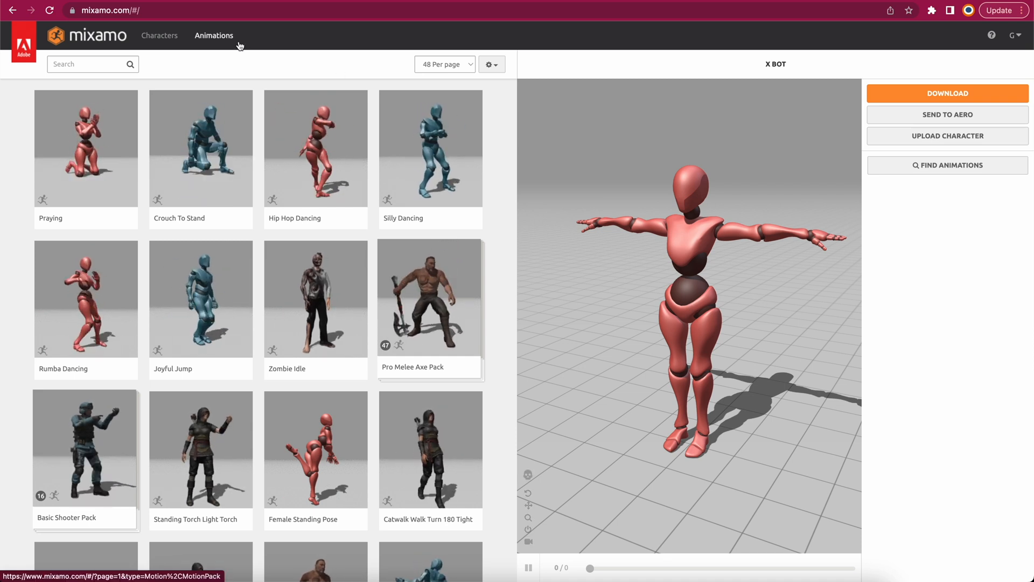
Search the Mixamo animation library for 'dance' and clear the genre filter list
left_click(86, 63)
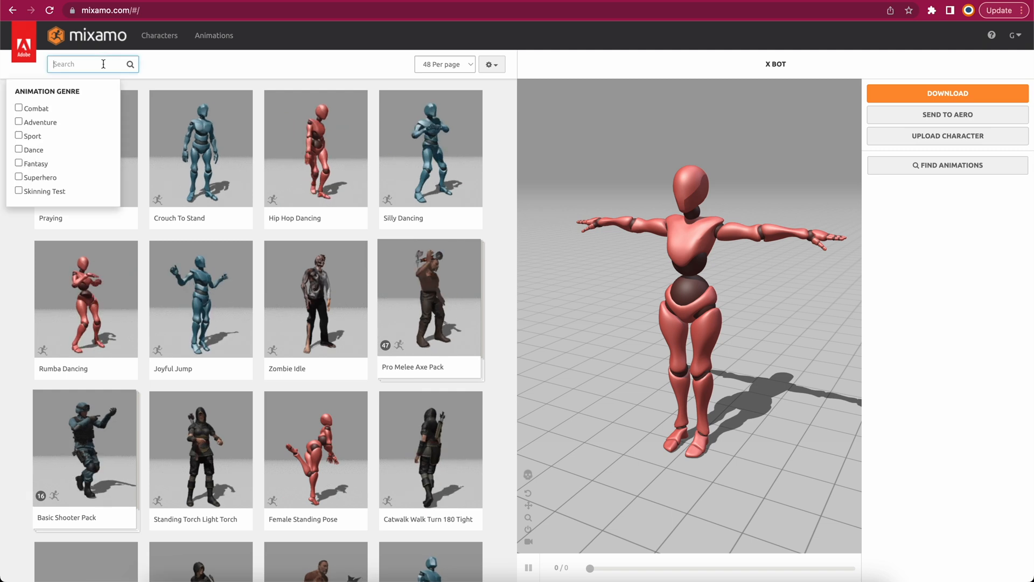
type("dance")
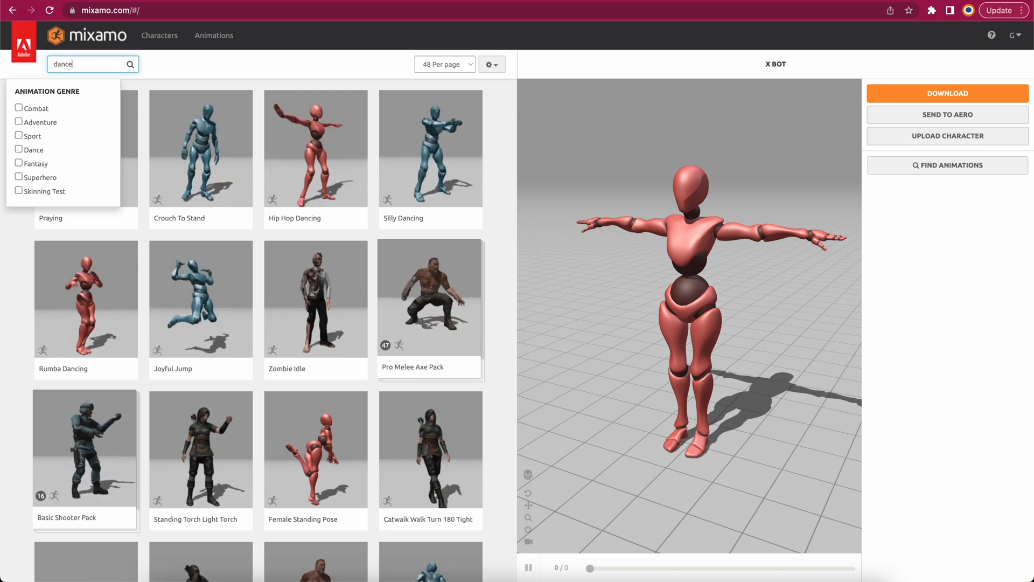
left_click(130, 63)
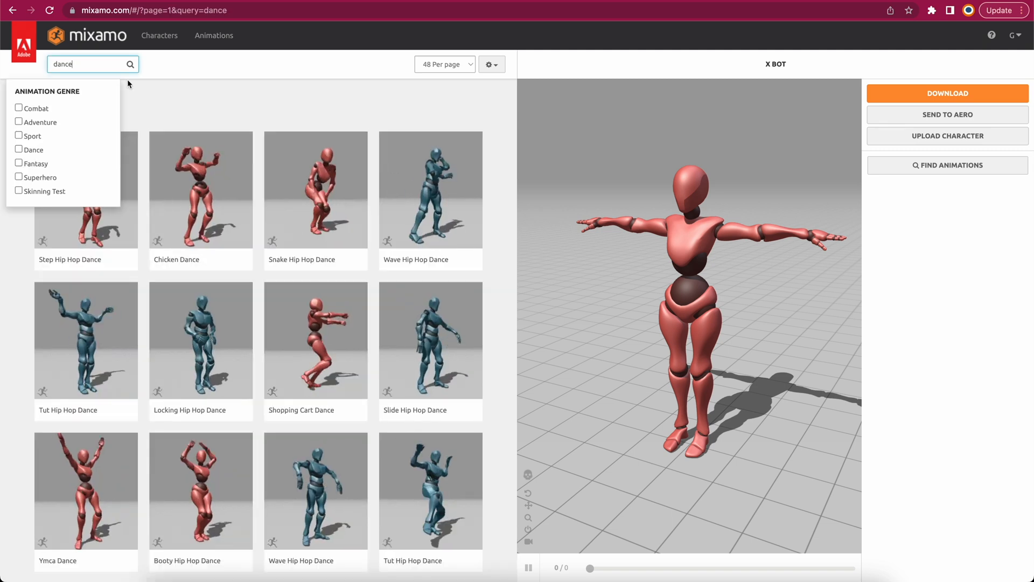
left_click(20, 148)
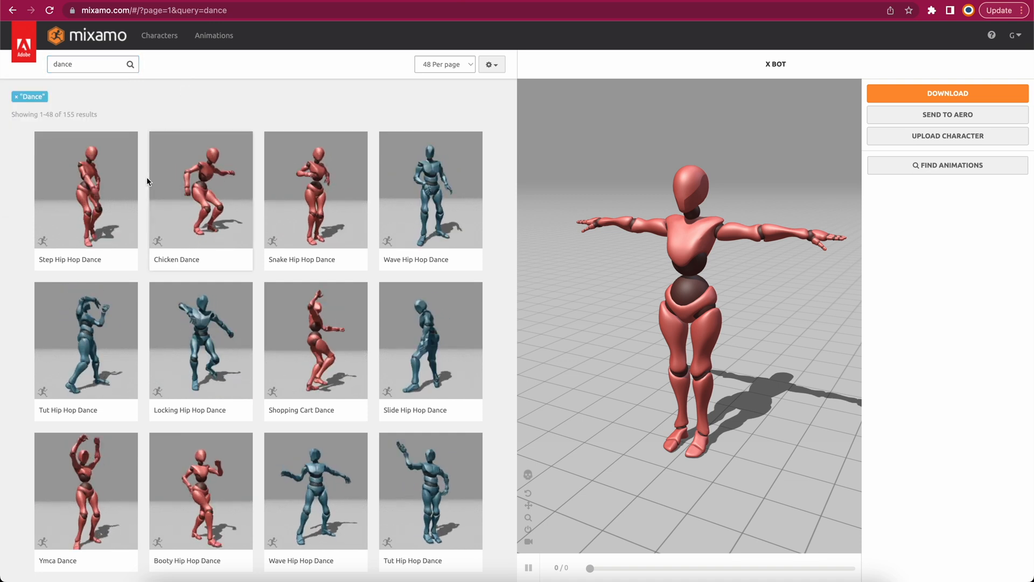
Browse to the second page of results and apply Samba Dancing to the X Bot
scroll("down", 3)
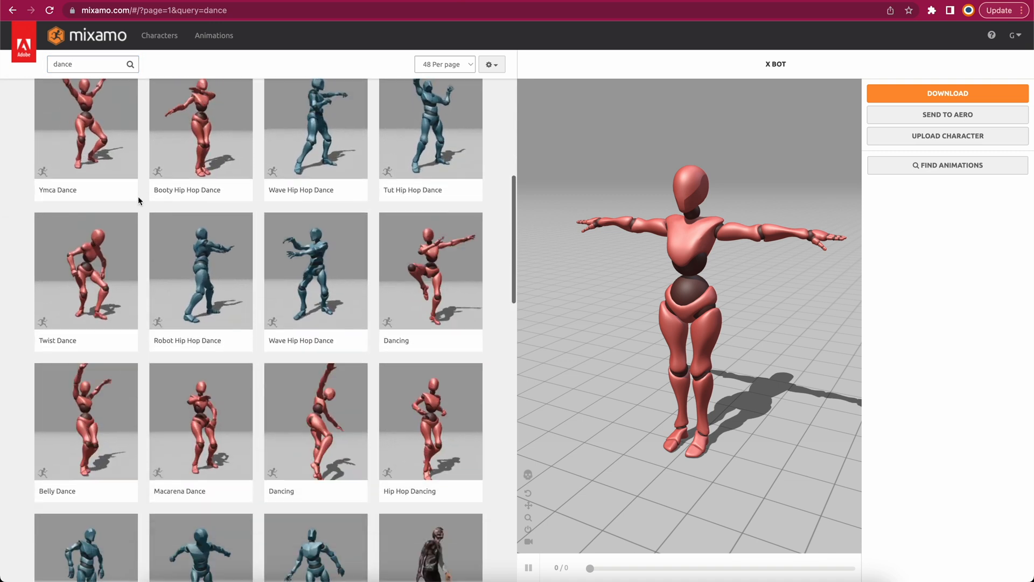
scroll("down", 3)
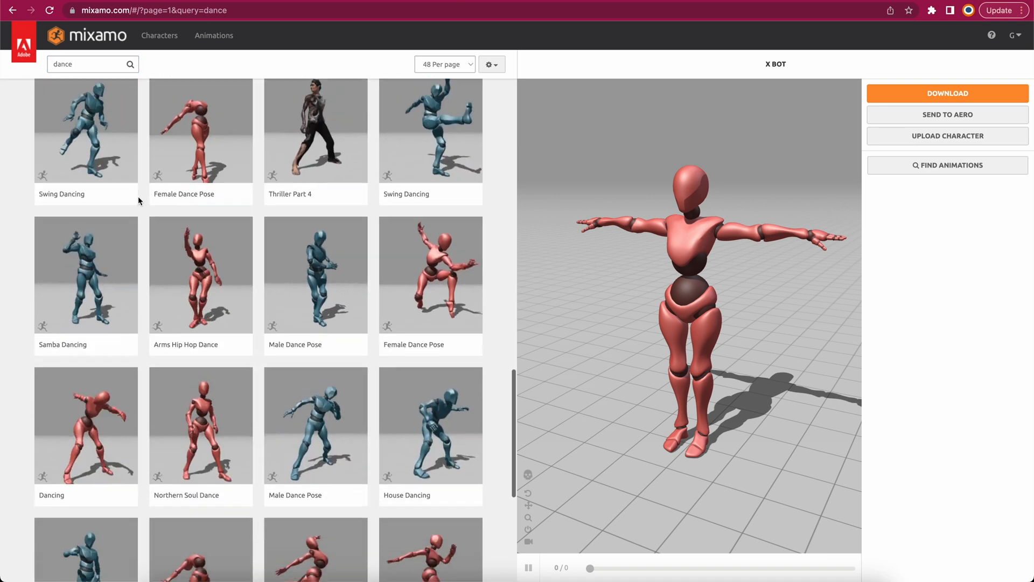
scroll("down", 3)
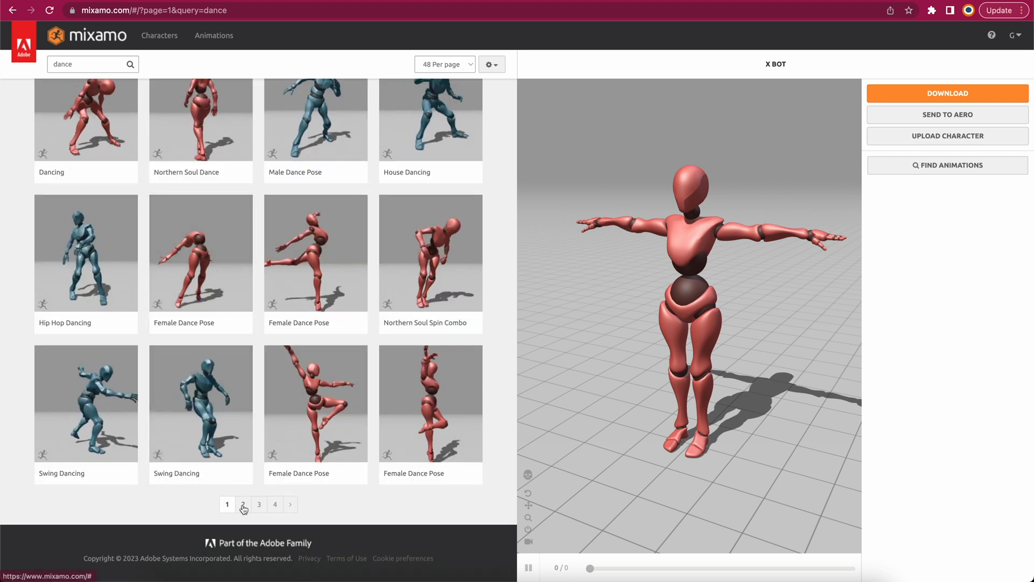
left_click(244, 504)
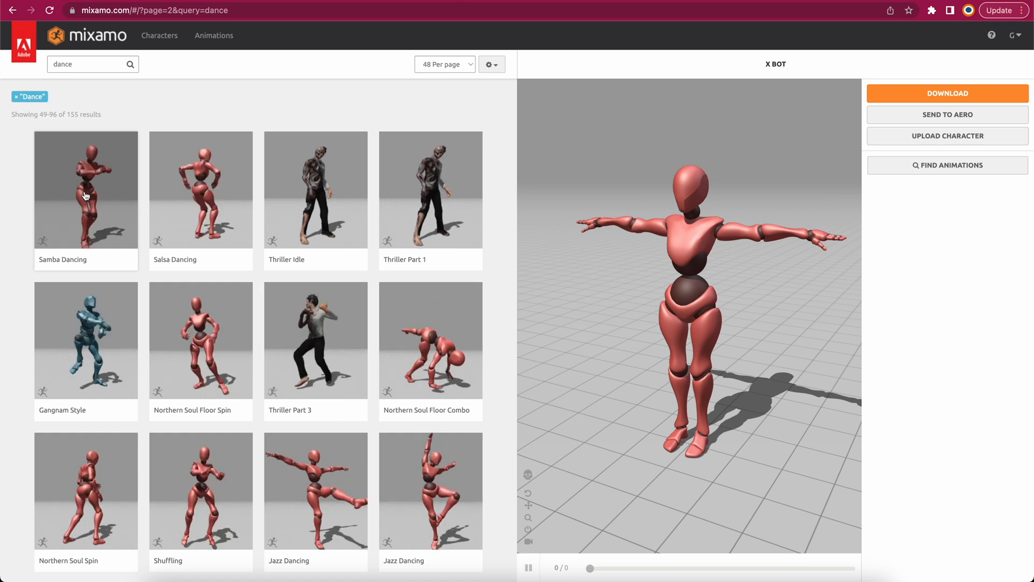
left_click(85, 190)
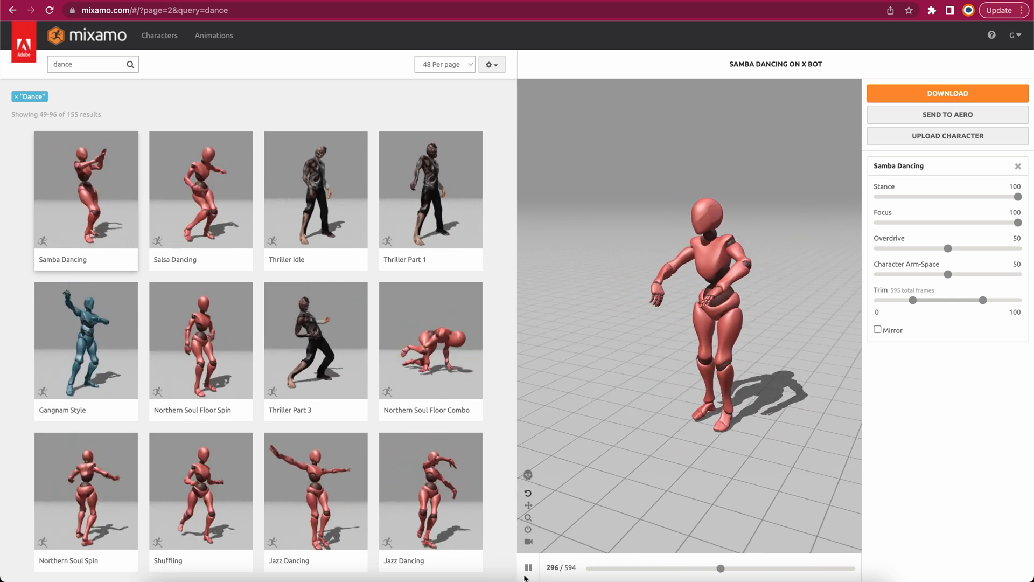
Download Samba Dancing as FBX Binary with skin at 24 frames per second
left_click(527, 567)
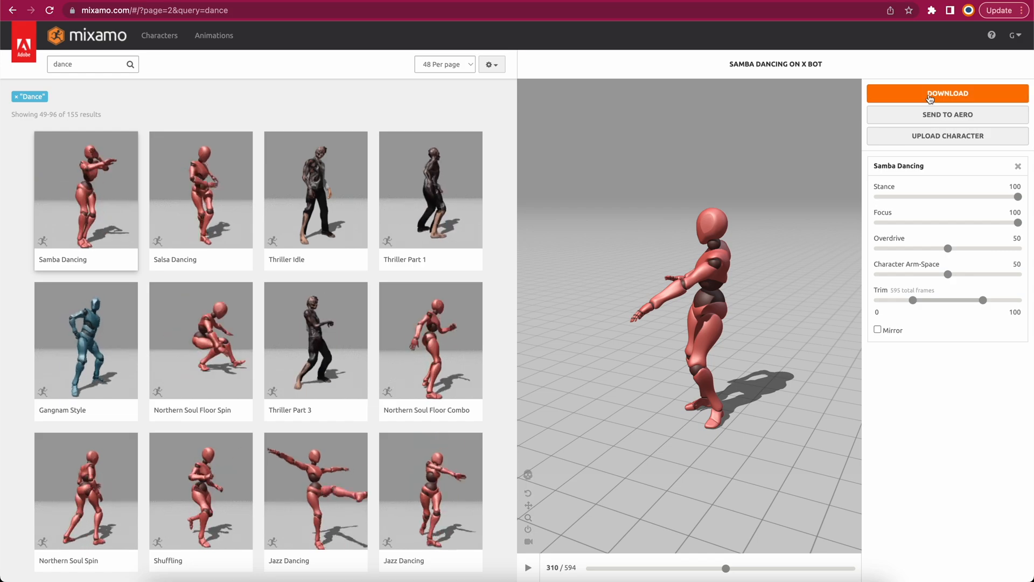
left_click(946, 92)
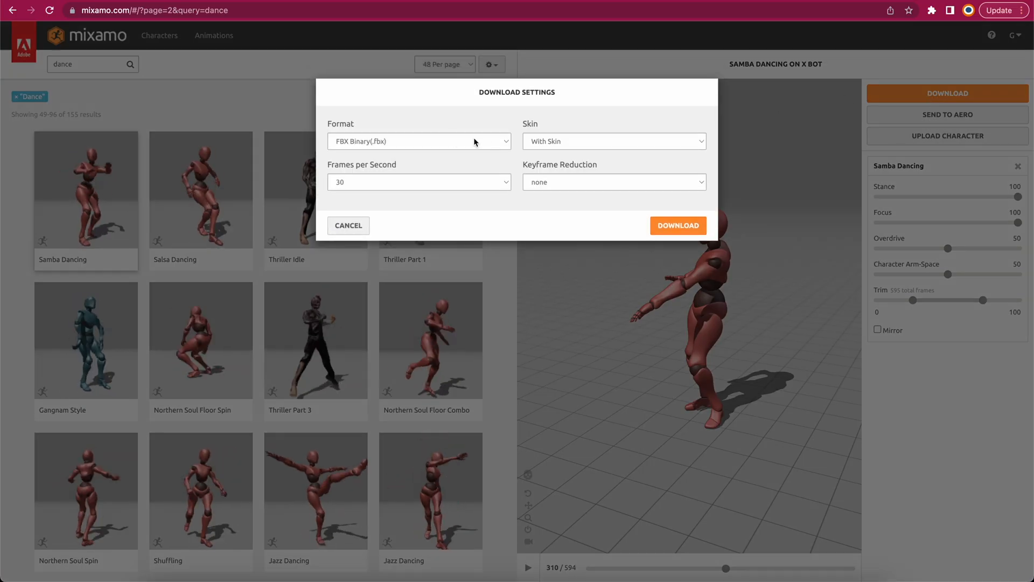
left_click(418, 181)
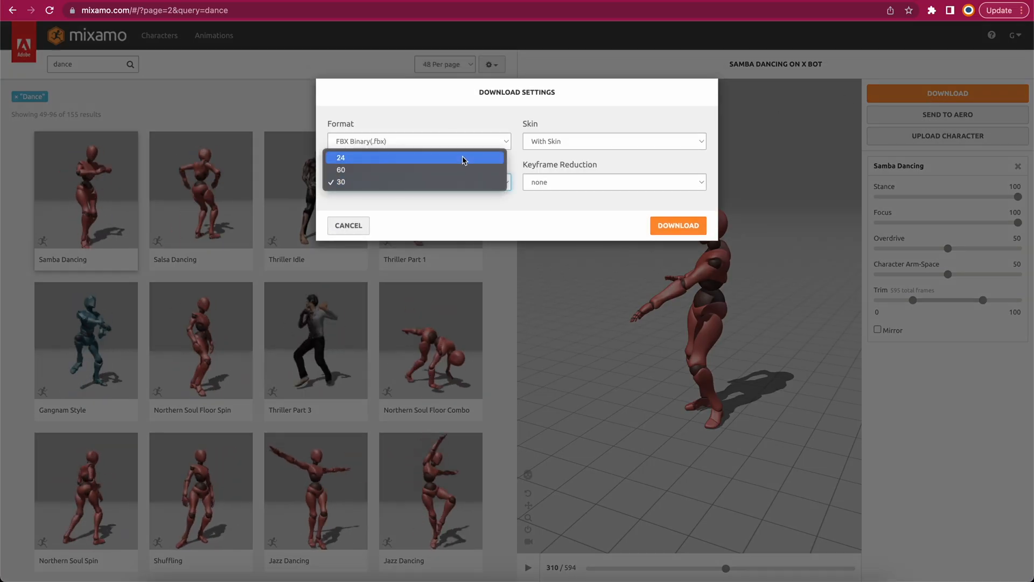
left_click(415, 157)
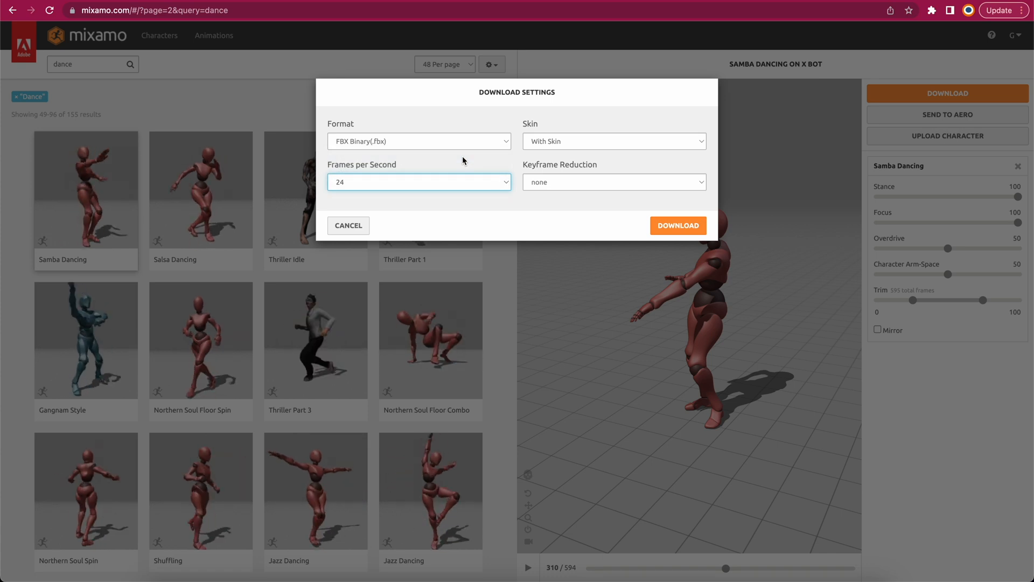
mouse_move(531, 180)
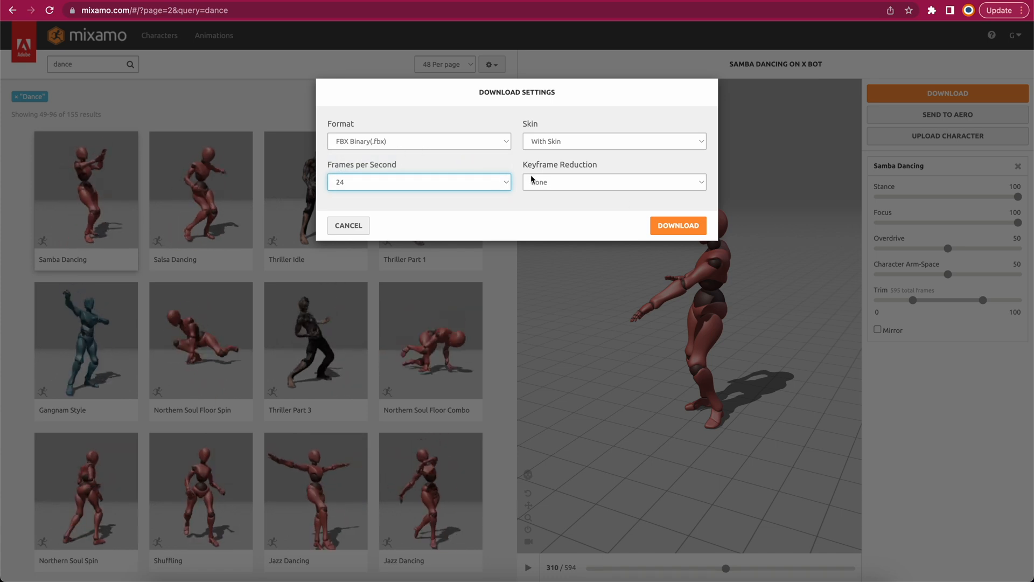
left_click(677, 225)
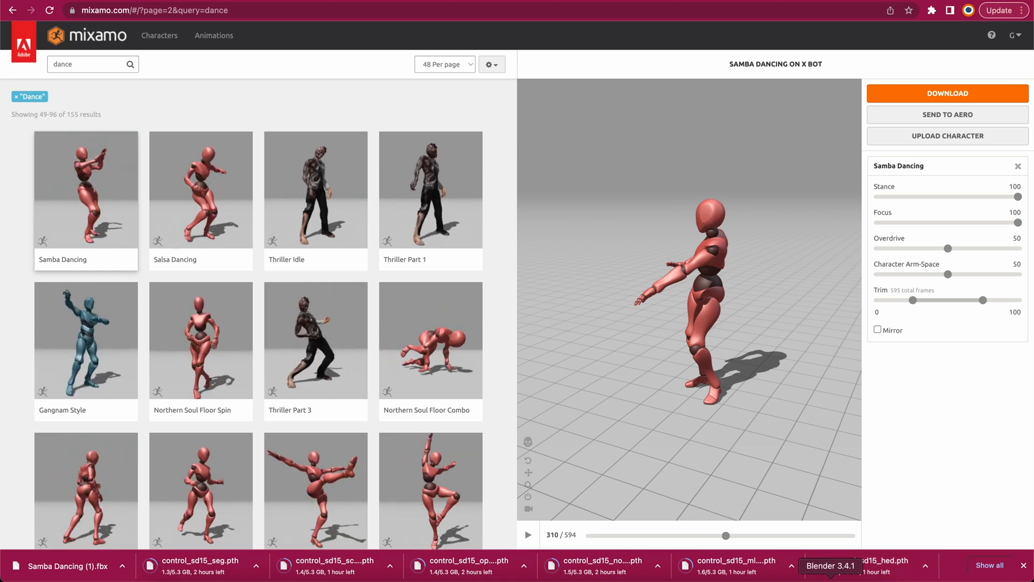
Delete Blender's default cube and bring up the File menu for importing
left_click(831, 565)
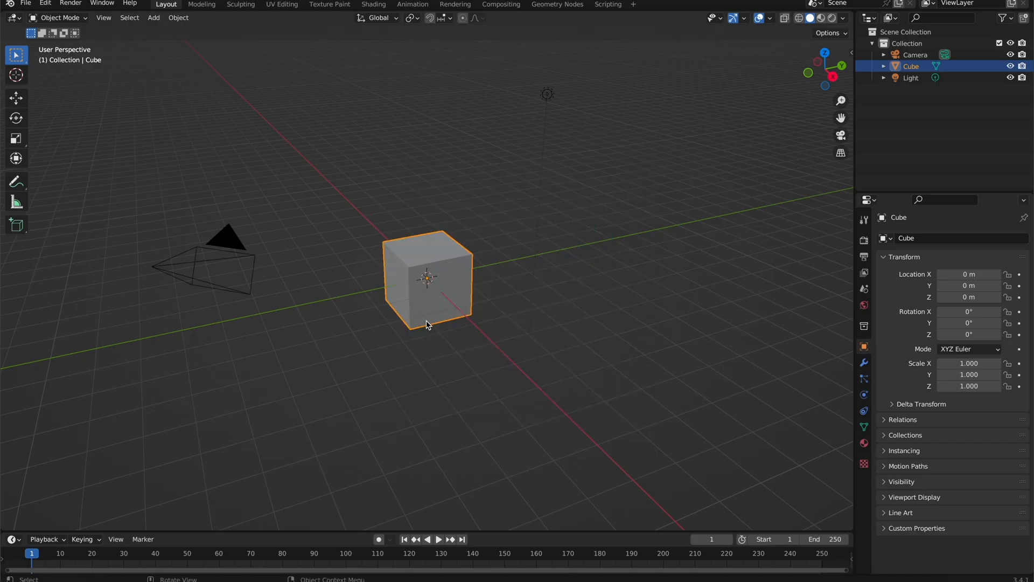
mouse_move(457, 294)
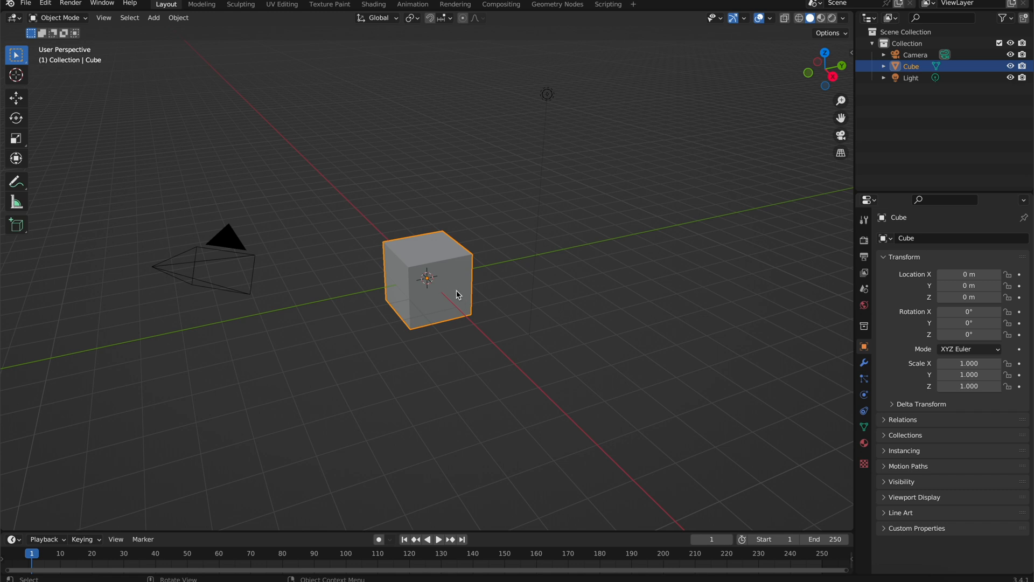
left_click(178, 19)
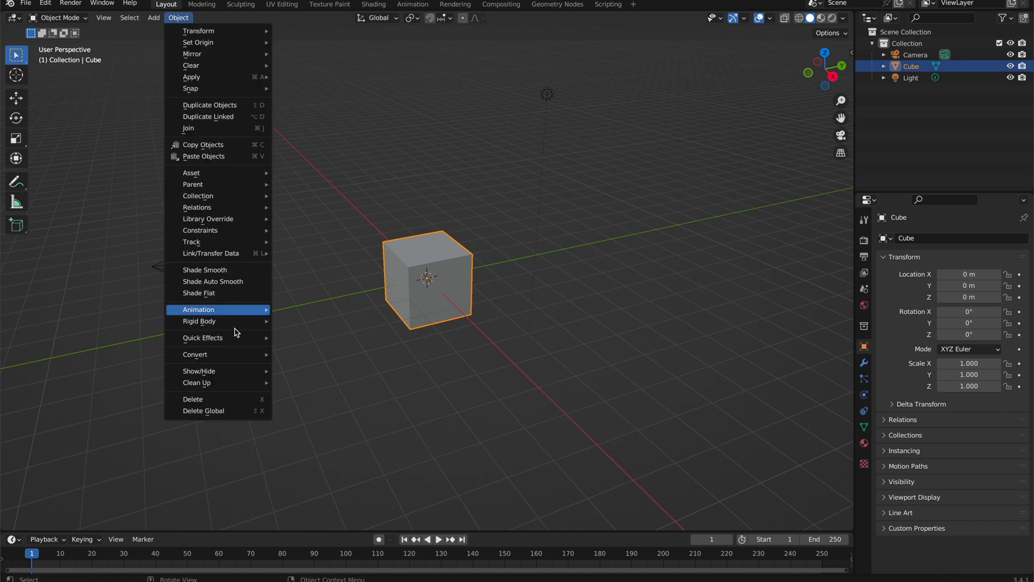
left_click(193, 399)
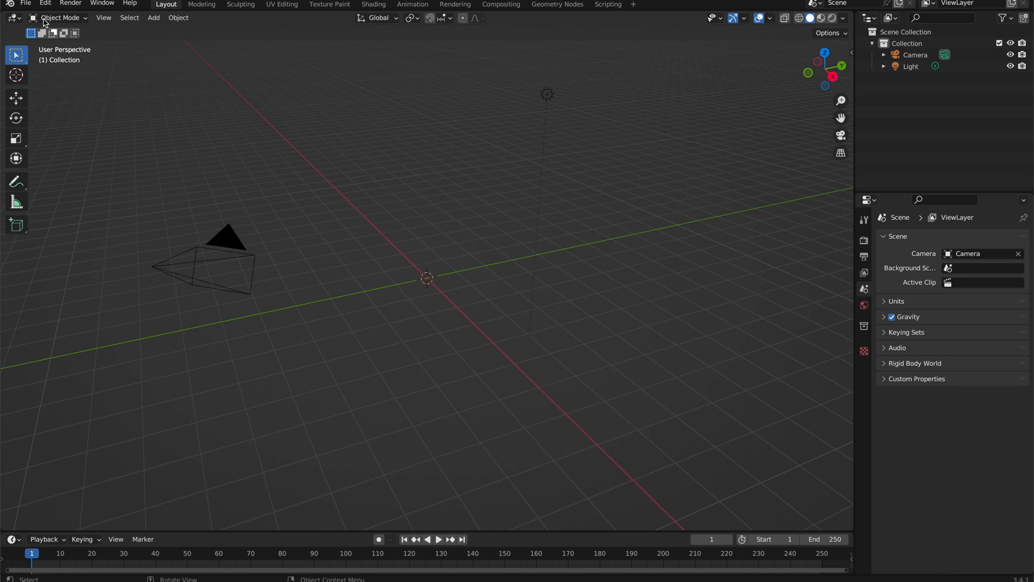
left_click(24, 4)
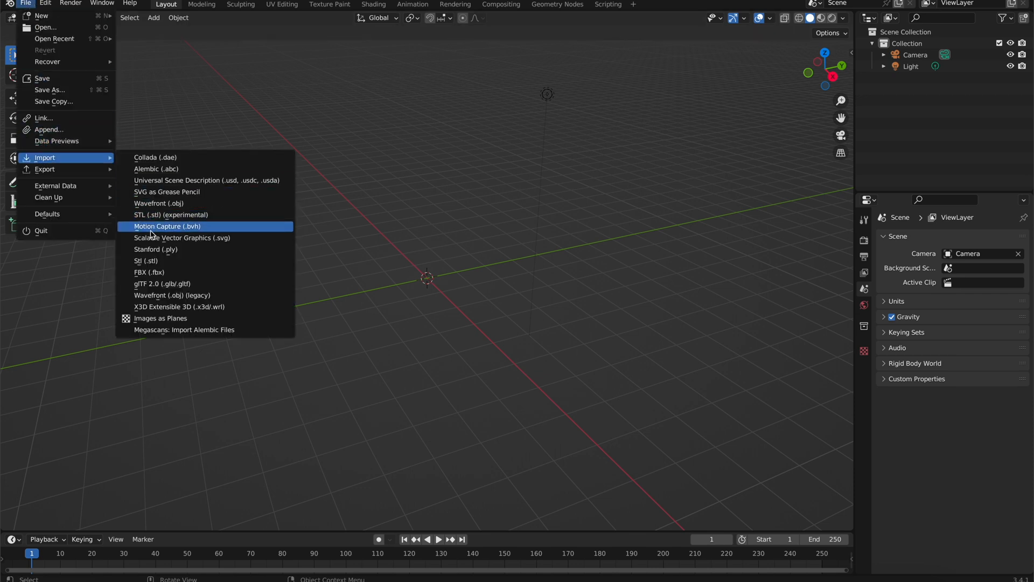
Import Samba Dancing.fbx from Downloads as a rigged character and play the dance
left_click(149, 272)
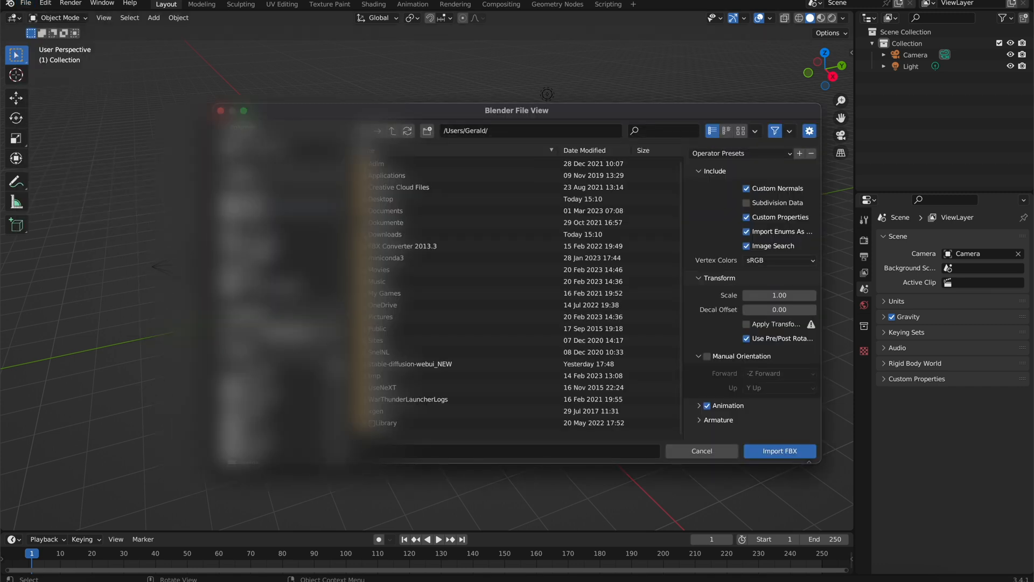
double_click(385, 234)
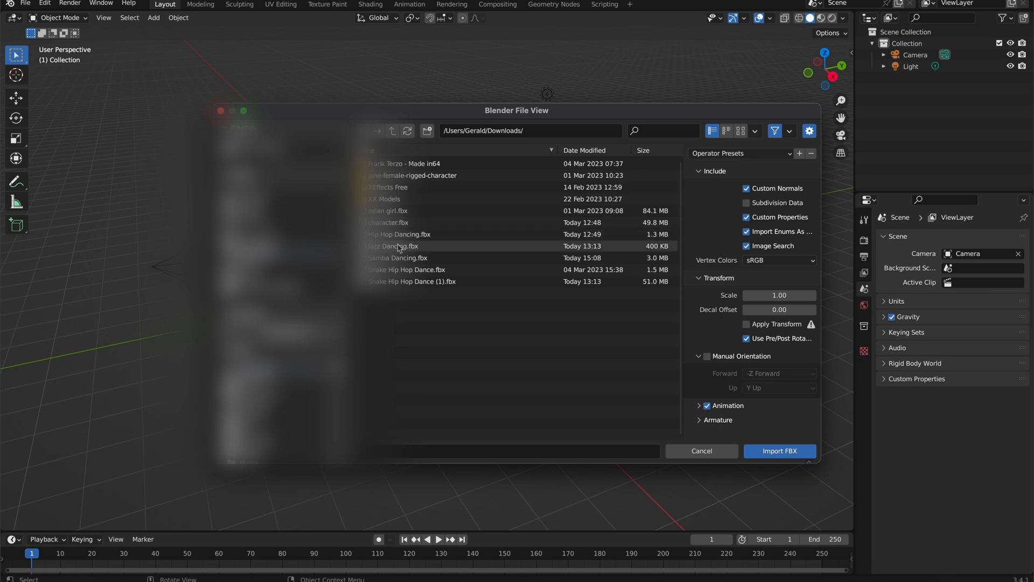
left_click(398, 258)
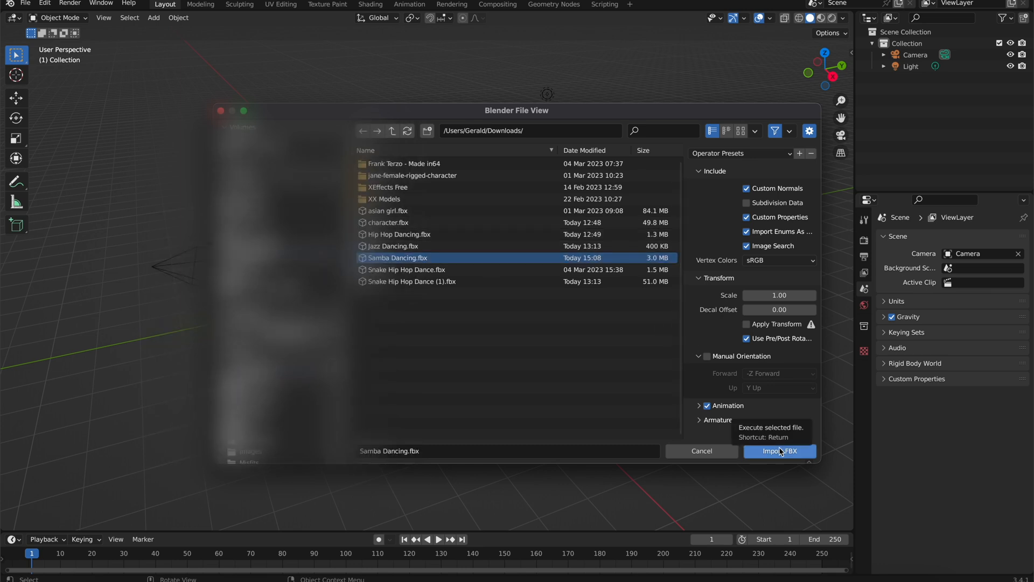
left_click(780, 451)
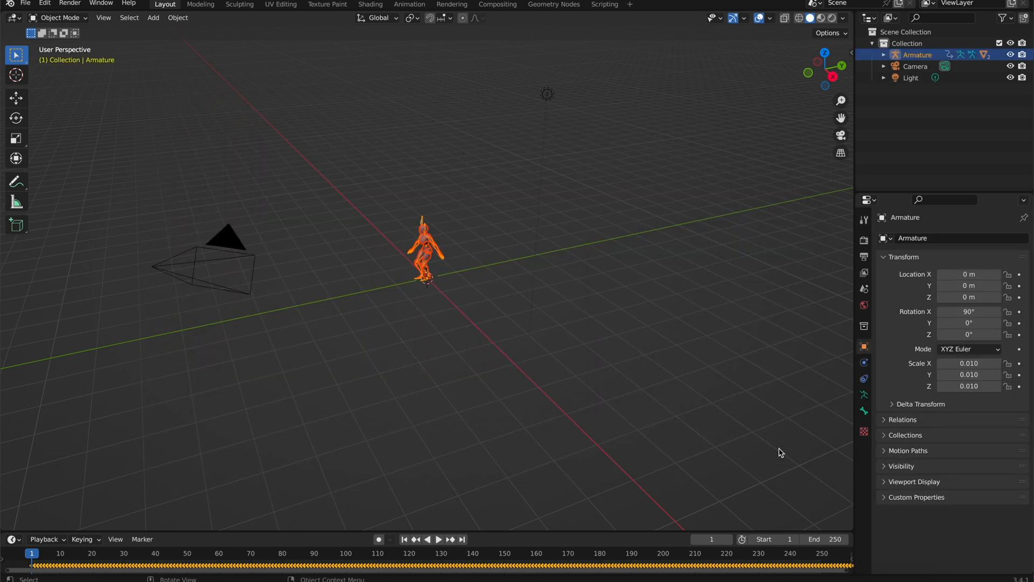
mouse_move(578, 295)
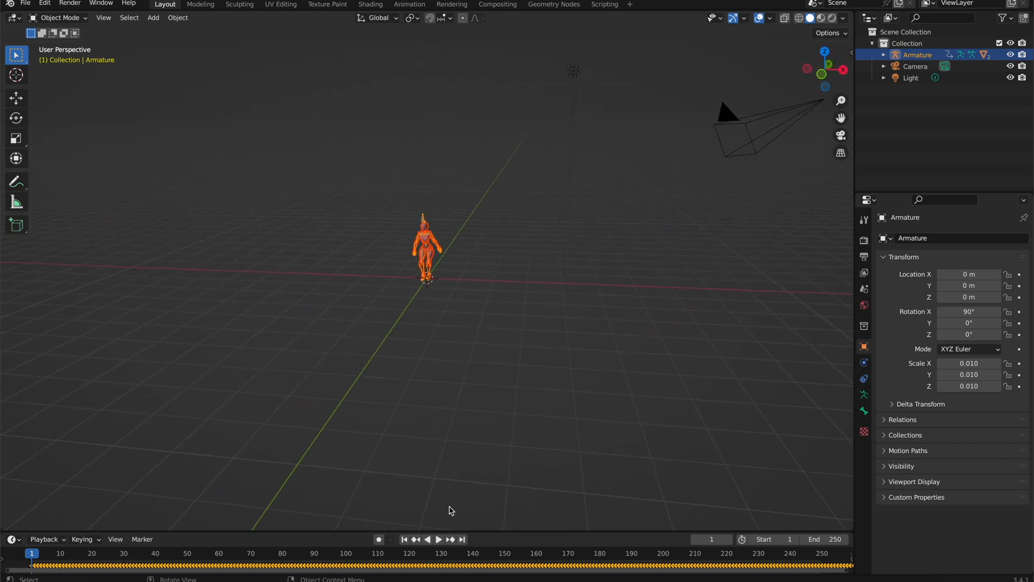
left_click(438, 538)
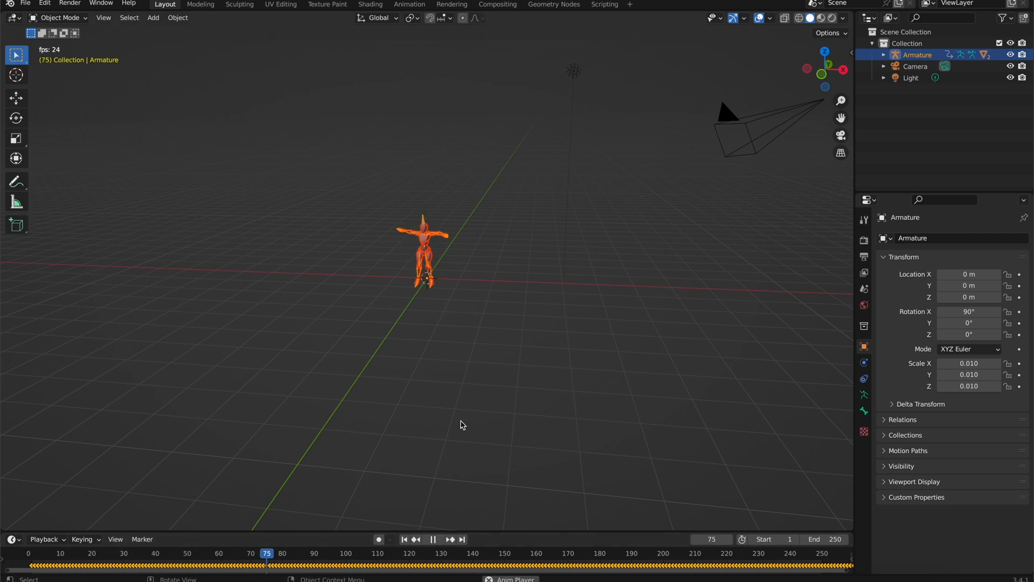
In Render Properties, enable Eevee Ambient Occlusion, Bloom and Screen Space Reflections
left_click(433, 538)
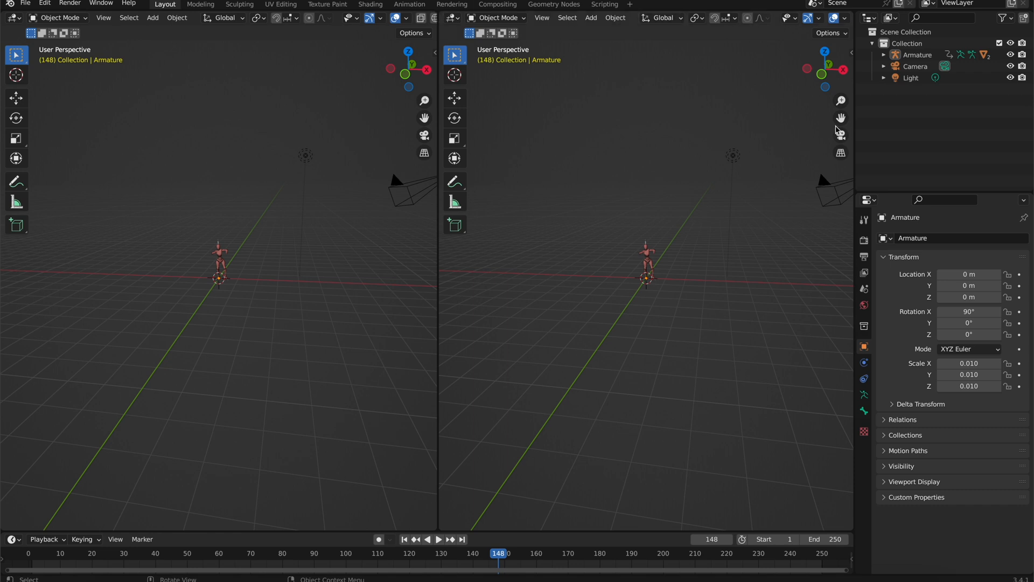
left_click(863, 241)
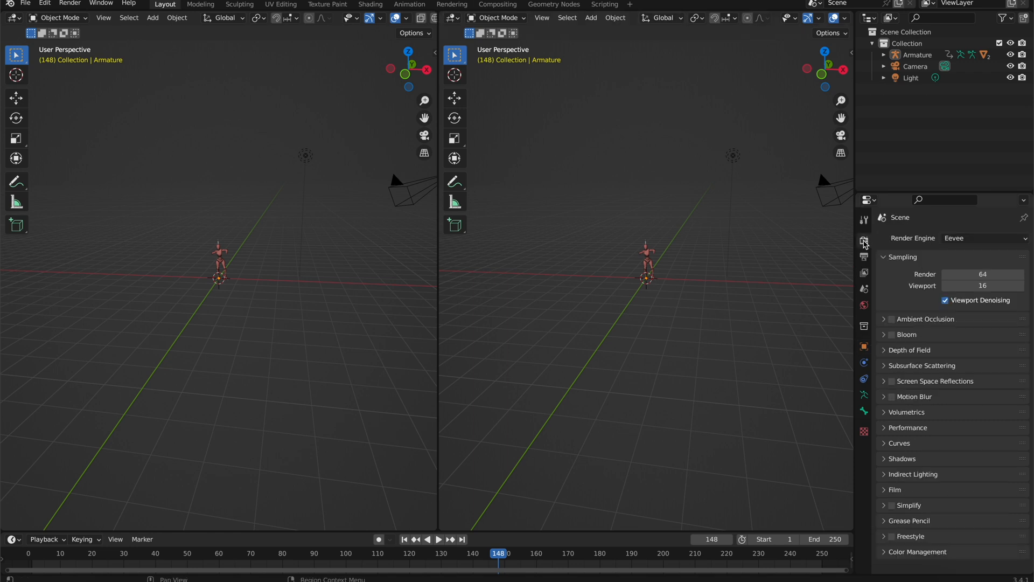
mouse_move(982, 238)
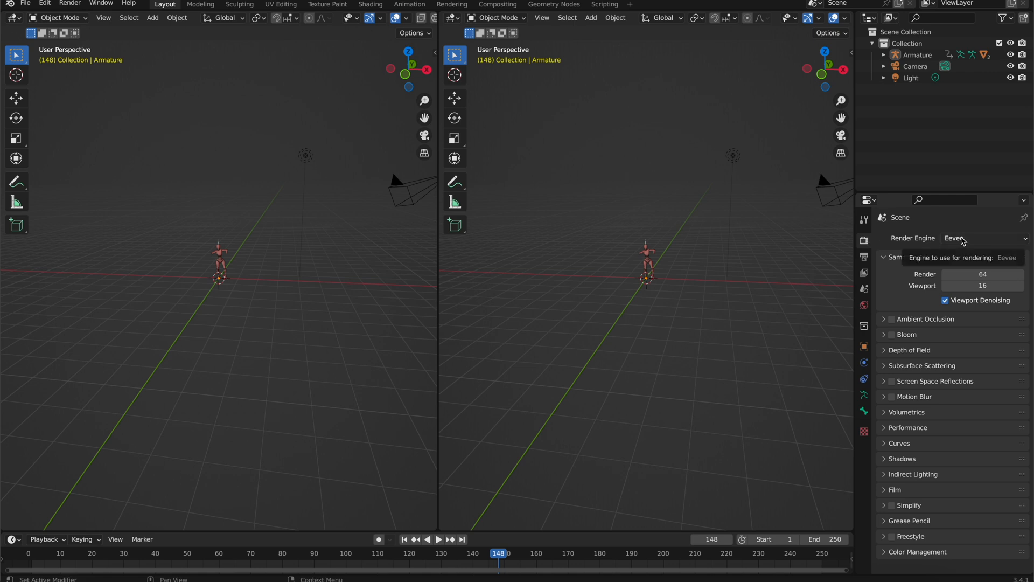
mouse_move(907, 263)
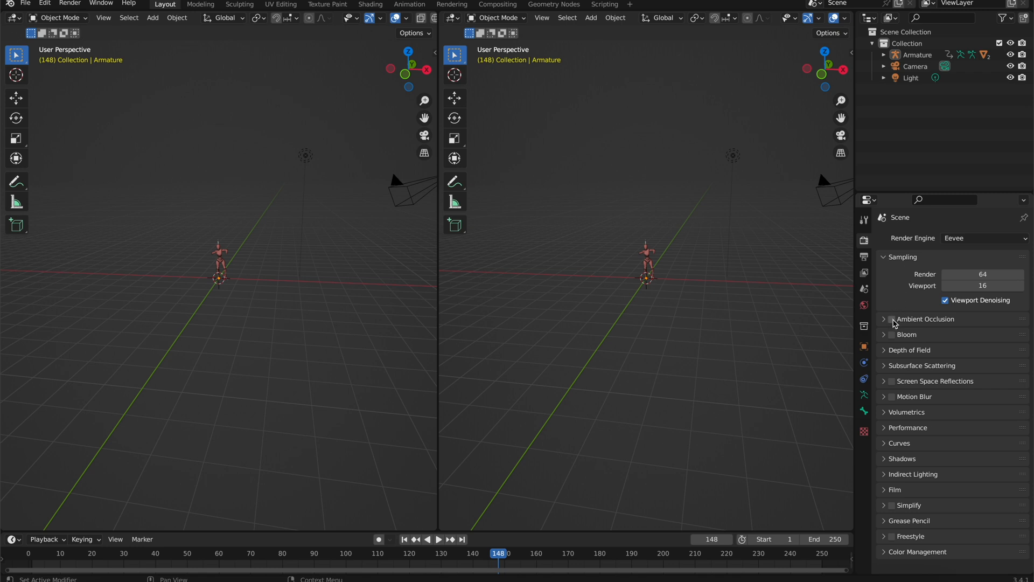
left_click(891, 334)
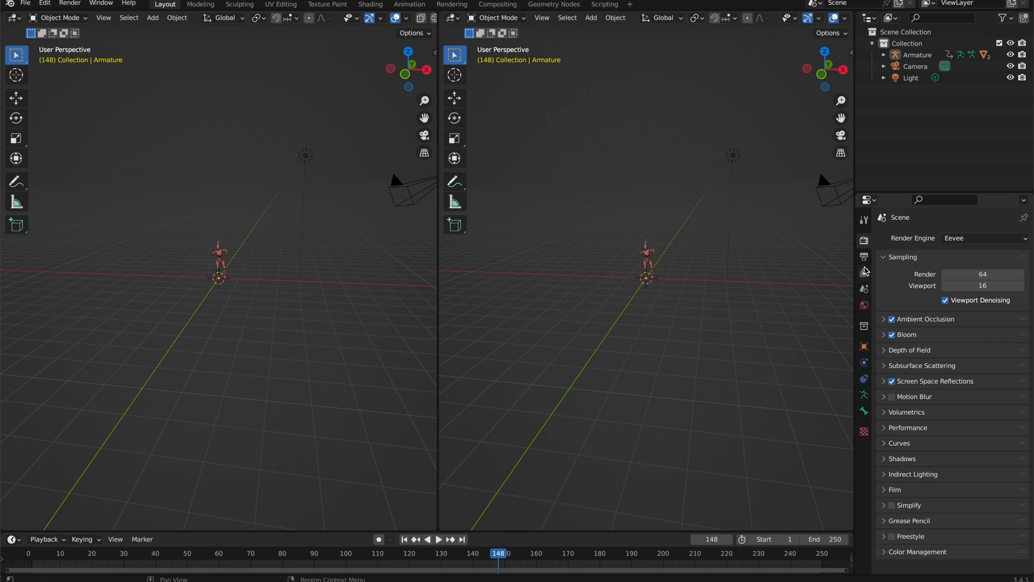
In Output Properties, set Resolution X to 1024 pixels
left_click(863, 256)
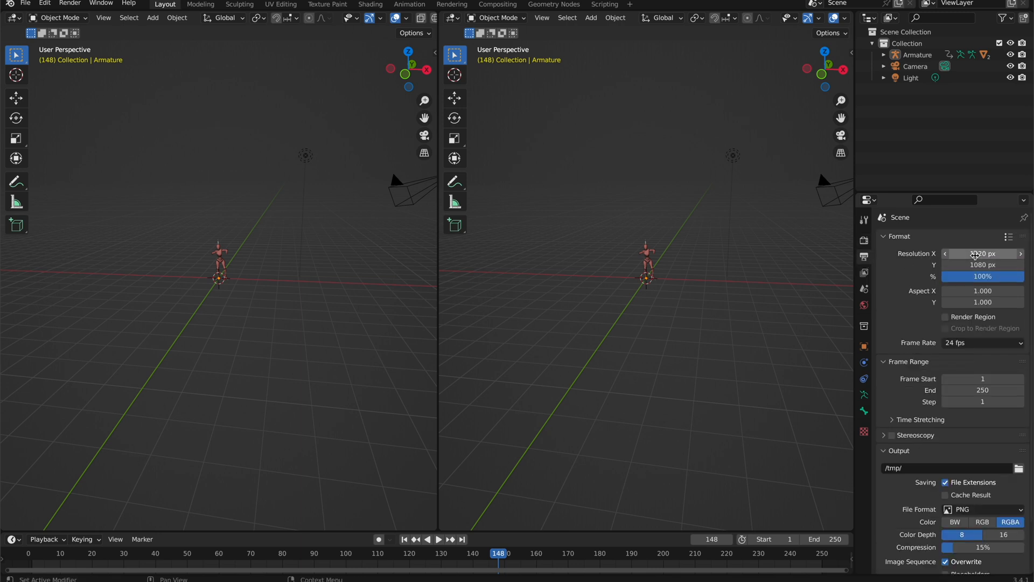
double_click(983, 253)
type("102")
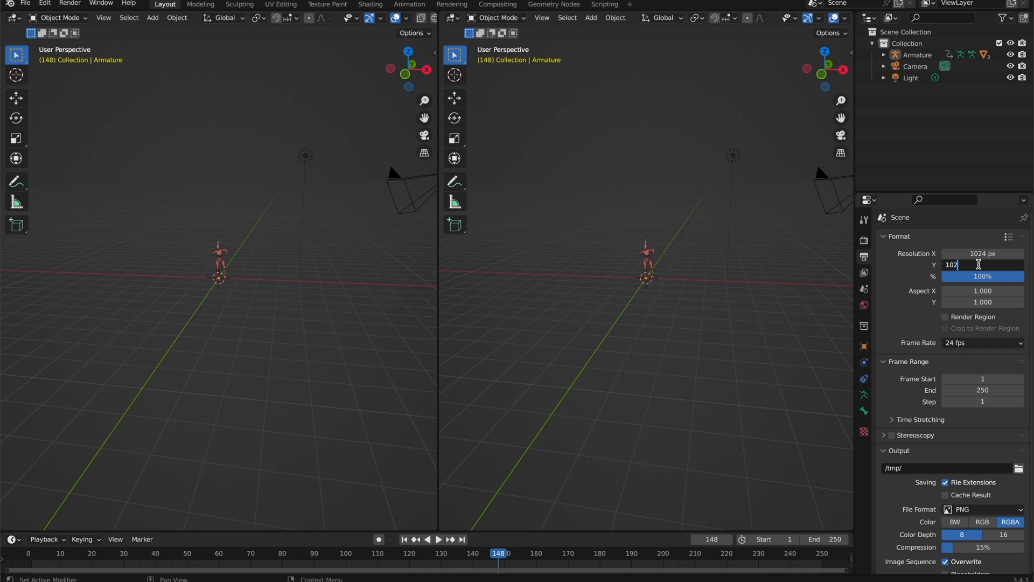
Confirm 1024 px height, look through the camera and rotate it toward the armature
key("Return")
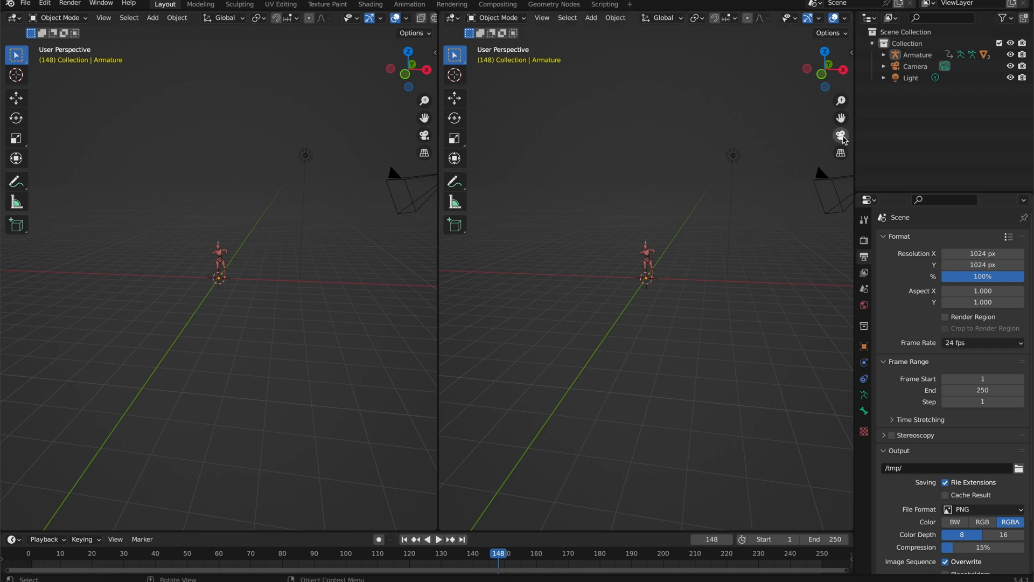
left_click(842, 135)
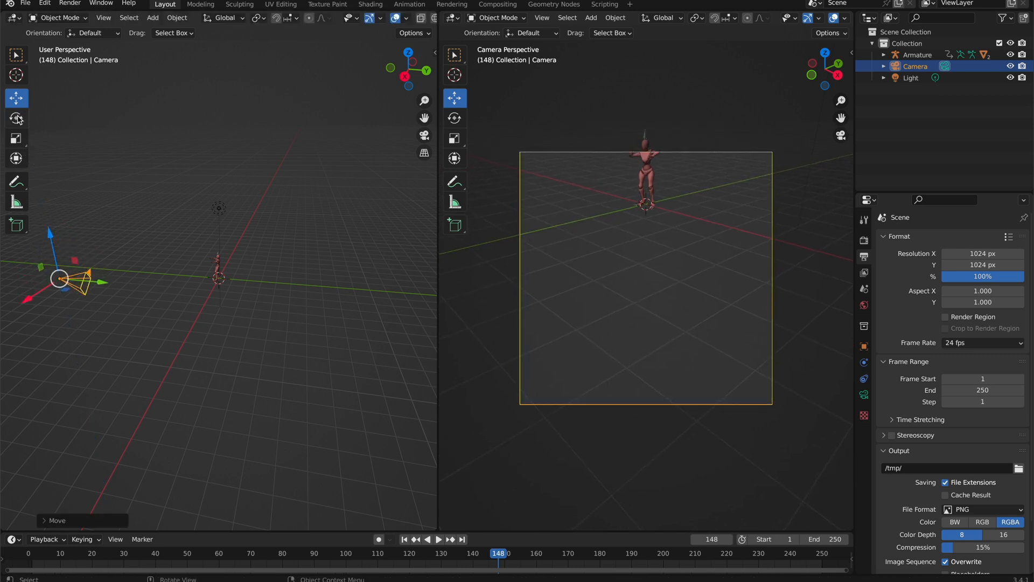
left_click(16, 118)
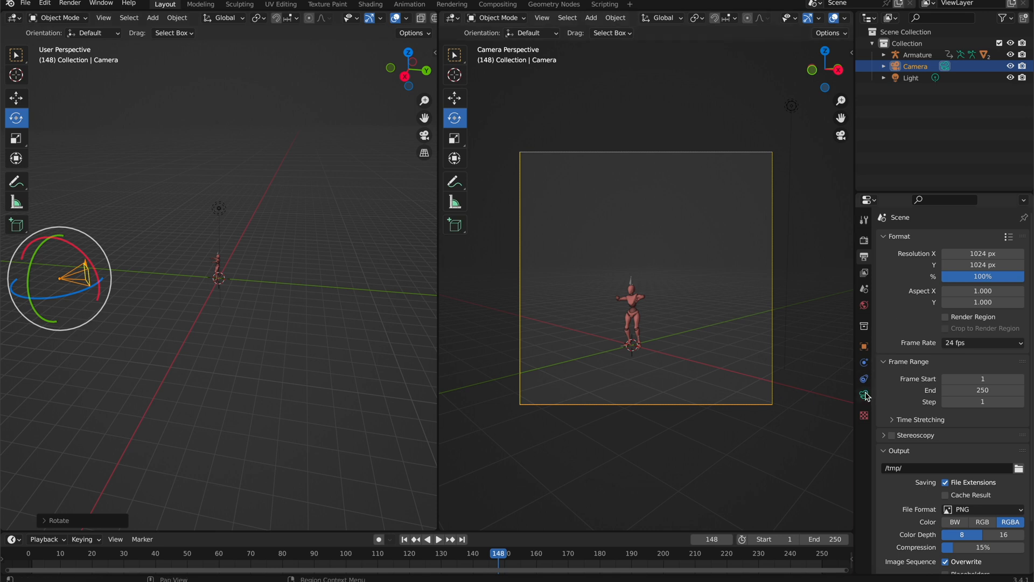
Set the camera focal length to 120 mm and move it so the mannequin fills the frame
left_click(864, 394)
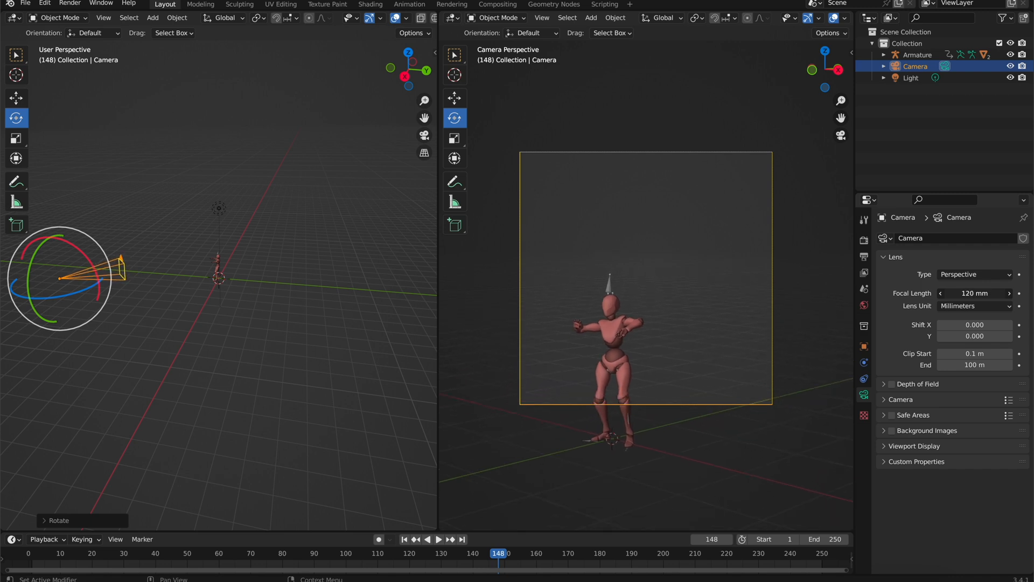
left_click(16, 98)
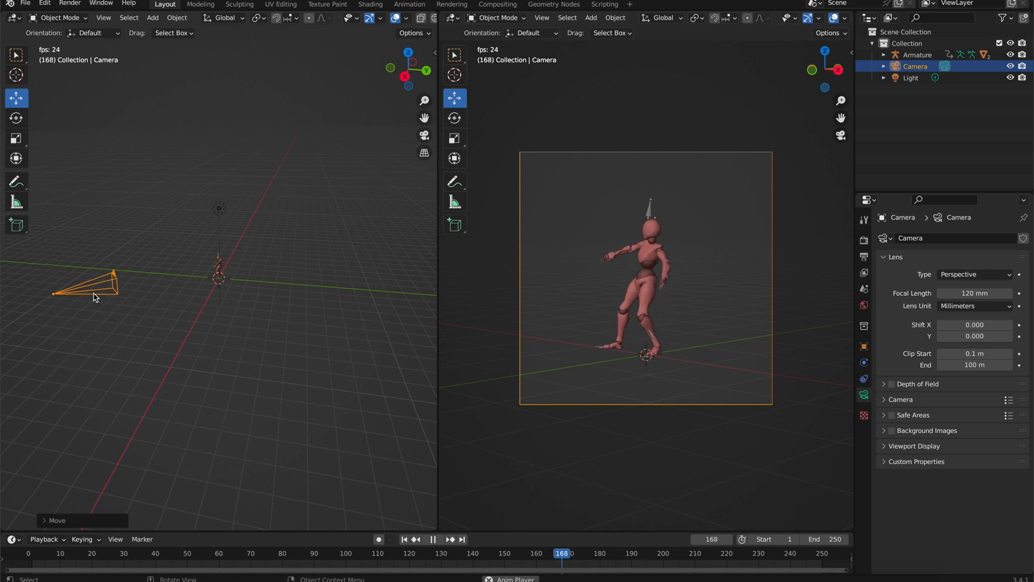
left_click(438, 538)
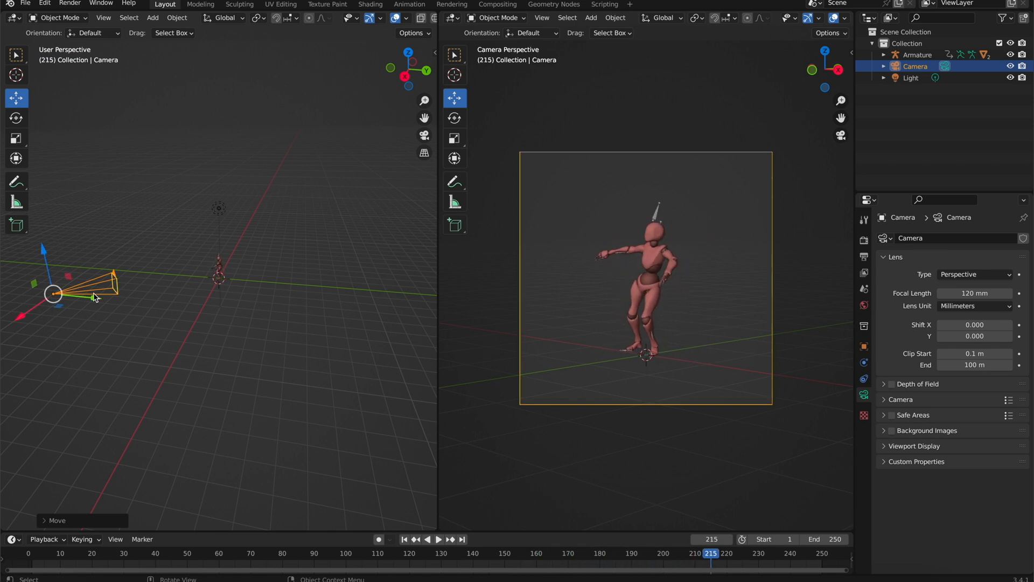
mouse_move(854, 52)
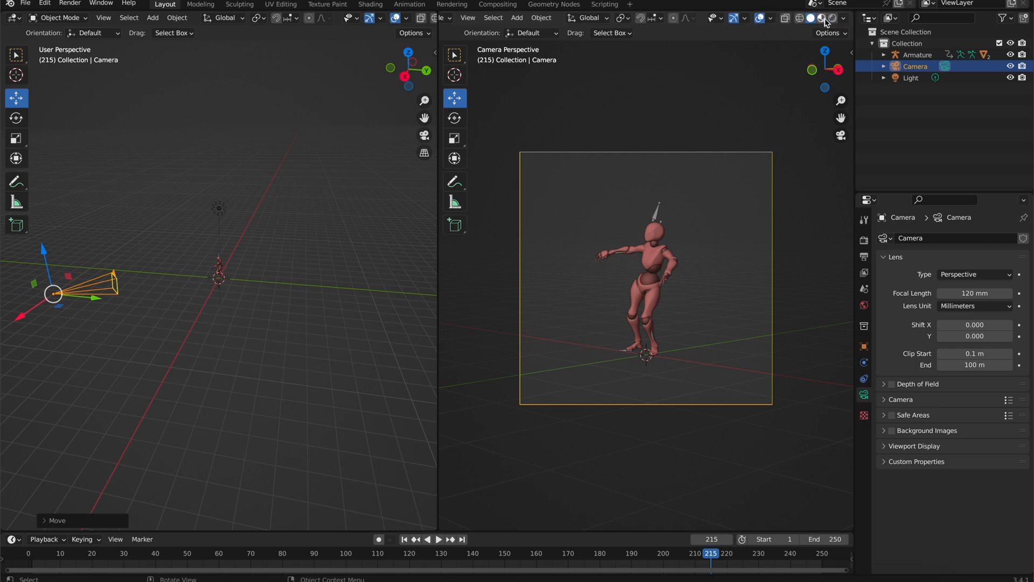
Switch the camera viewport shading to Material Preview and then Rendered
left_click(832, 19)
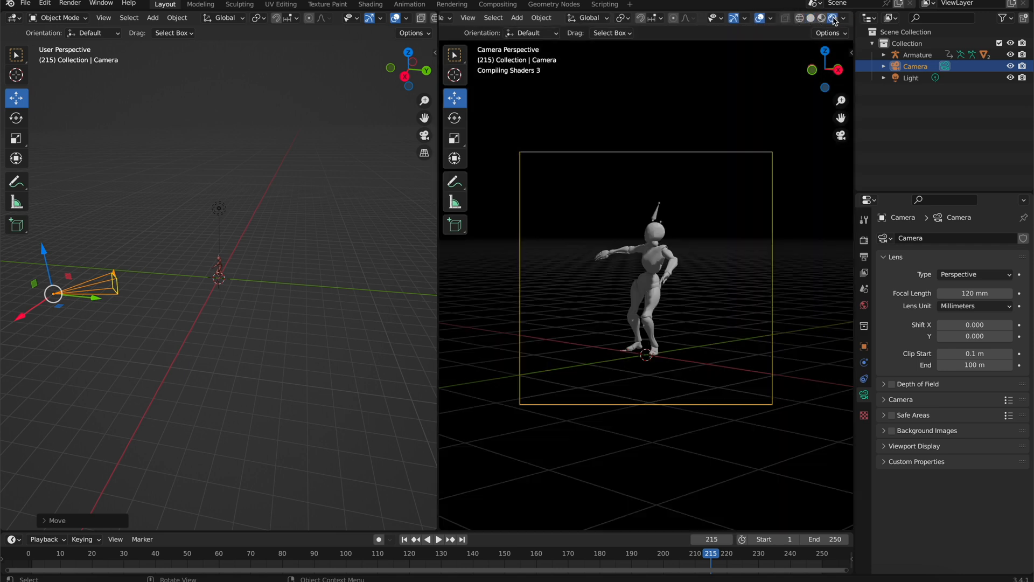
left_click(832, 18)
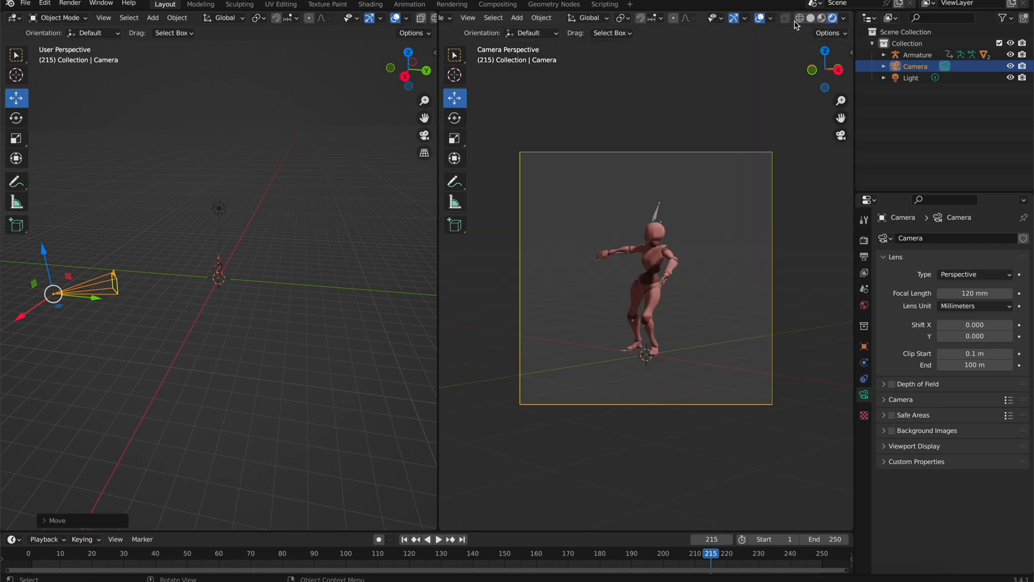
mouse_move(733, 67)
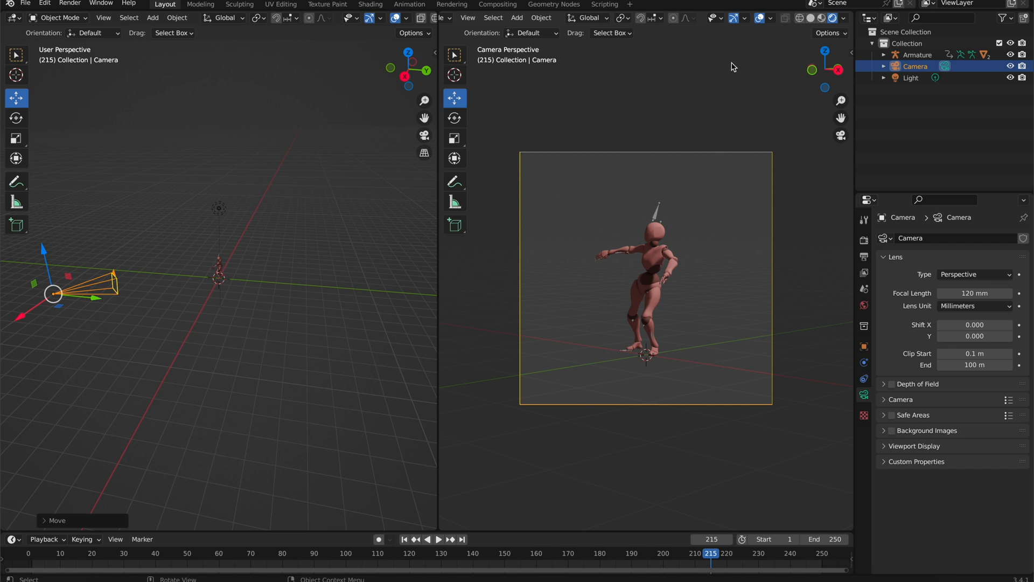
mouse_move(721, 164)
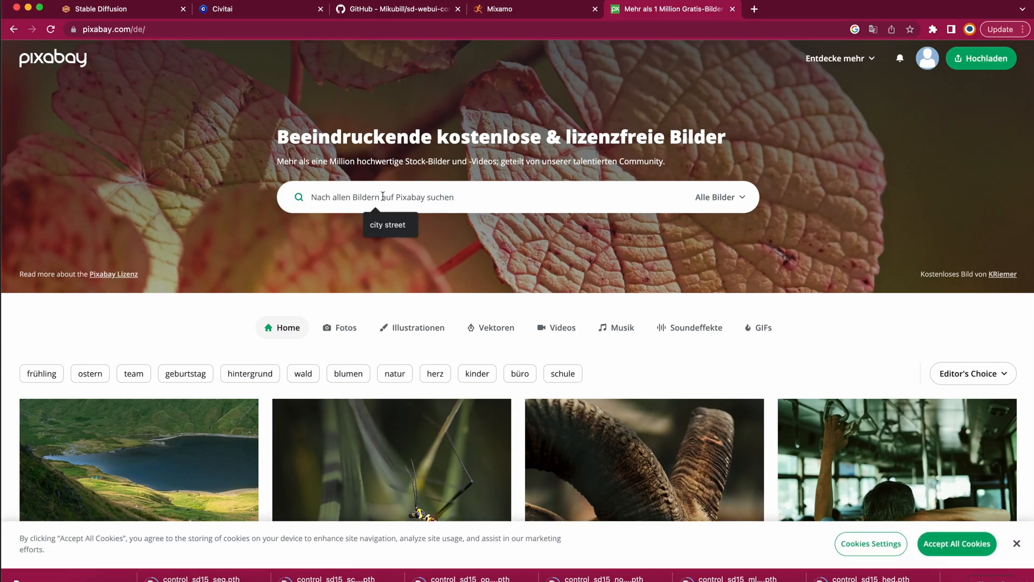
Search 'city street', pick the Kobe alley photo and download its 1920×1280 JPG
type("city street")
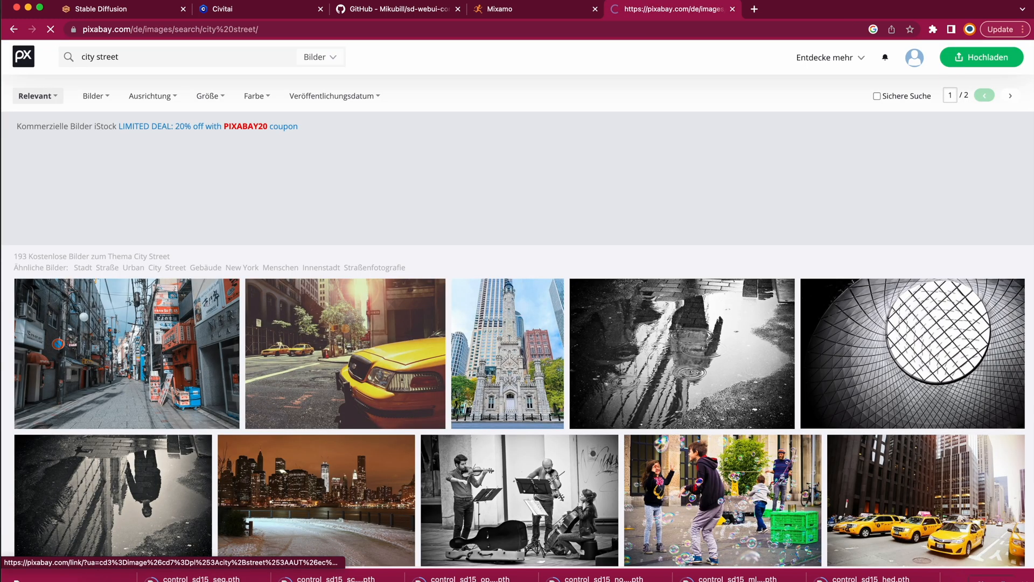
scroll("down", 3)
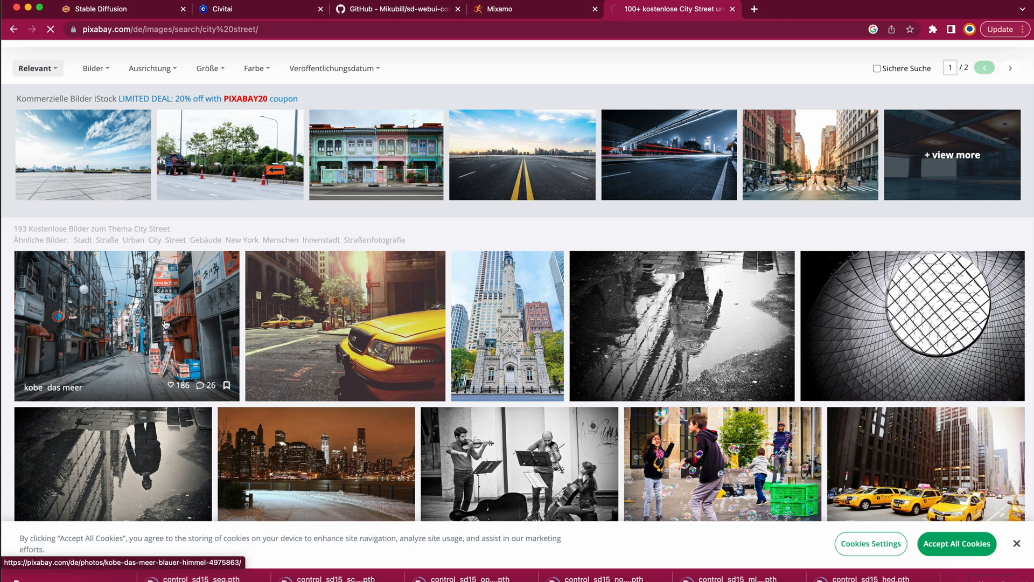
left_click(125, 325)
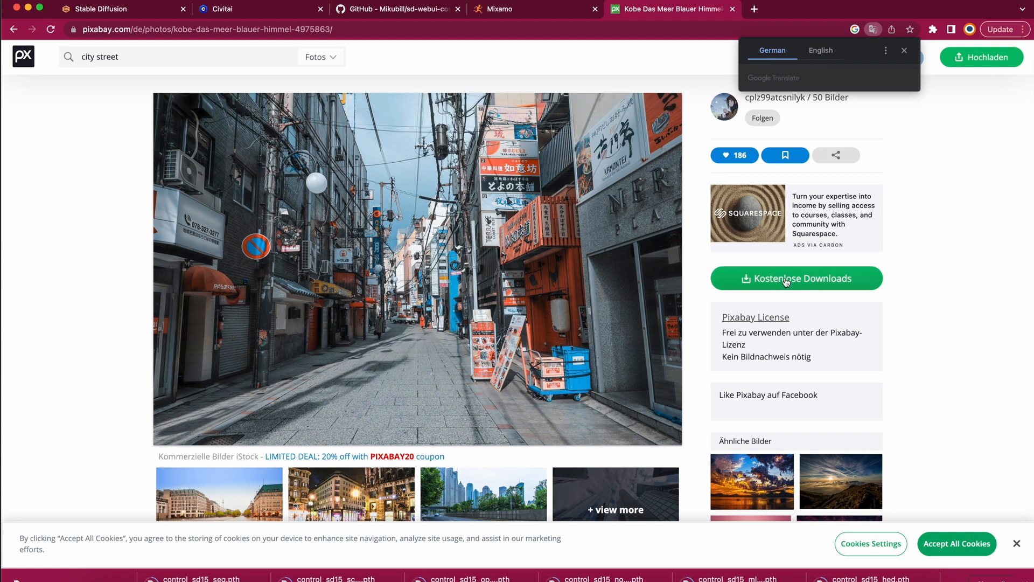
left_click(796, 278)
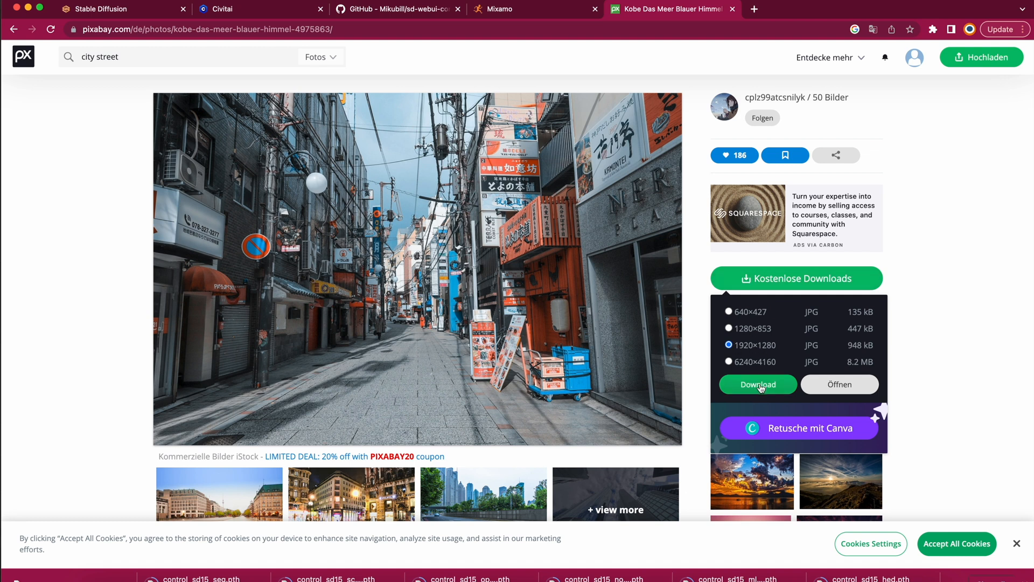
left_click(757, 384)
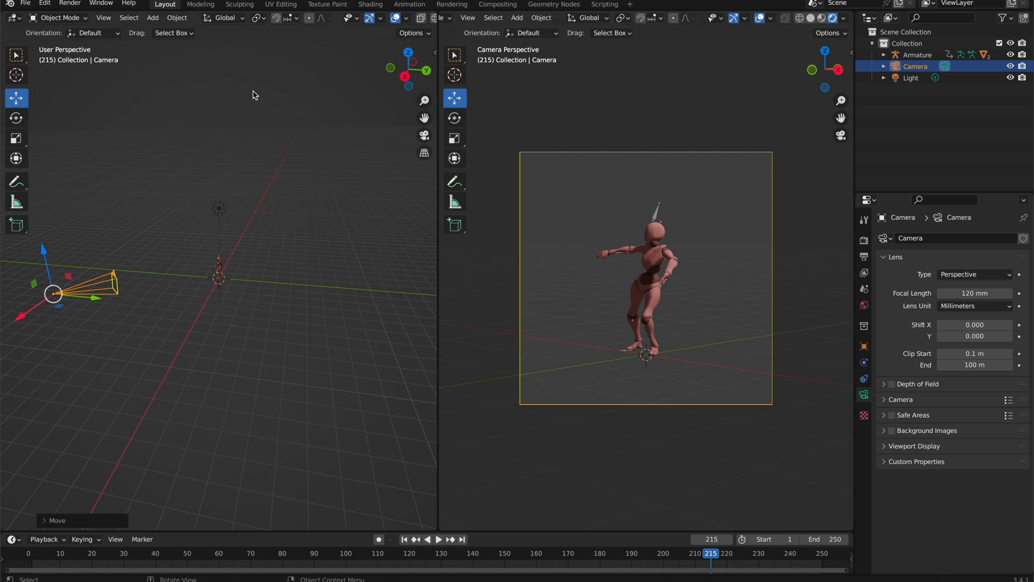
Import kobe-4975863_1920.jpg into the scene via Images as Planes
left_click(25, 4)
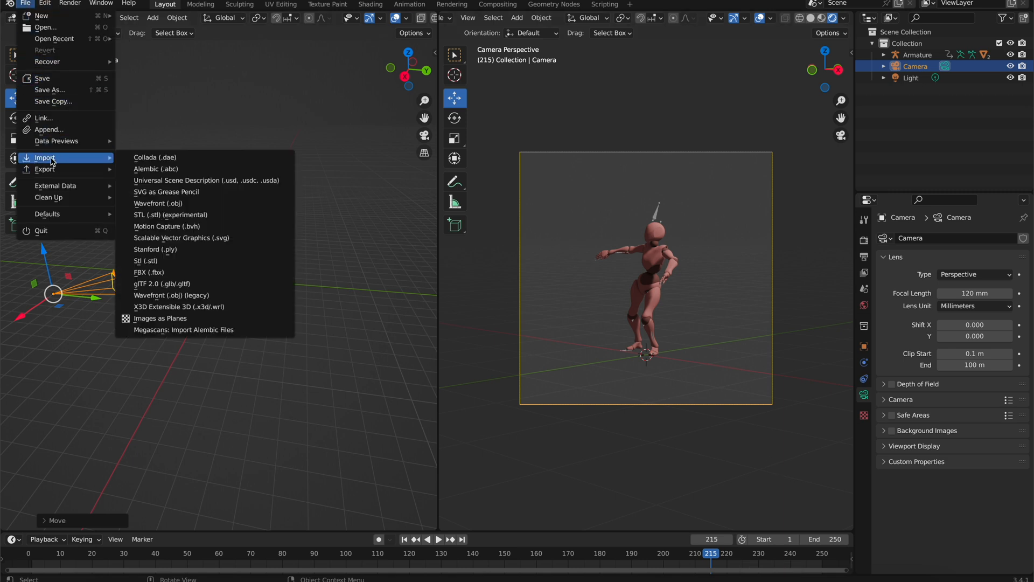
mouse_move(178, 283)
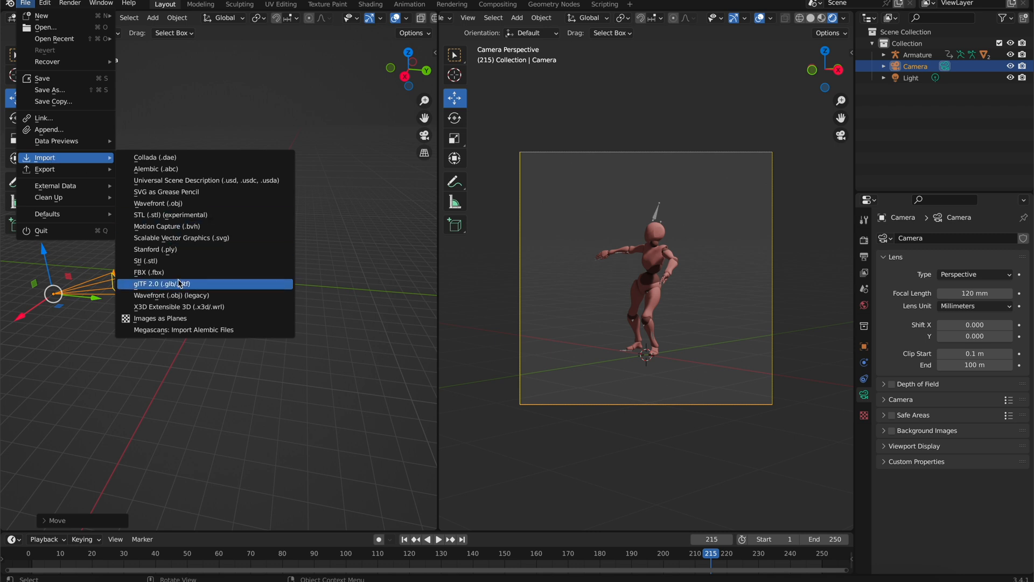
mouse_move(160, 318)
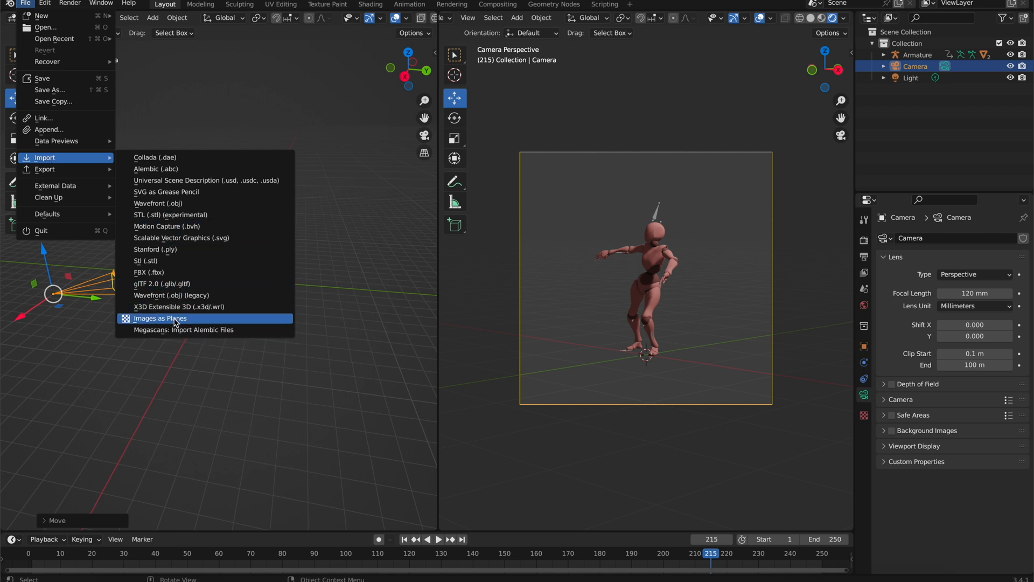
left_click(160, 318)
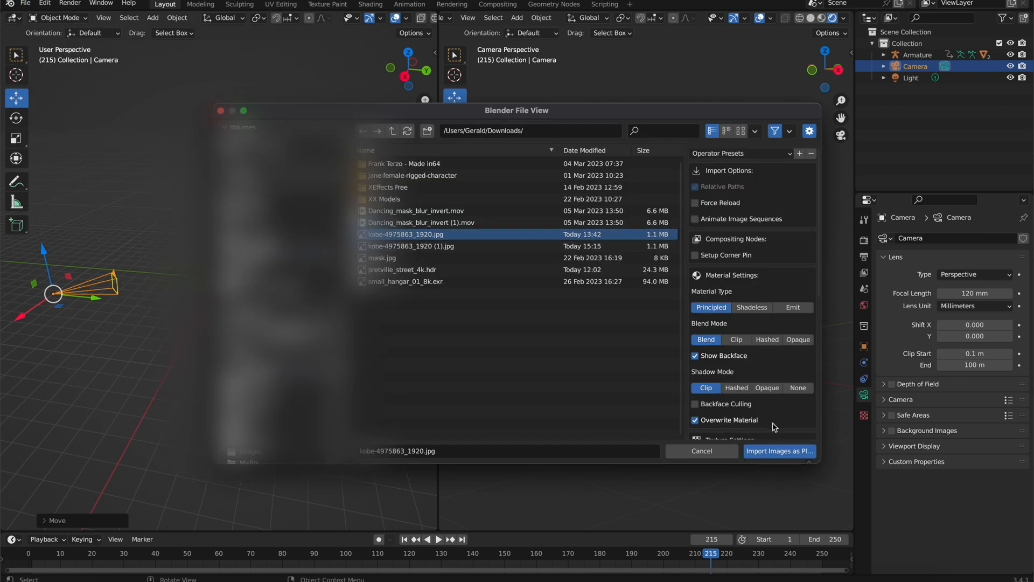
left_click(778, 450)
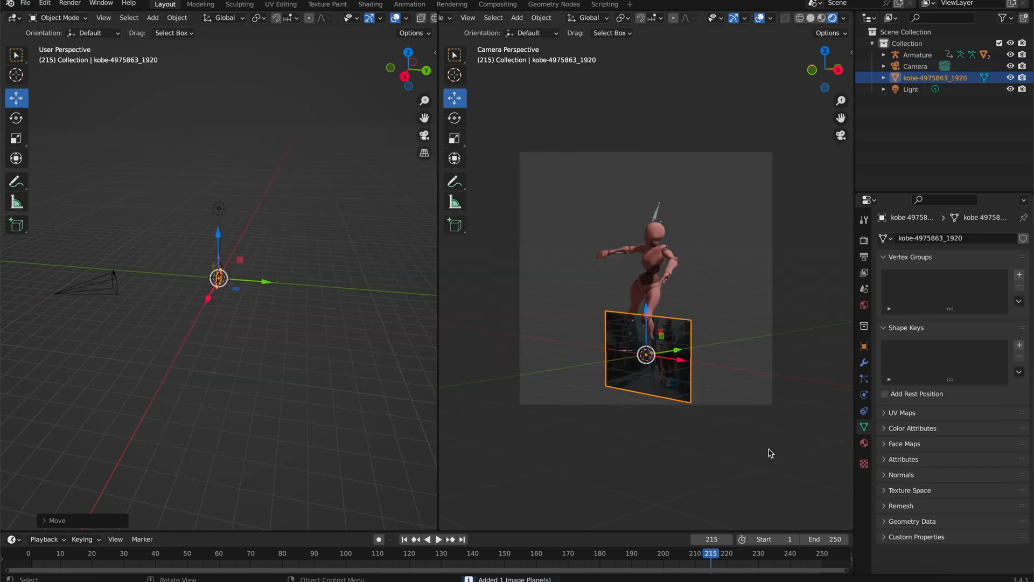
Scale up the Kobe image plane and position it behind the mannequin as the camera backdrop
key("s")
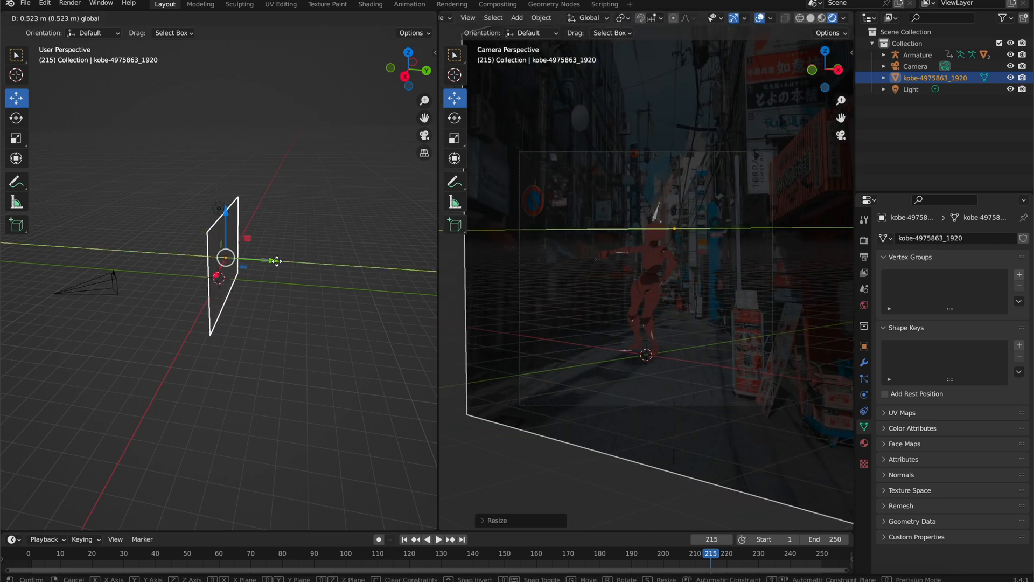
key("r")
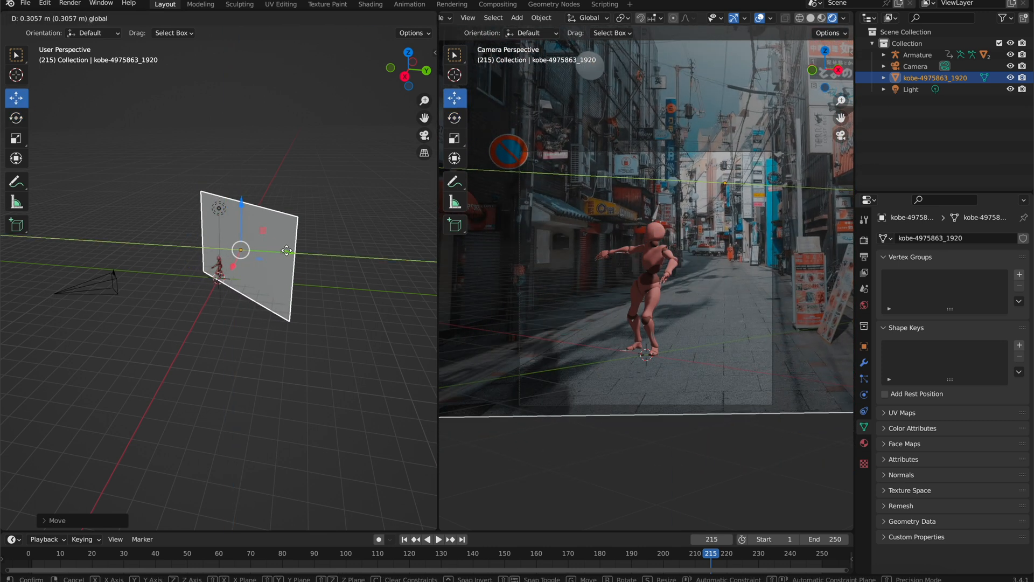
left_click(347, 248)
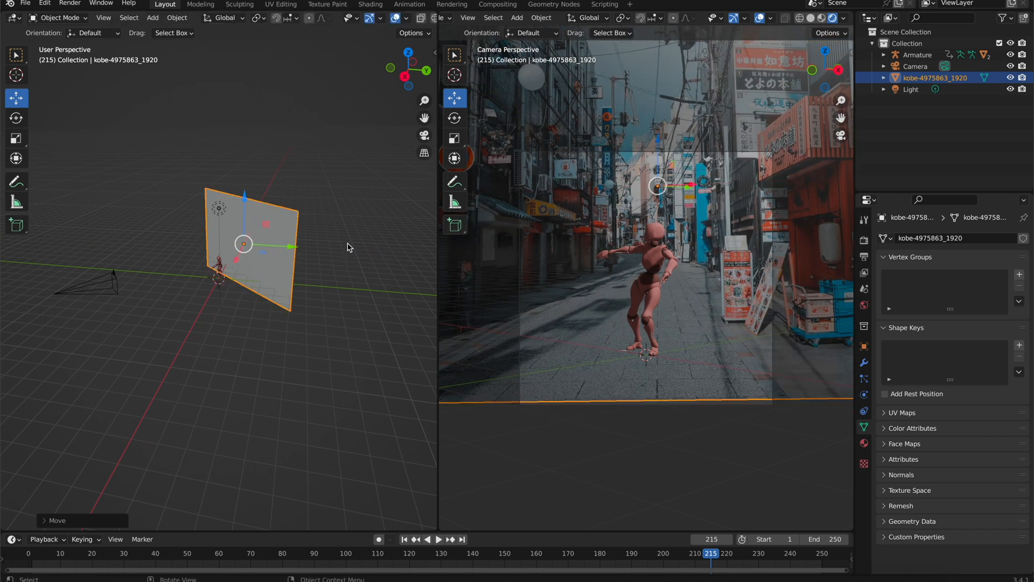
mouse_move(385, 231)
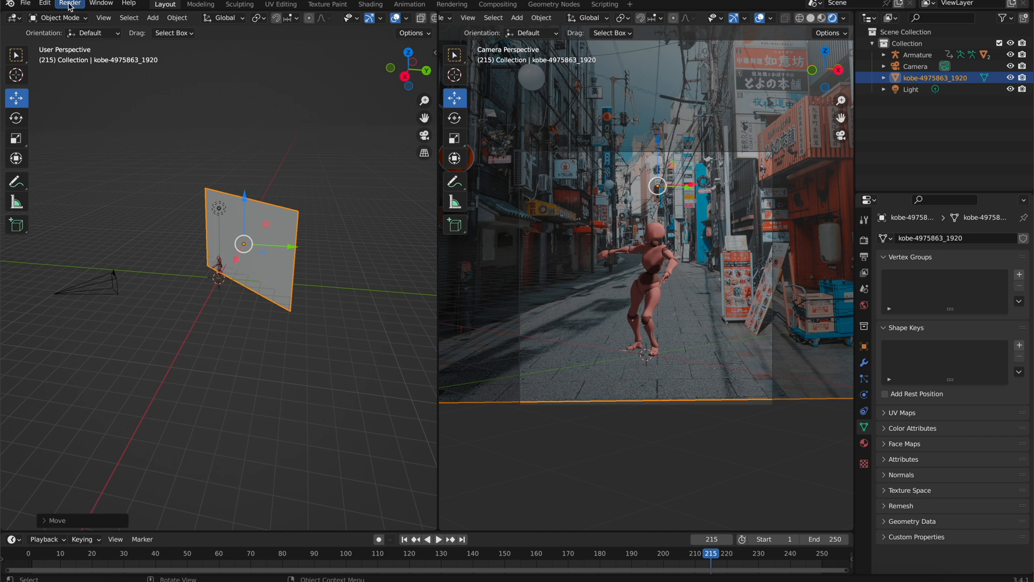
Render a still of the current frame with the mannequin against the Kobe street
left_click(70, 4)
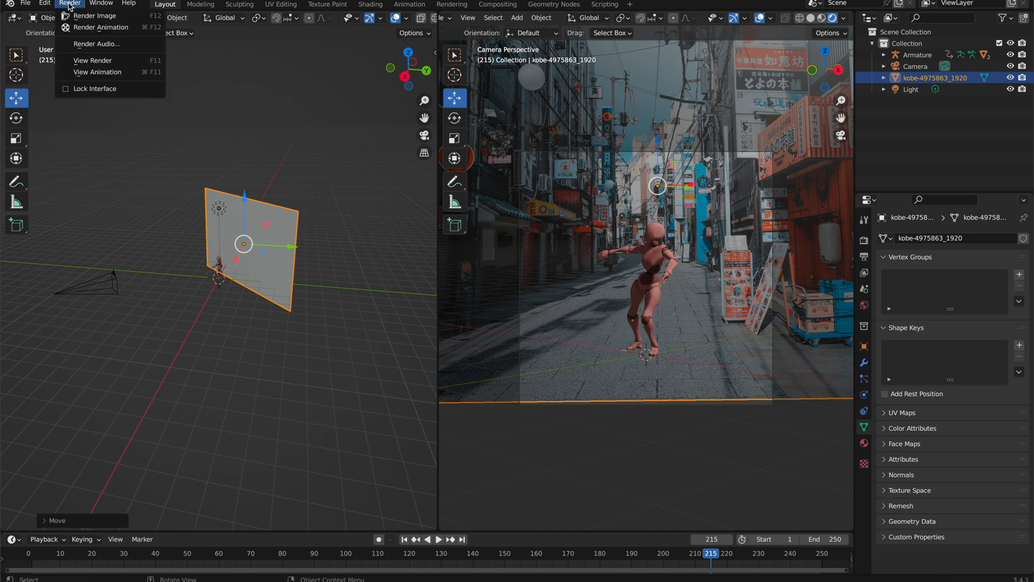
left_click(94, 15)
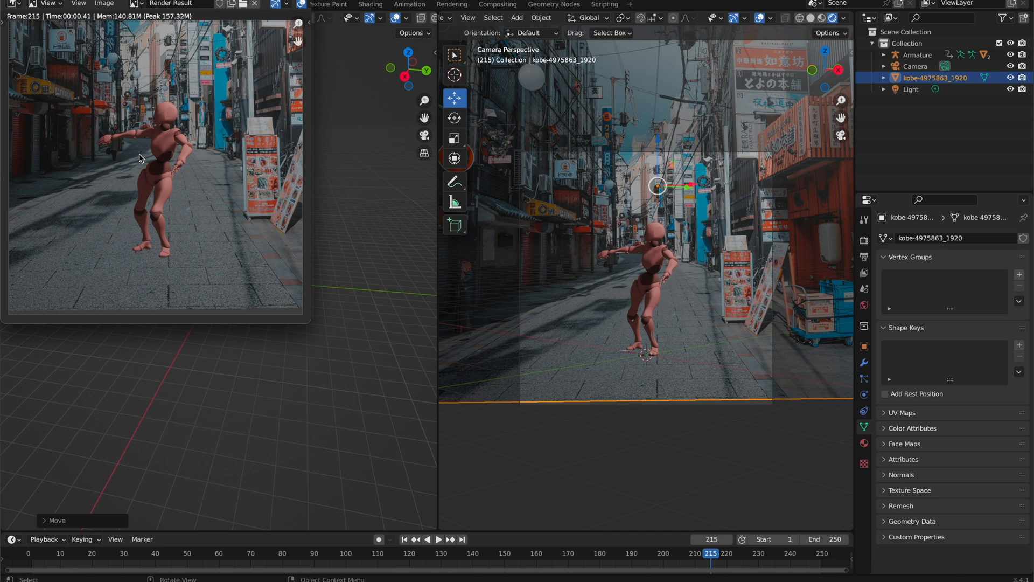
mouse_move(210, 204)
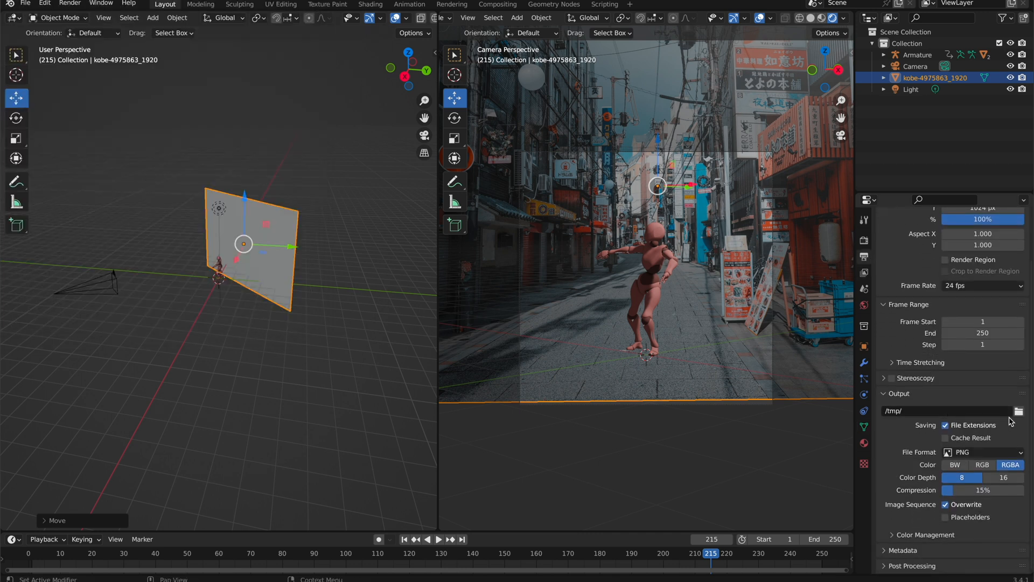
Point the render output path to a new 'BlenderRender' folder in the project directory
left_click(1018, 411)
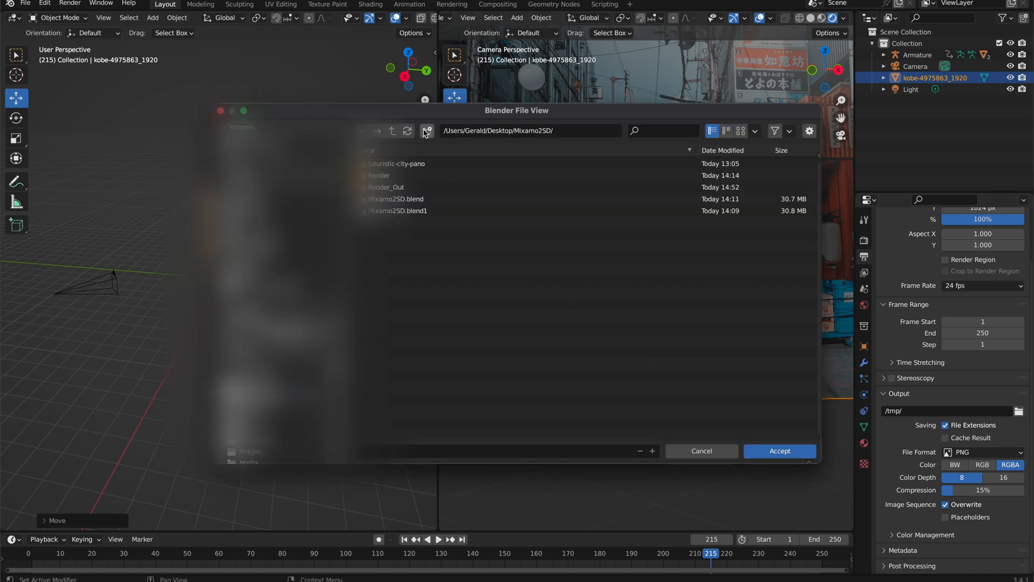
left_click(426, 130)
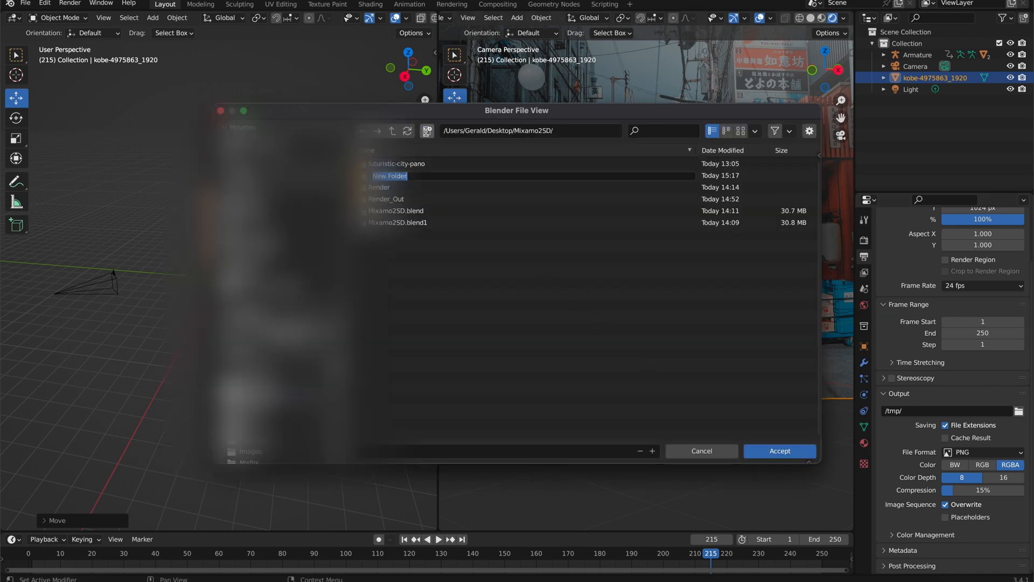
mouse_move(435, 254)
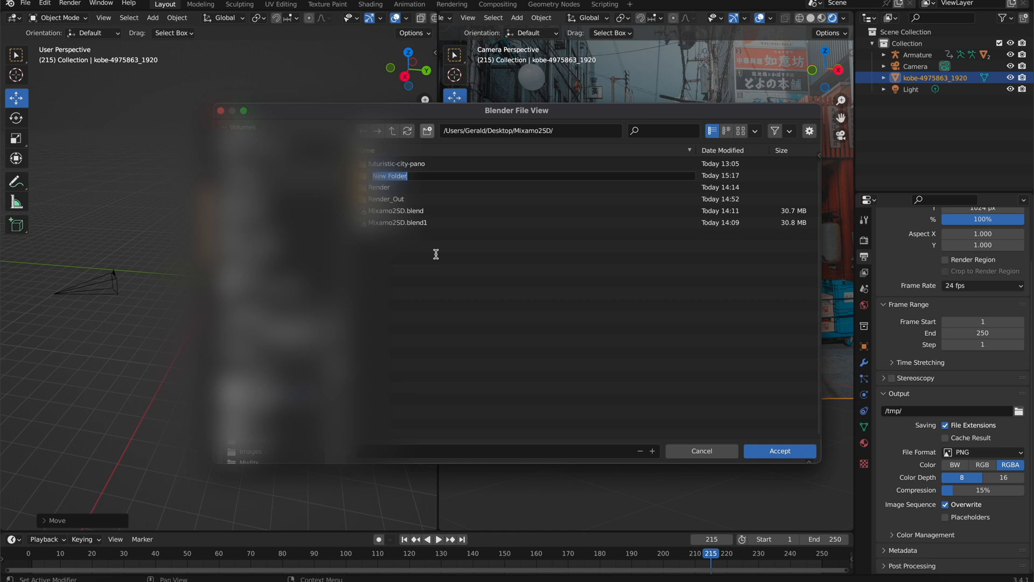
type("Blender")
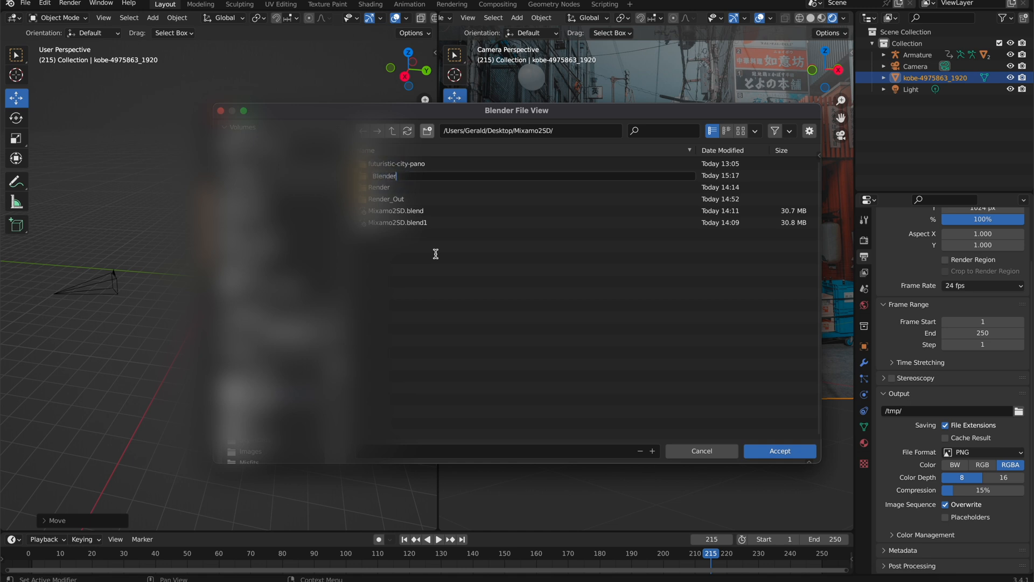
type("Render")
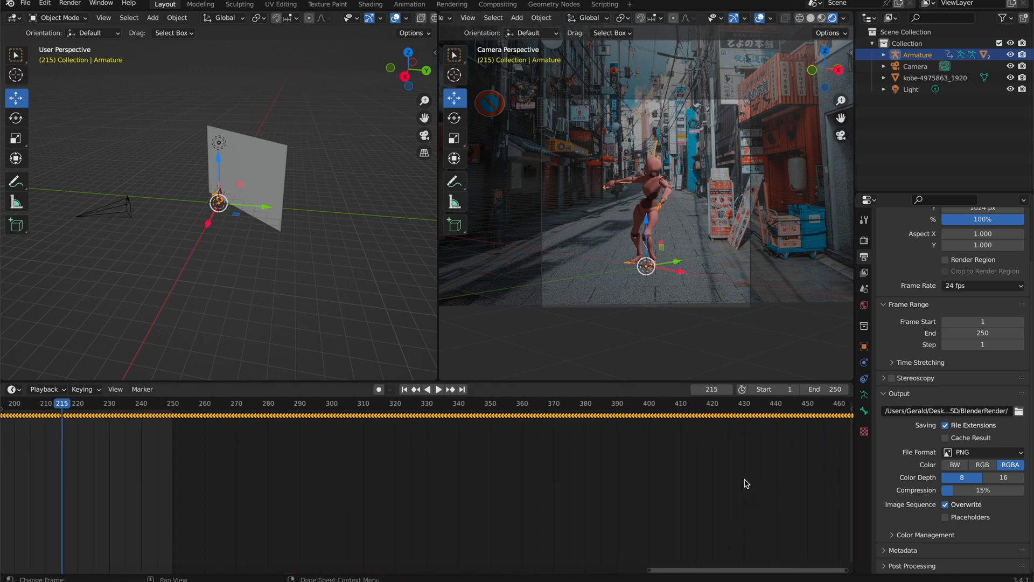
Extend the animation end frame from 250 to 476 to cover the last keyframe
scroll("right", 3)
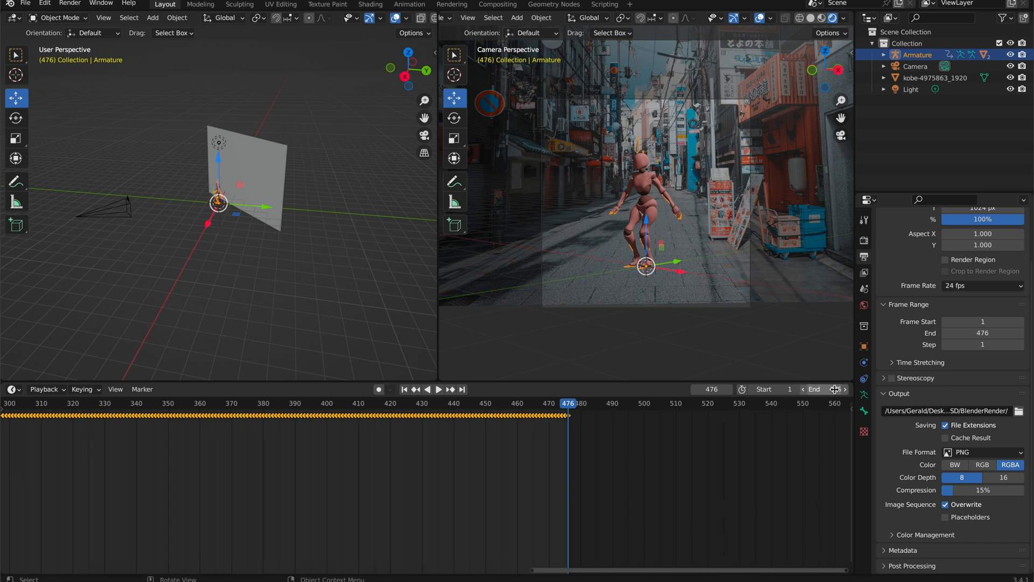
left_click(833, 389)
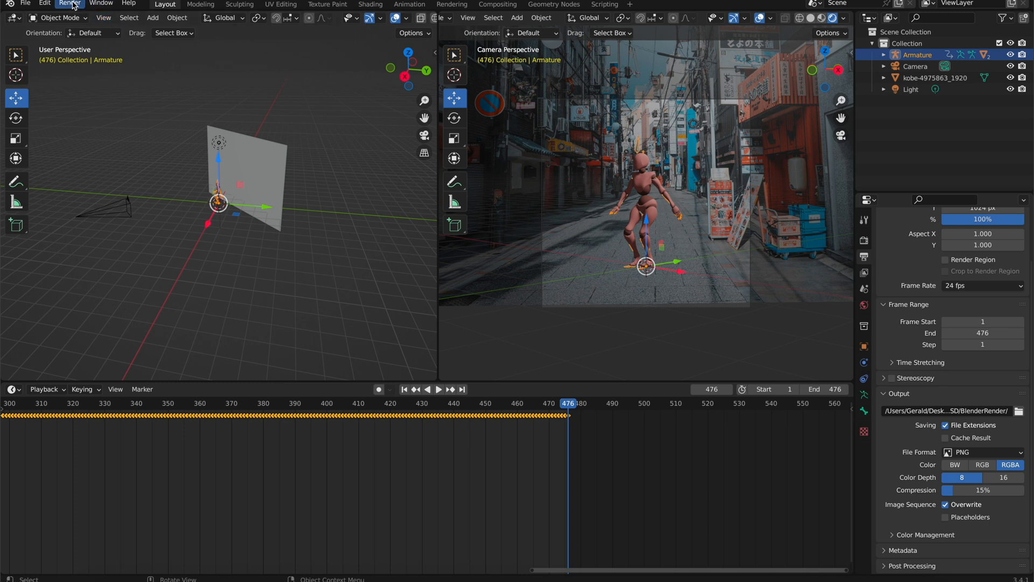
Start Render Animation to output every frame as PNG into BlenderRender
left_click(69, 5)
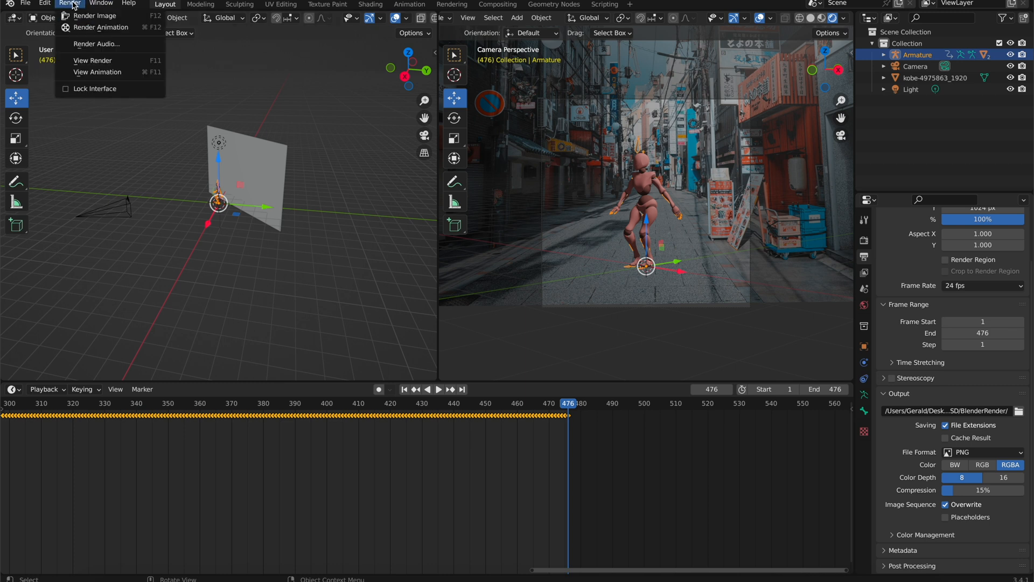
mouse_move(102, 27)
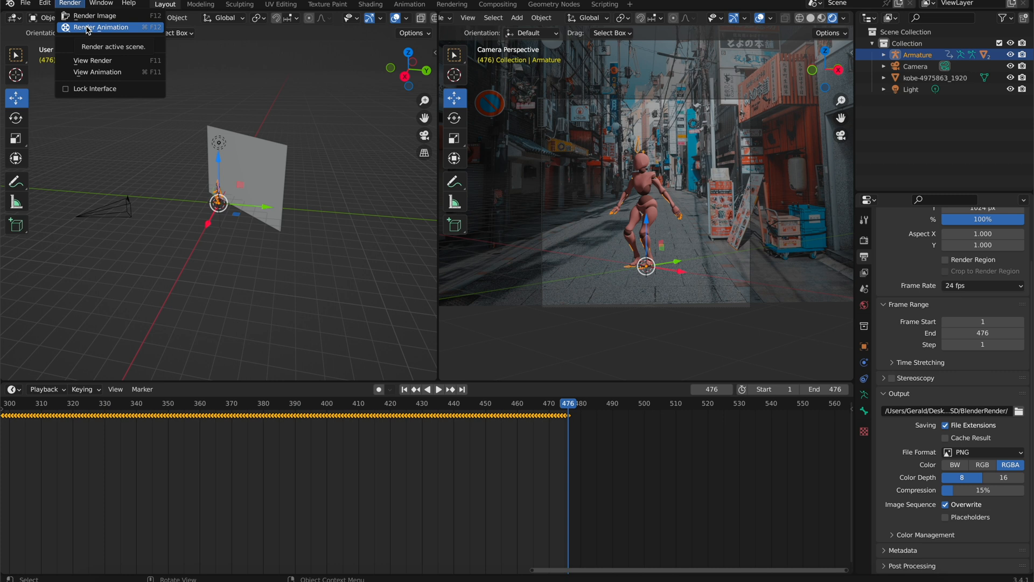
mouse_move(98, 31)
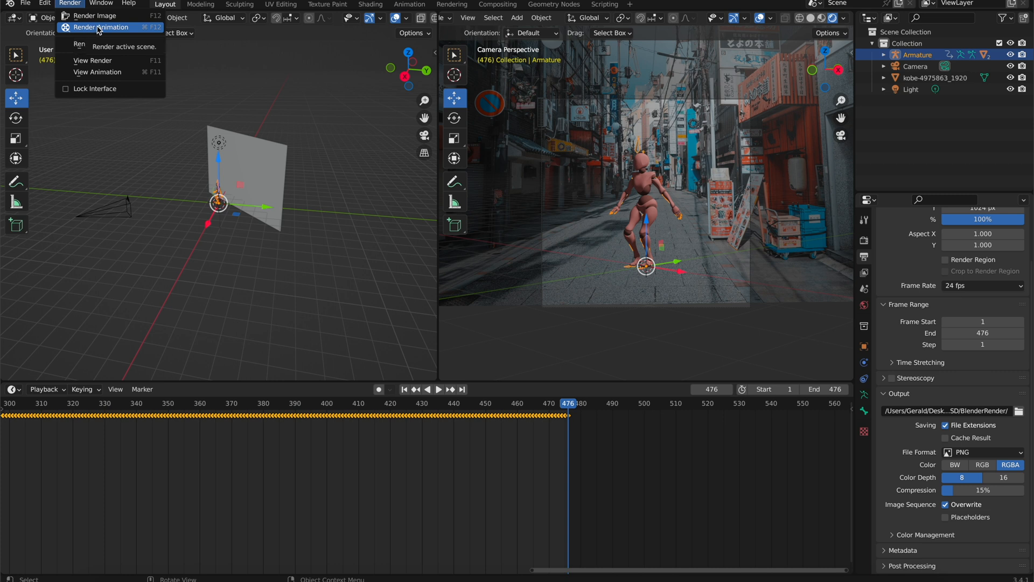
left_click(103, 27)
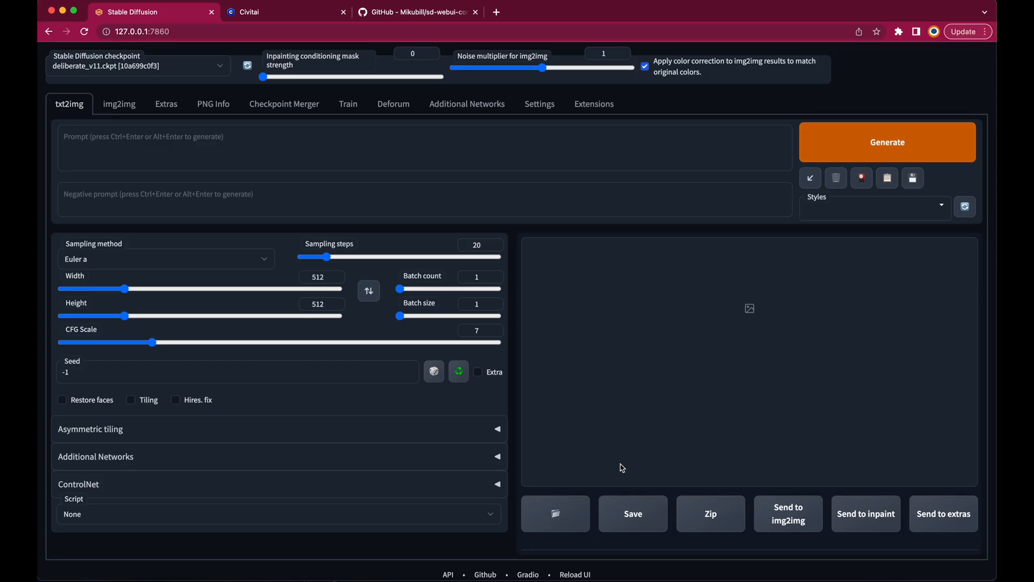
mouse_move(661, 301)
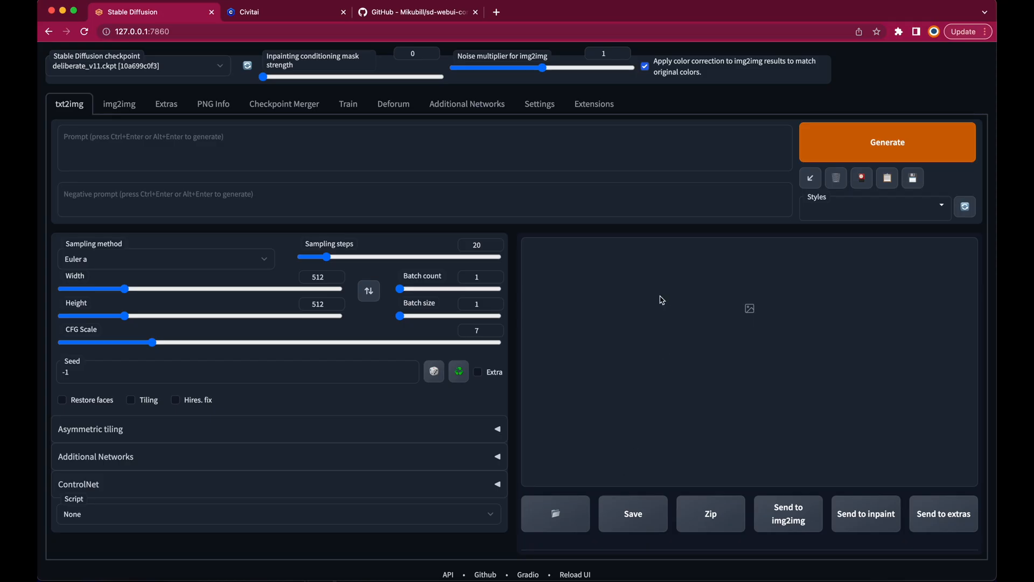
mouse_move(166, 103)
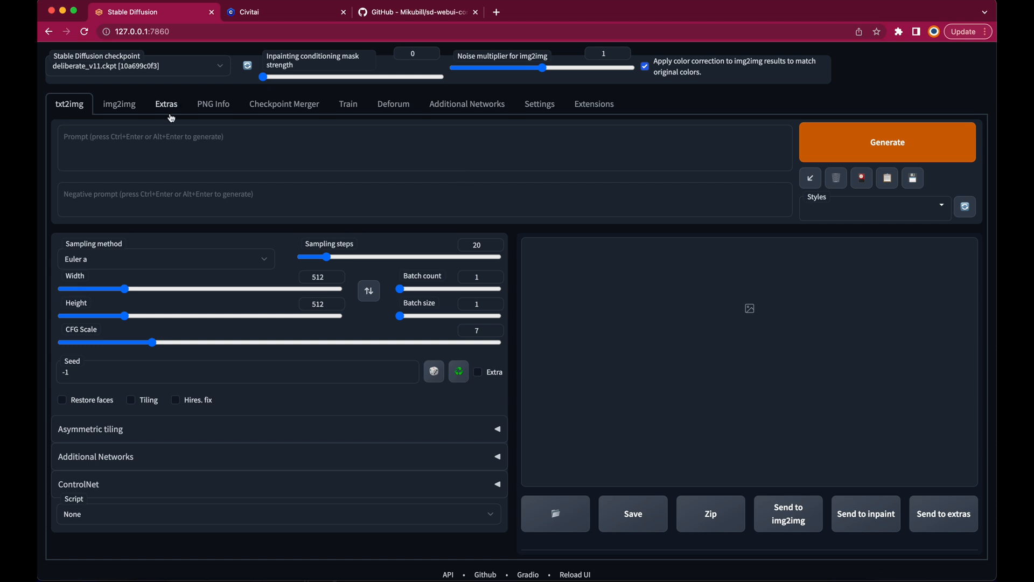
mouse_move(122, 125)
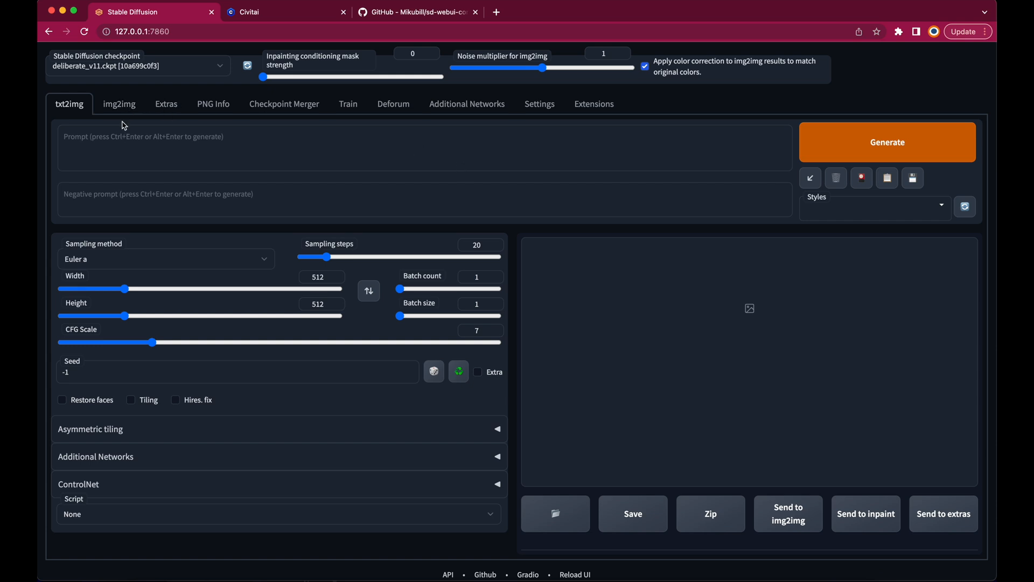
Switch the WebUI from txt2img to the img2img workspace
left_click(118, 104)
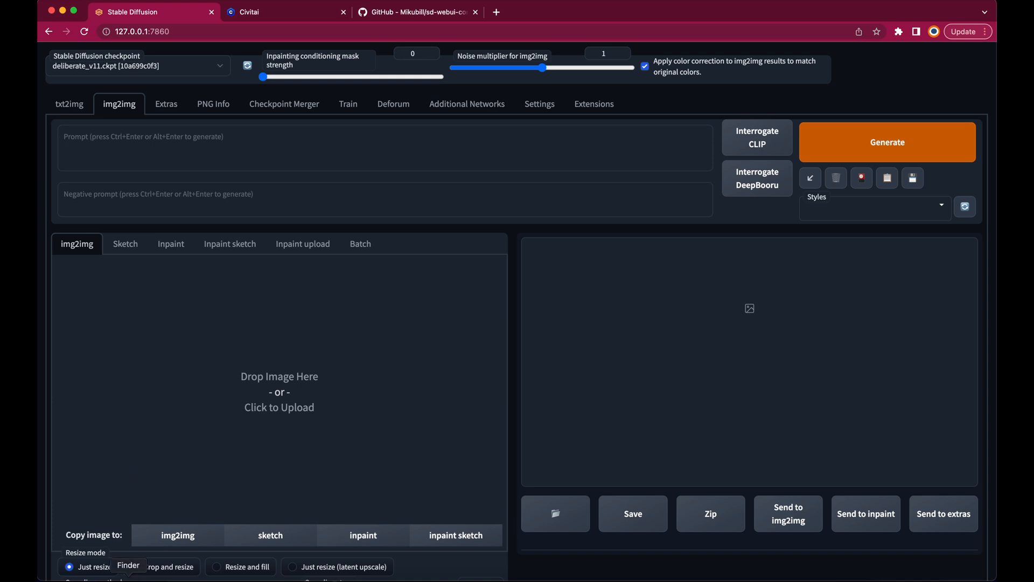
Load a rendered mannequin PNG from BlenderRender as the img2img source image
left_click(279, 407)
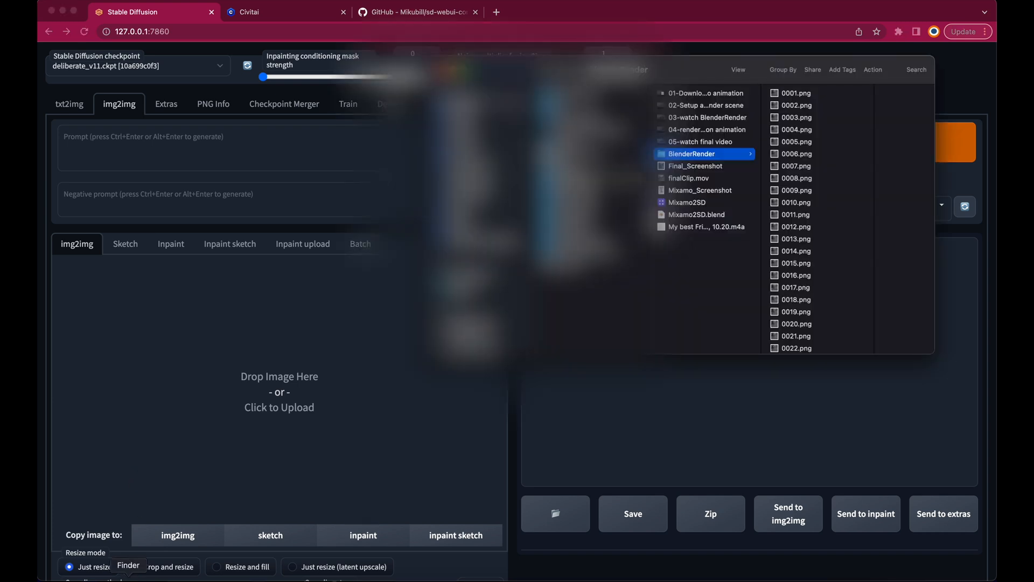
mouse_move(794, 120)
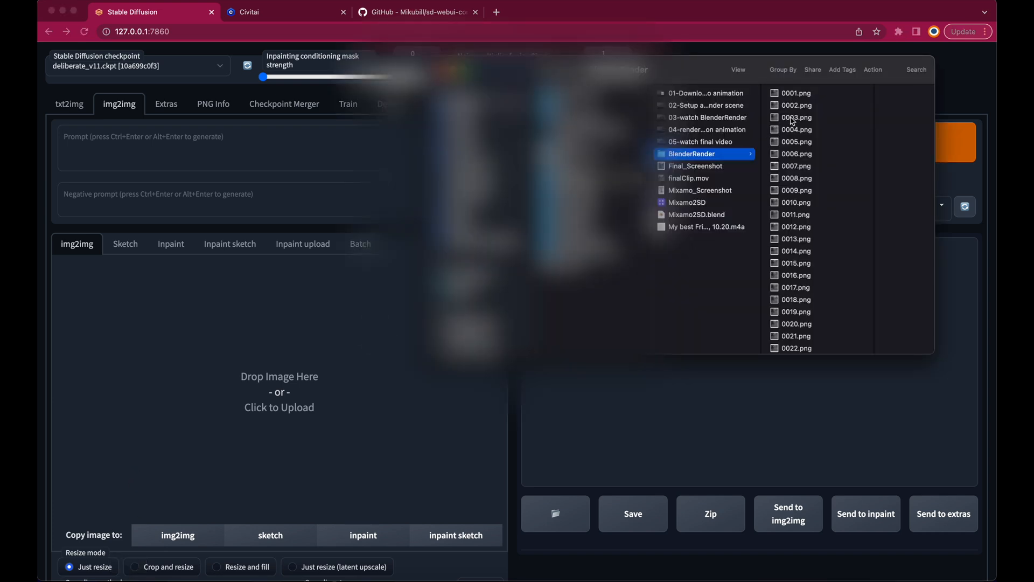
left_click(795, 92)
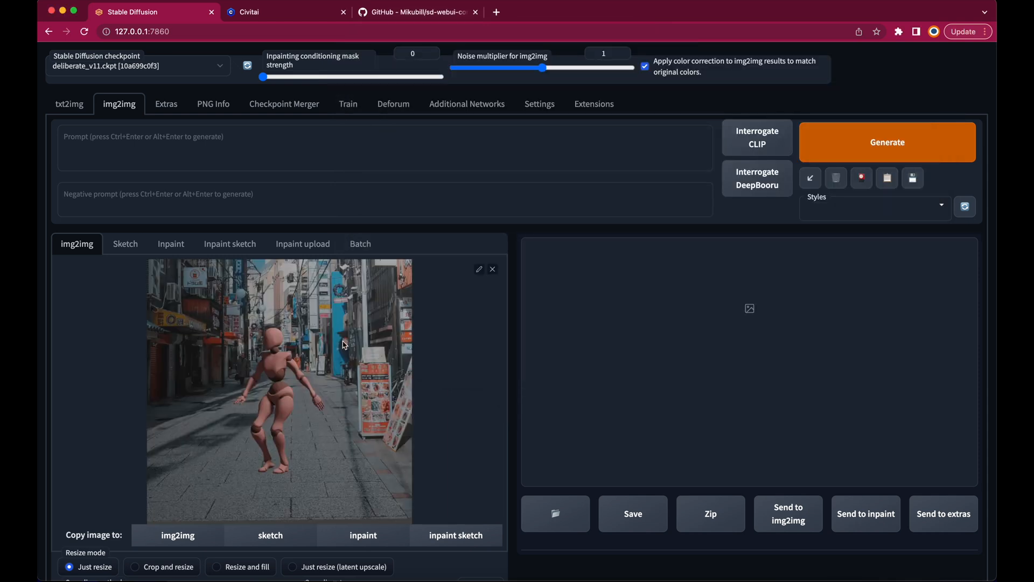
mouse_move(307, 143)
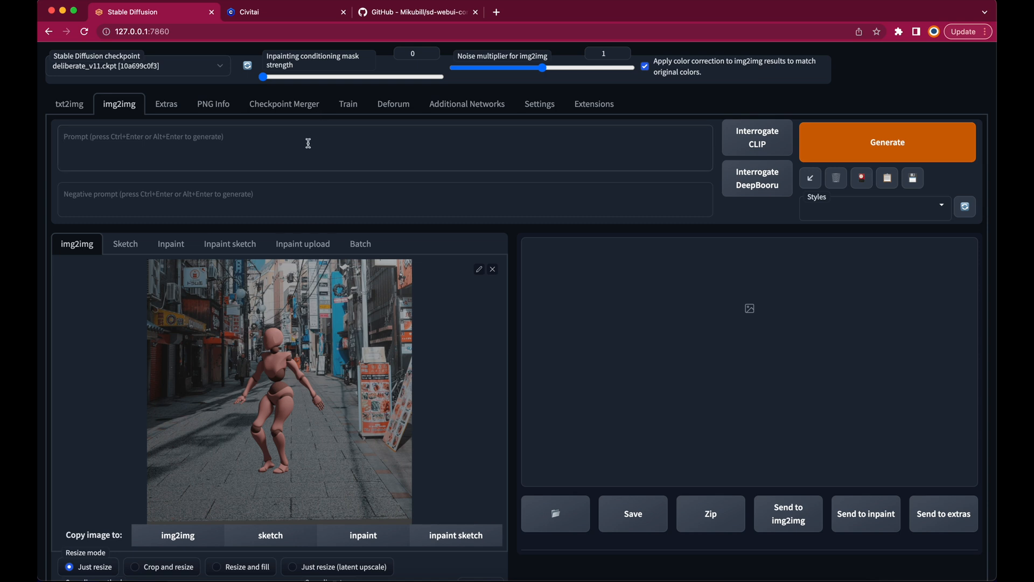
mouse_move(578, 494)
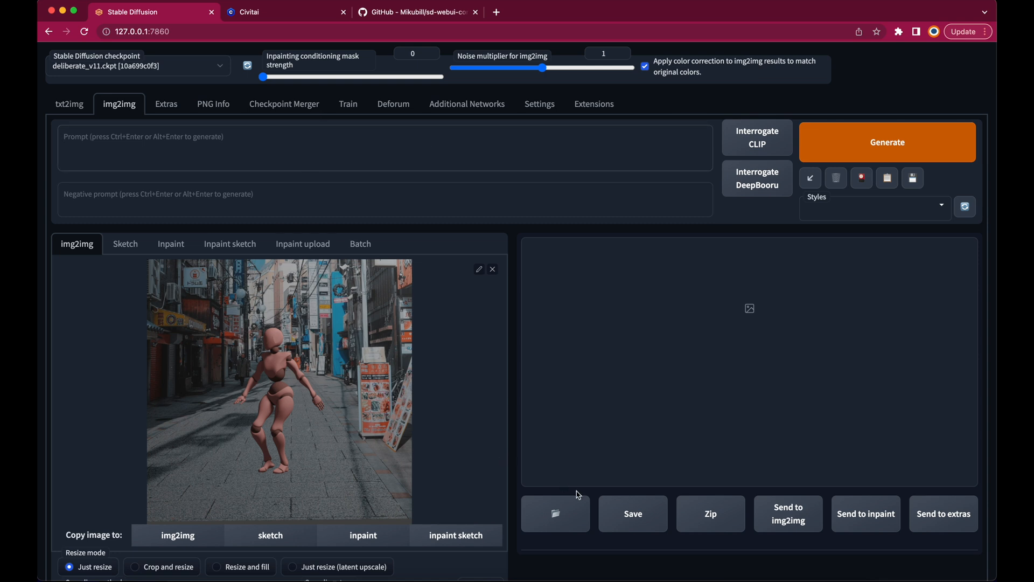
Generate 4 img2img variations of a red-haired woman dancing in a New York street
left_click(887, 142)
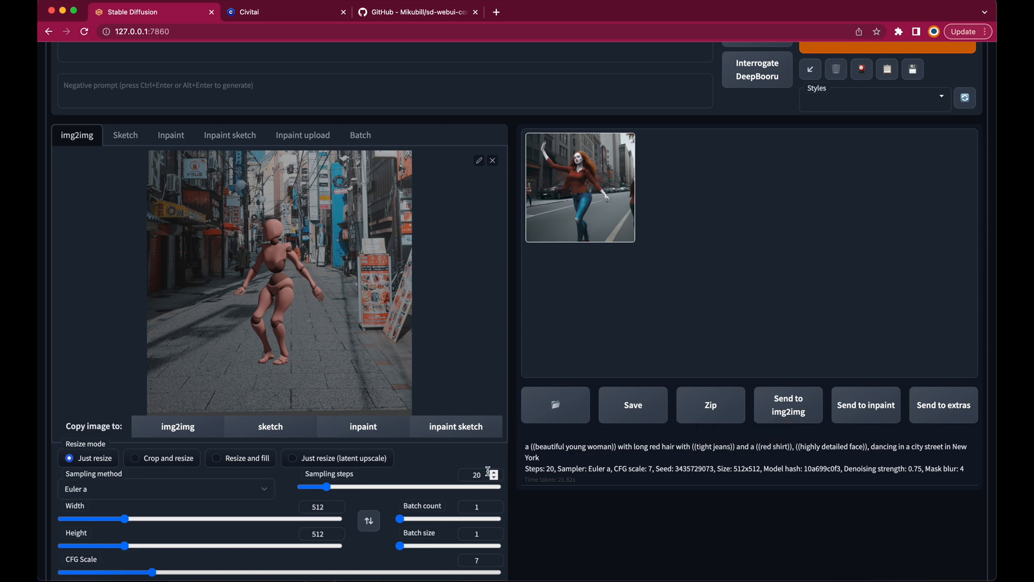
left_click(493, 503)
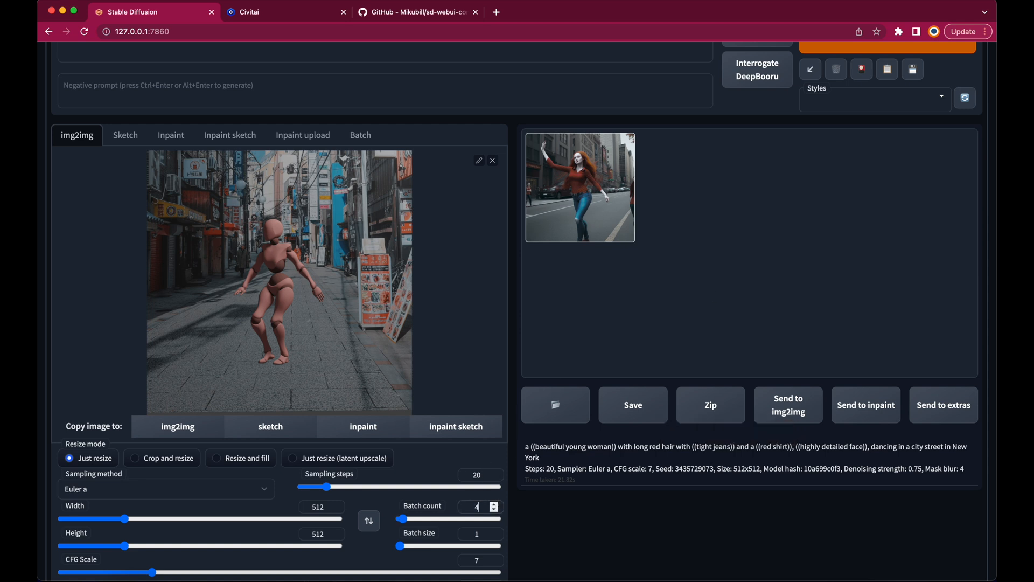
scroll("up", 3)
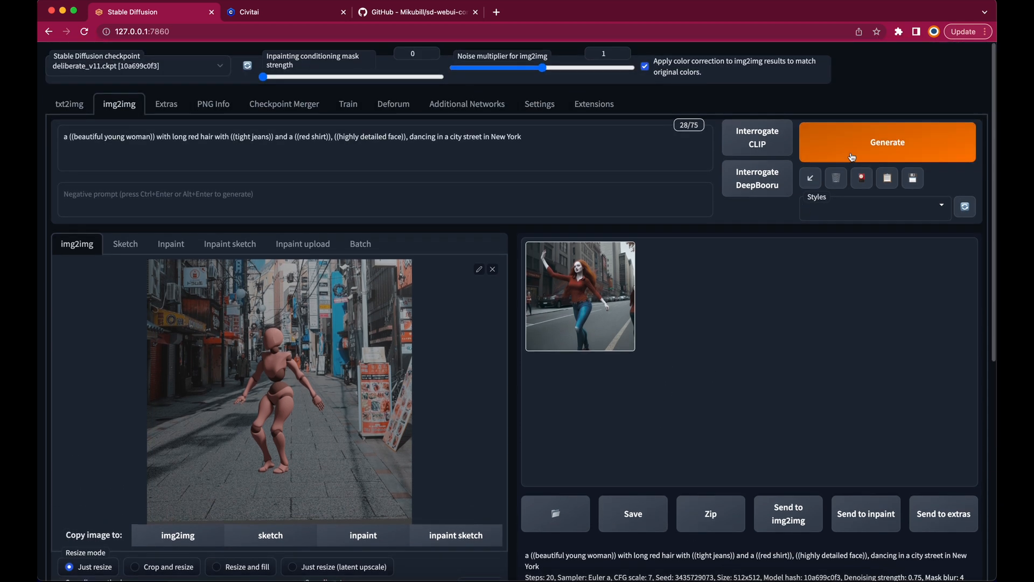
left_click(887, 142)
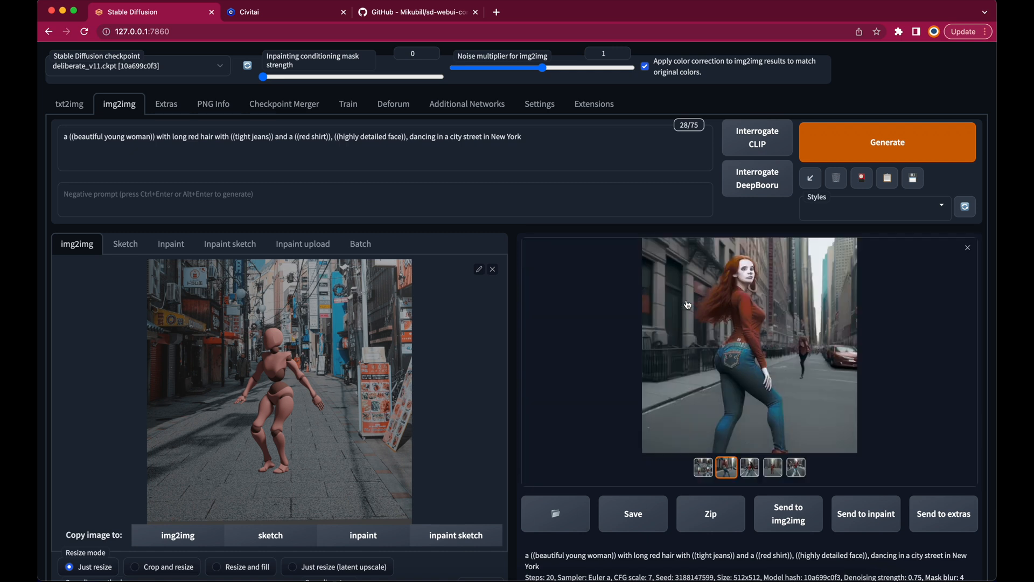
Browse through the generated variations to the last result
left_click(748, 466)
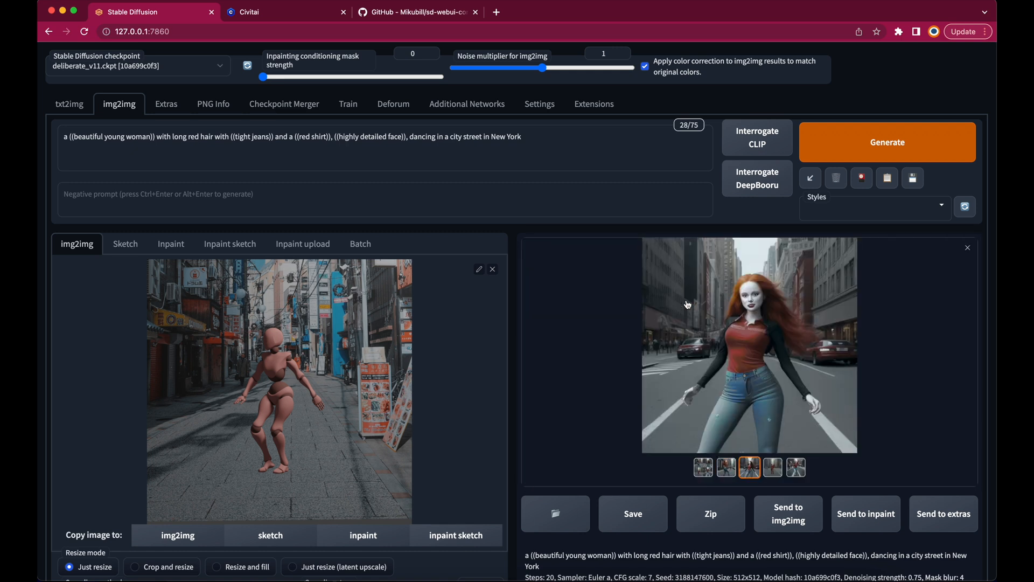
left_click(772, 467)
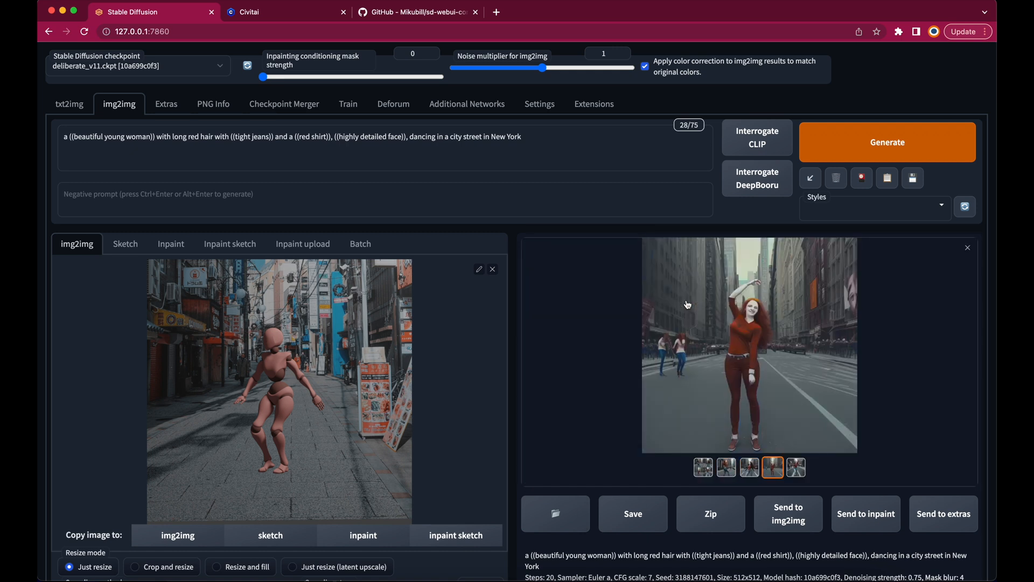
left_click(795, 467)
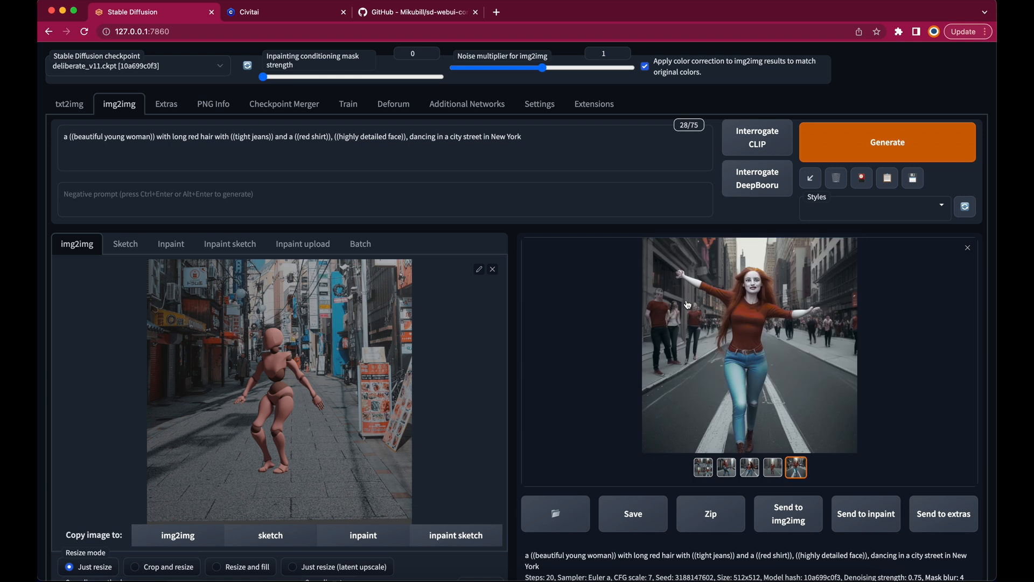
scroll("down", 3)
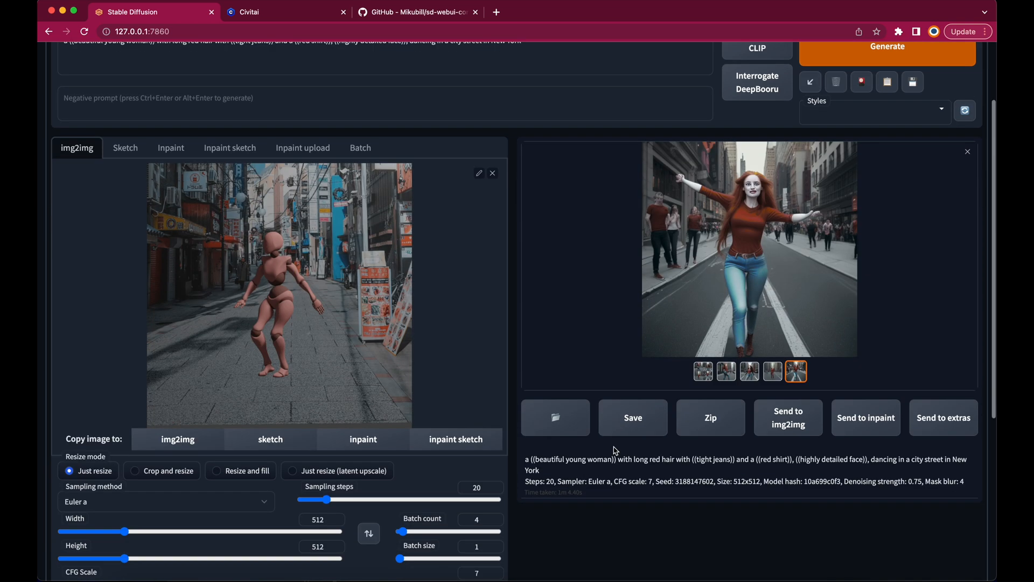
scroll("down", 3)
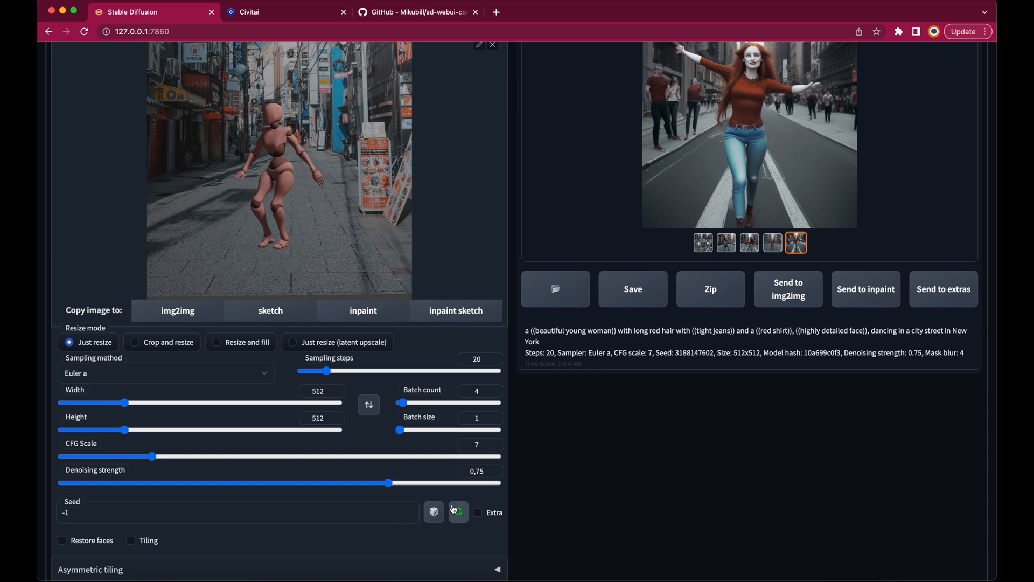
left_click(458, 511)
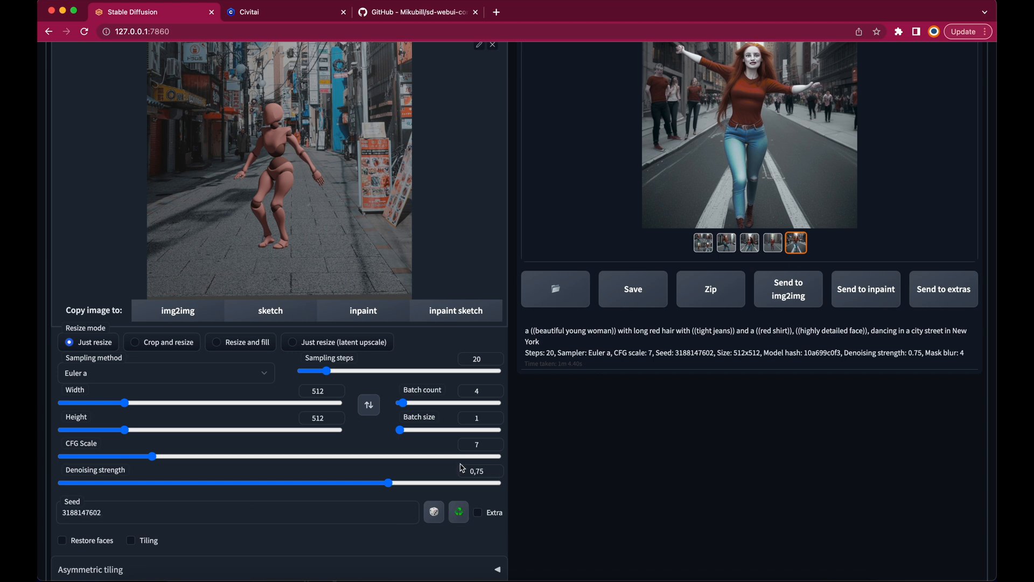
mouse_move(554, 466)
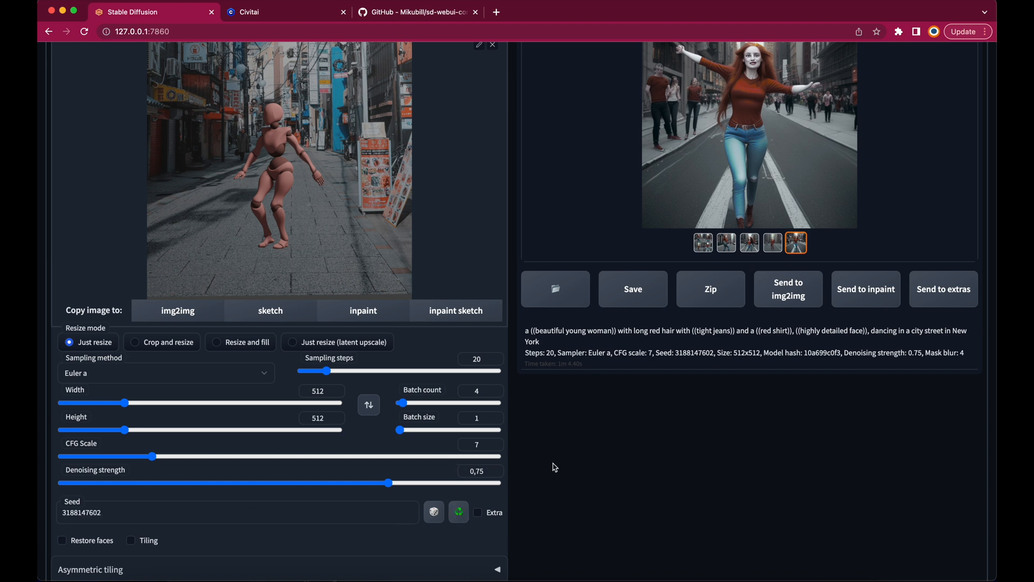
scroll("up", 3)
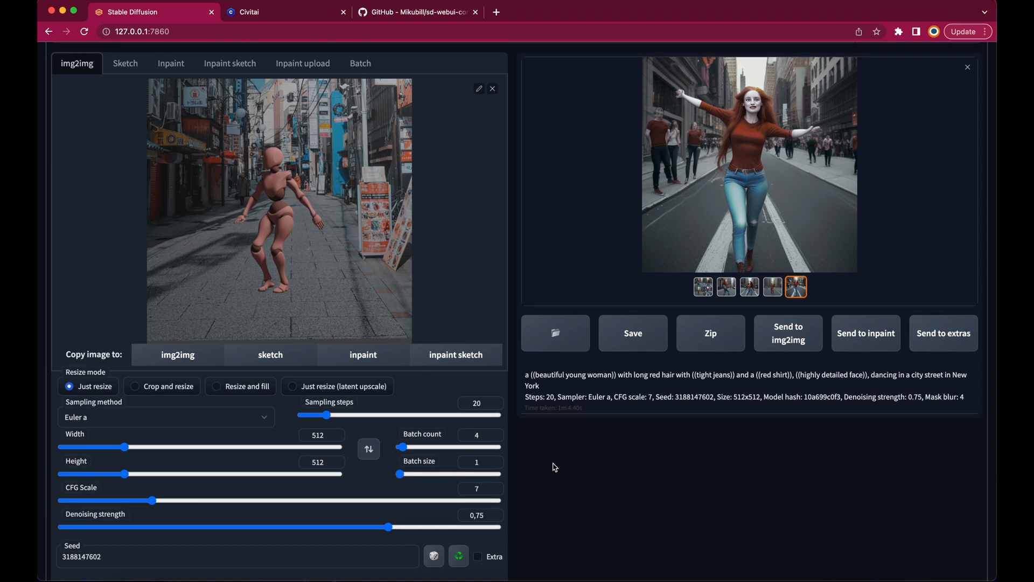
scroll("down", 3)
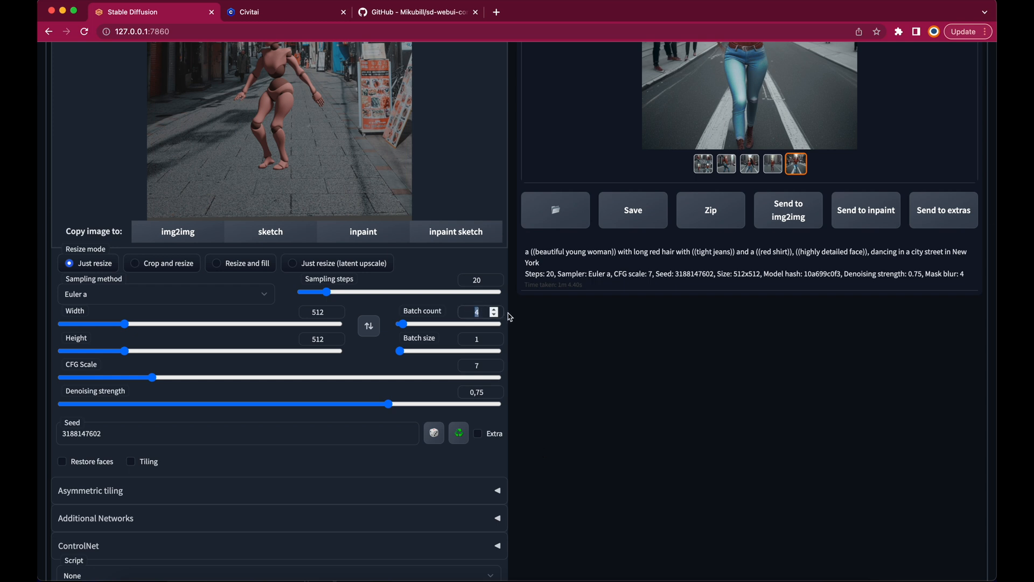
left_click(493, 307)
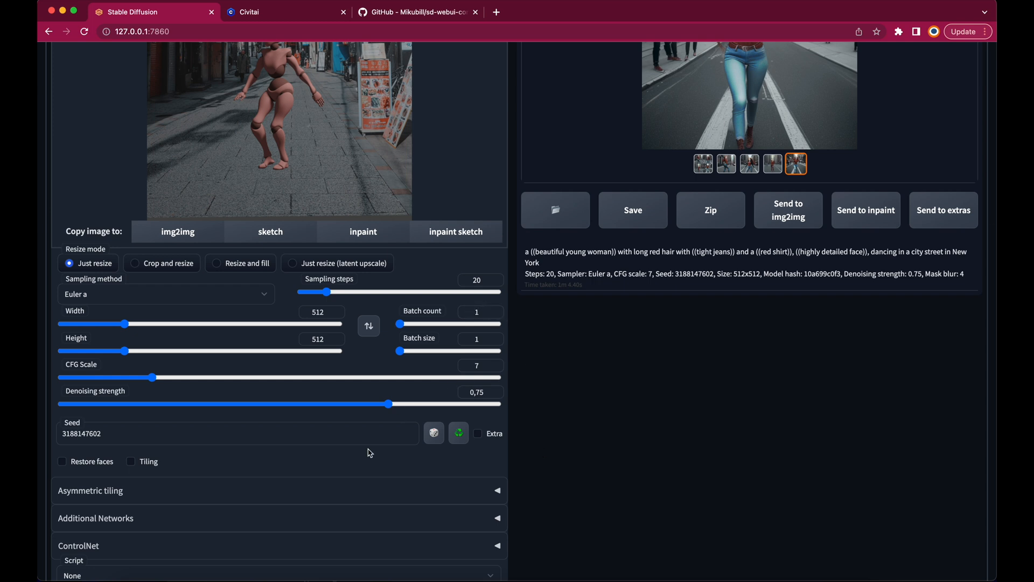
scroll("down", 3)
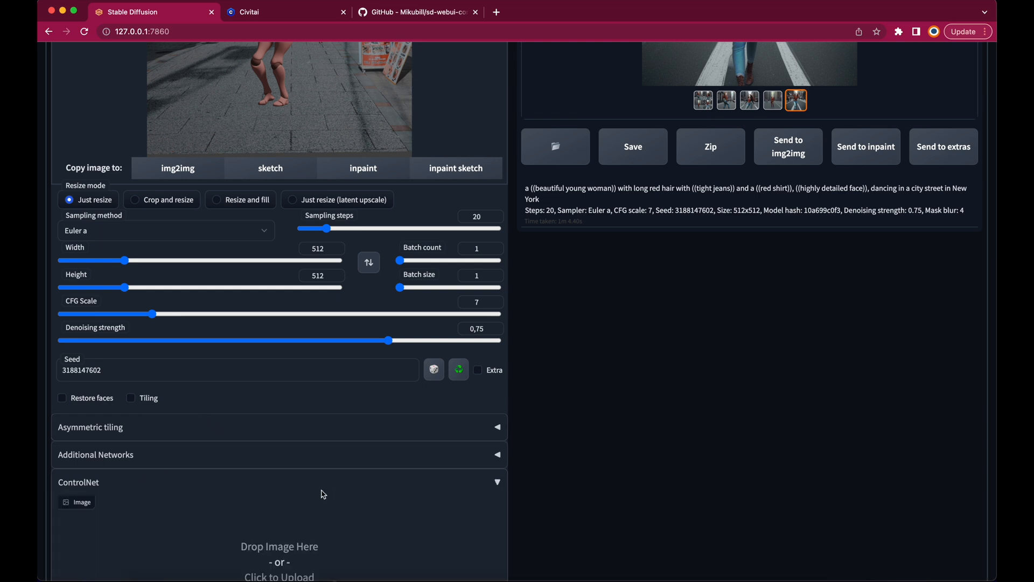
scroll("down", 3)
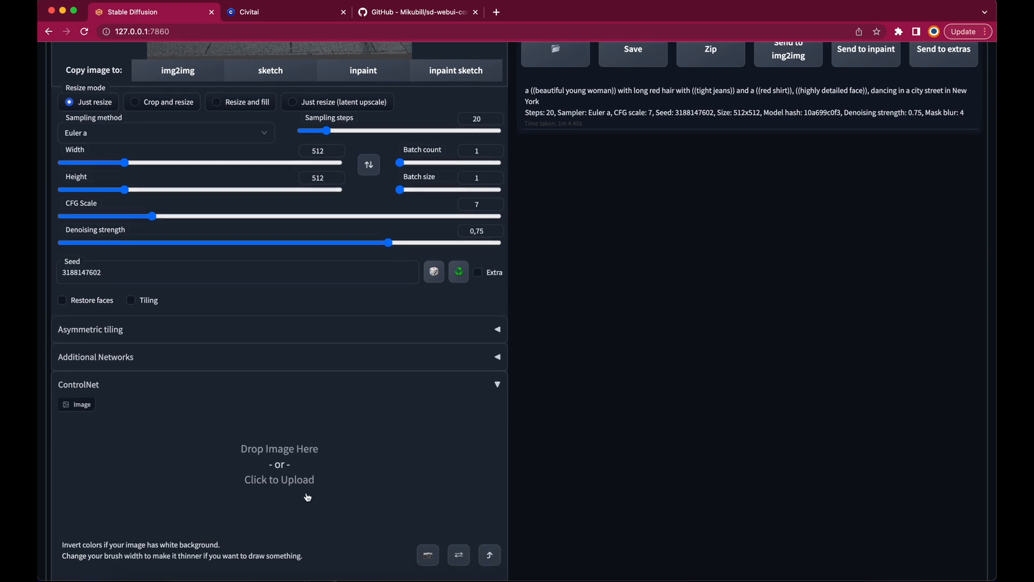
scroll("up", 3)
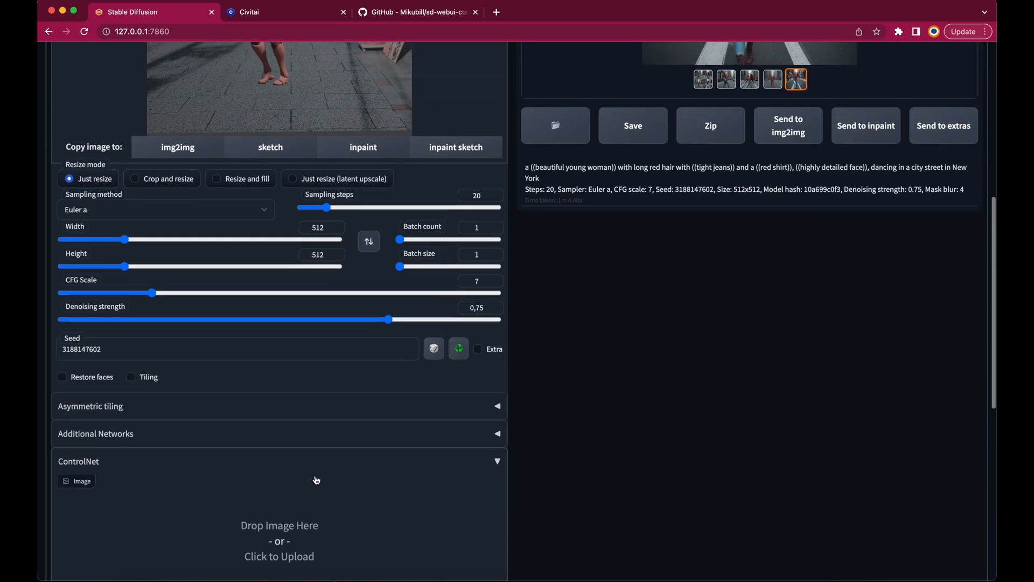
scroll("up", 3)
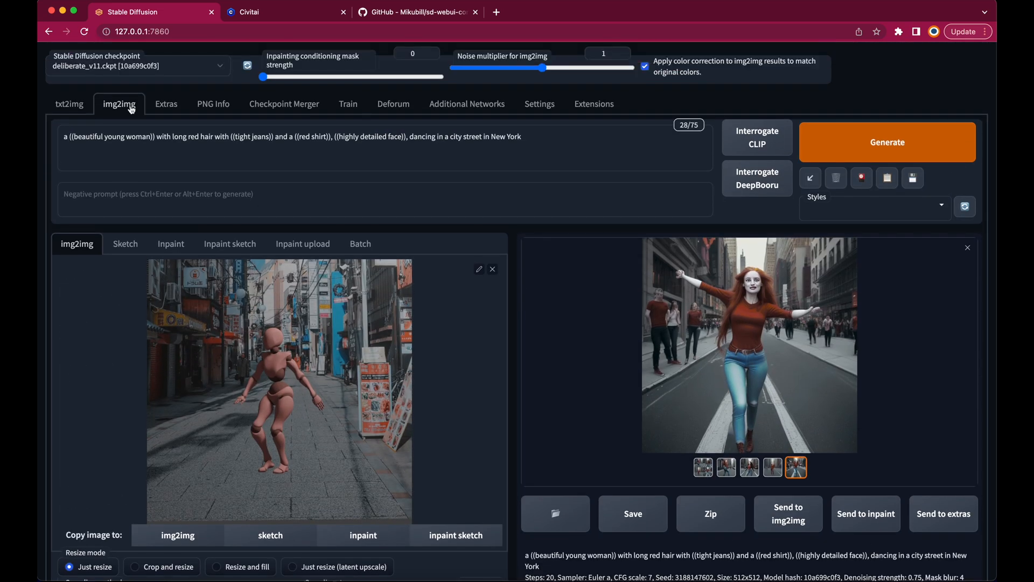
mouse_move(89, 66)
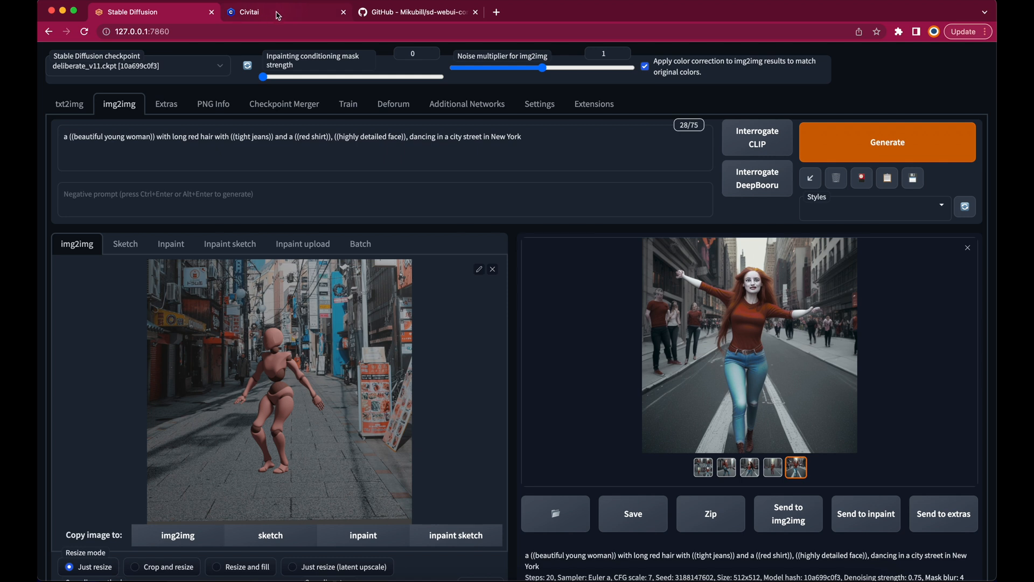
Switch to Civitai's Deliberate page and browse its example images for the headphones portrait prompt
left_click(249, 11)
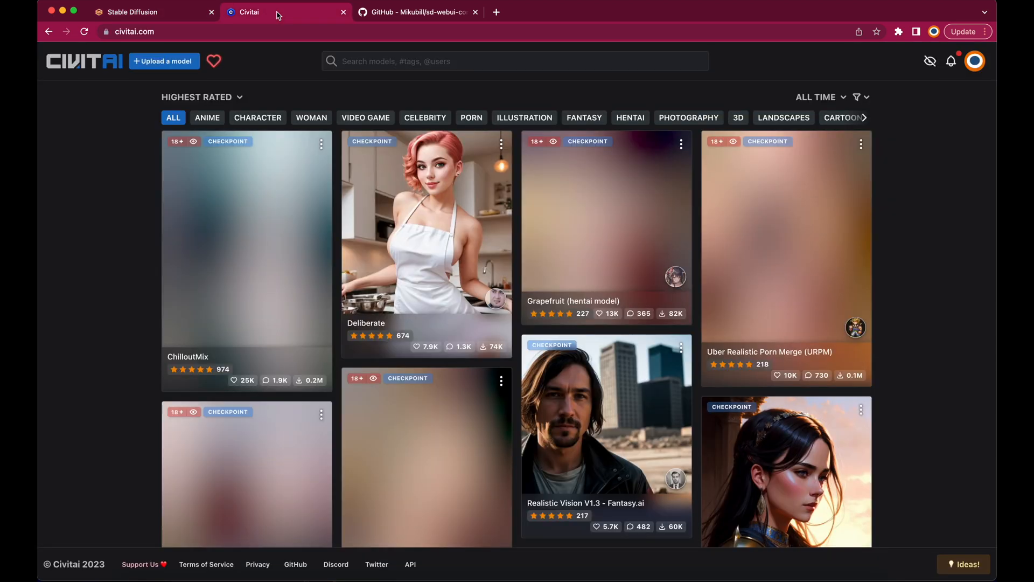
mouse_move(429, 217)
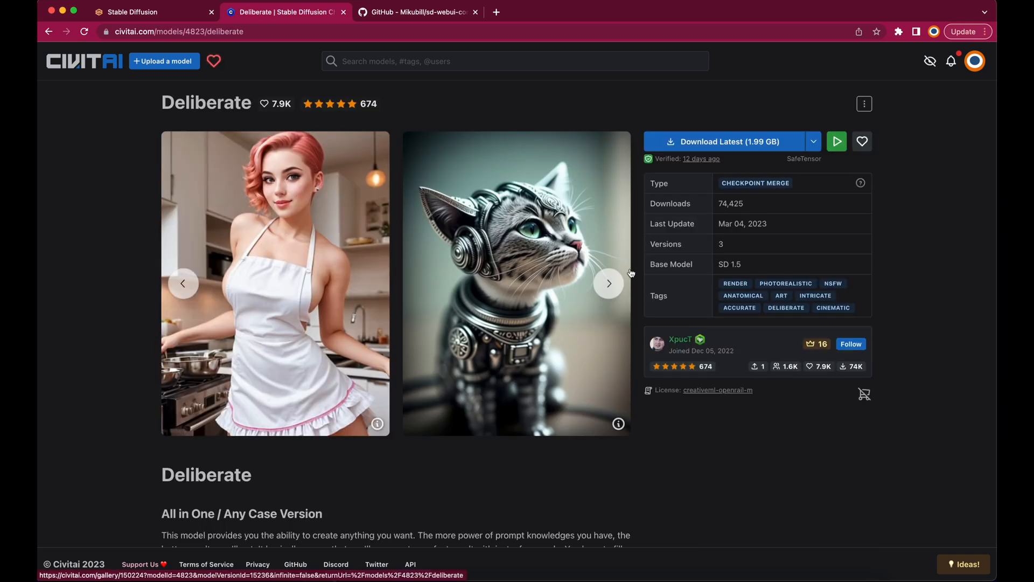
left_click(607, 283)
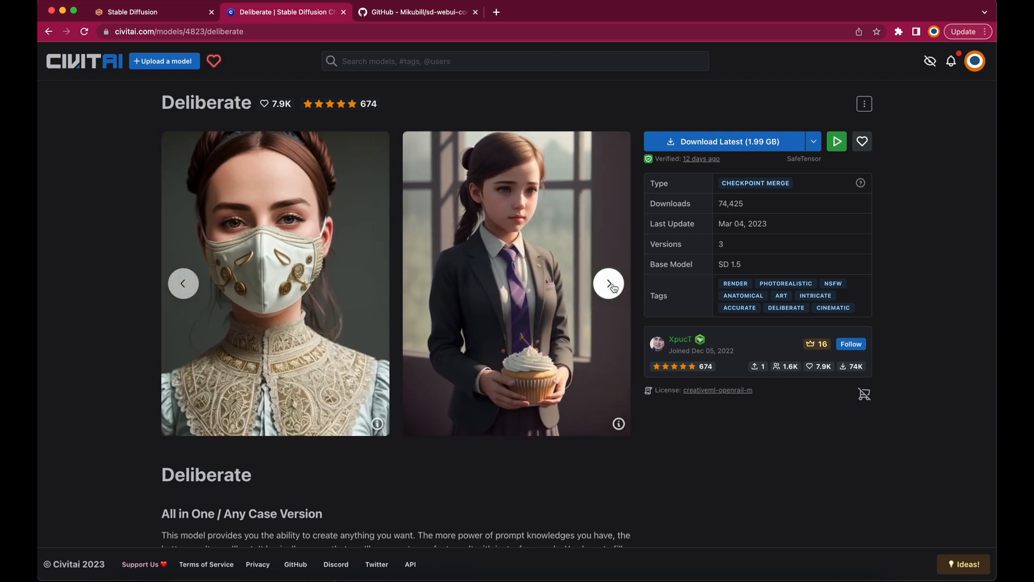
left_click(607, 283)
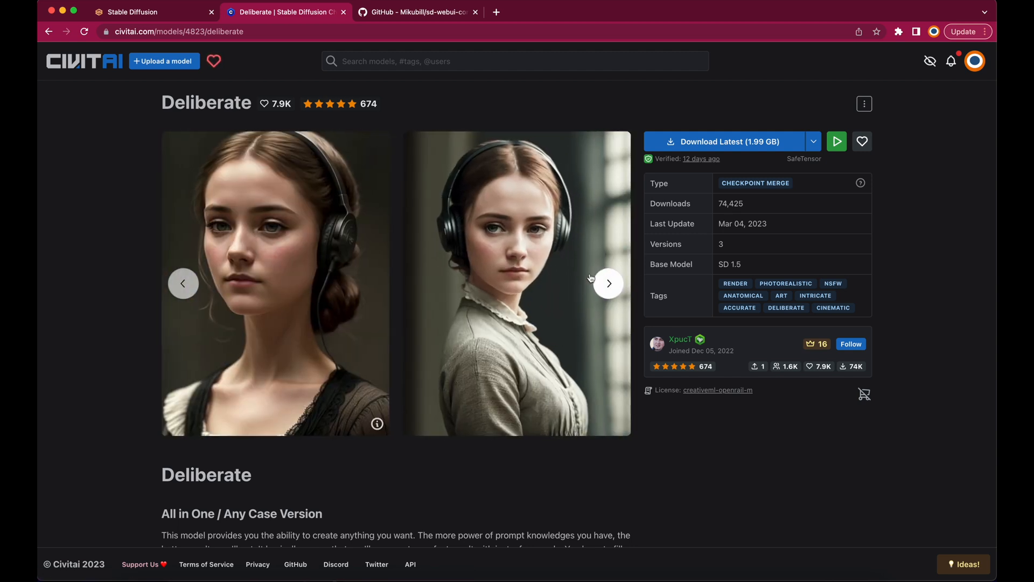
mouse_move(293, 308)
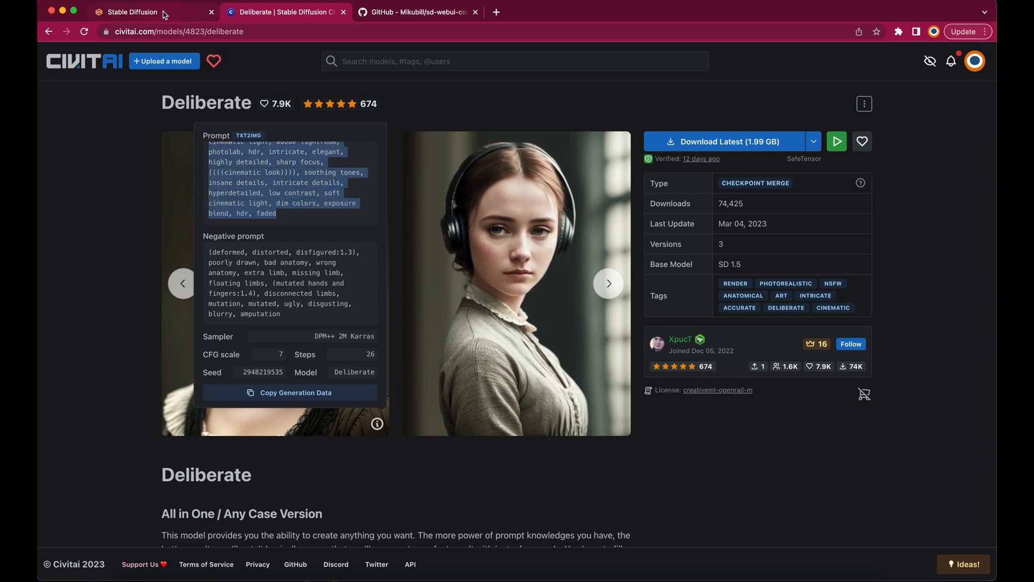
Append Deliberate's style terms to the prompt and add '(poorly drawn lips),' to the negative prompt
left_click(128, 12)
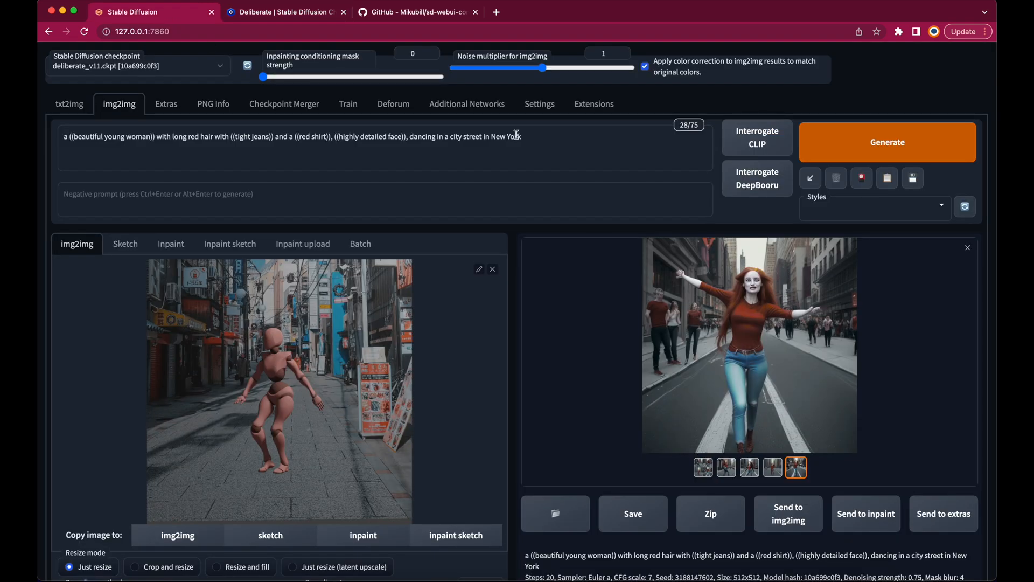
type(",")
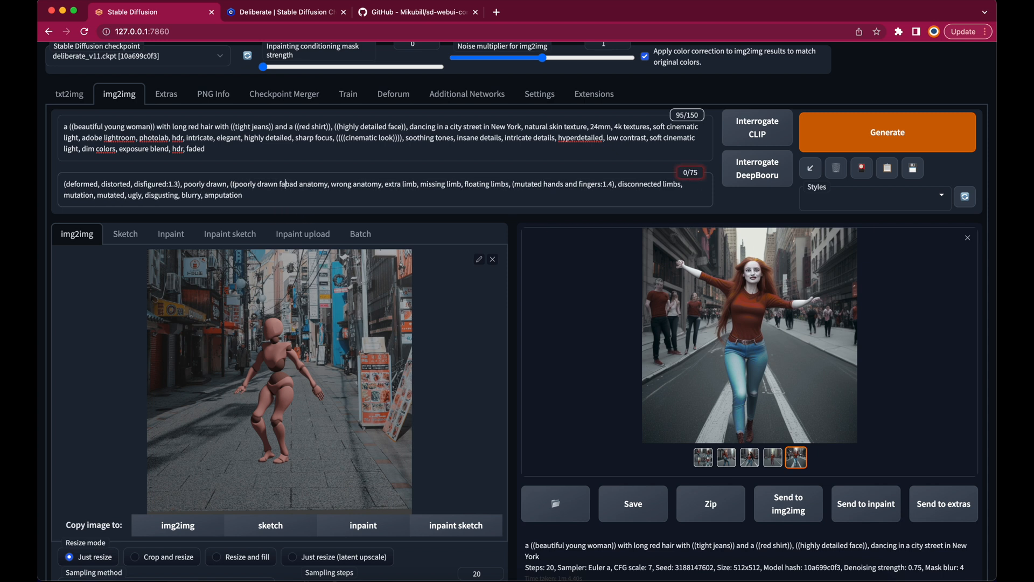
type("(poorly drawn lips),")
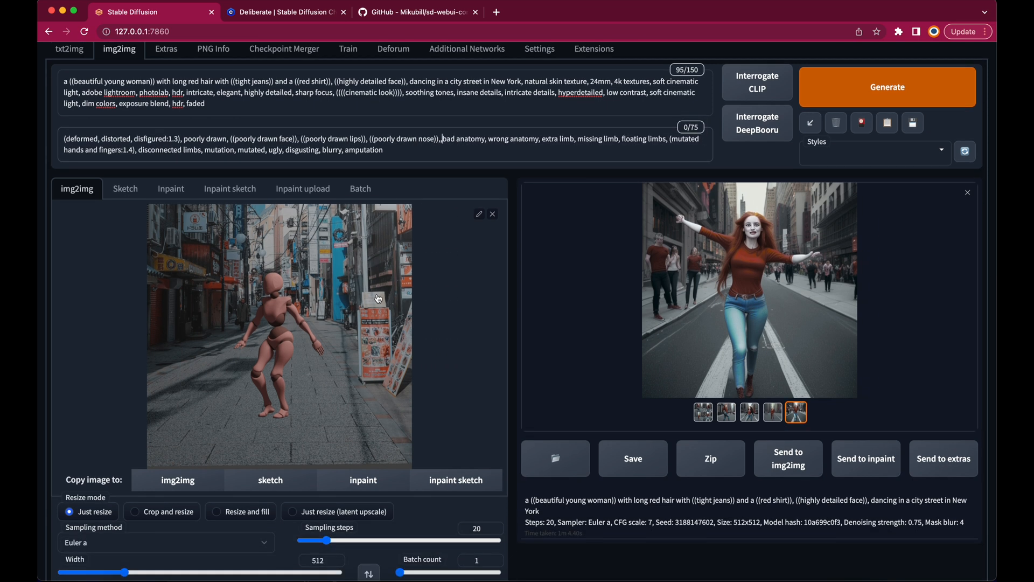
Enable ControlNet with the 'depth' preprocessor and the 'control_sd15_depth' model
scroll("down", 3)
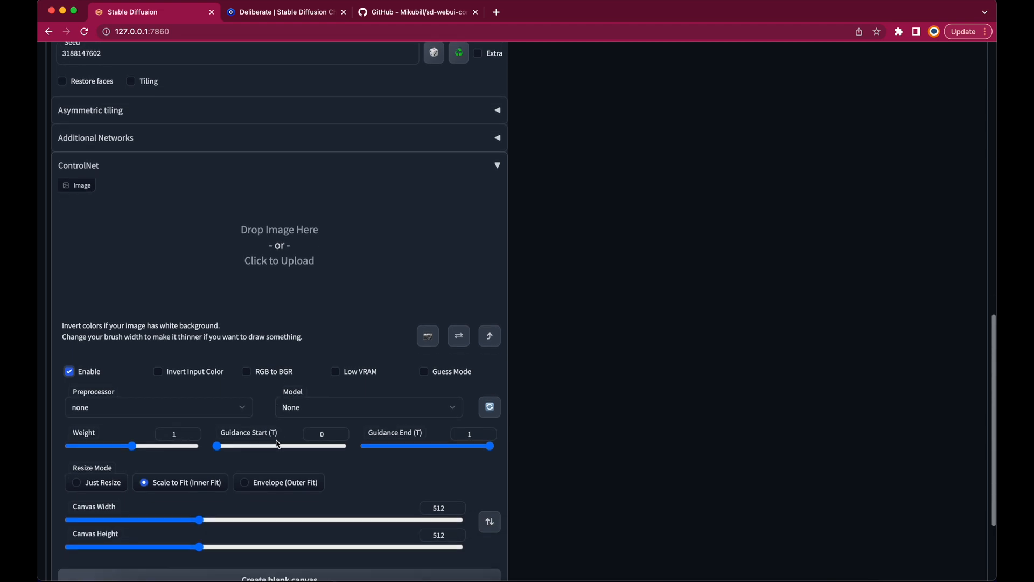
scroll("down", 3)
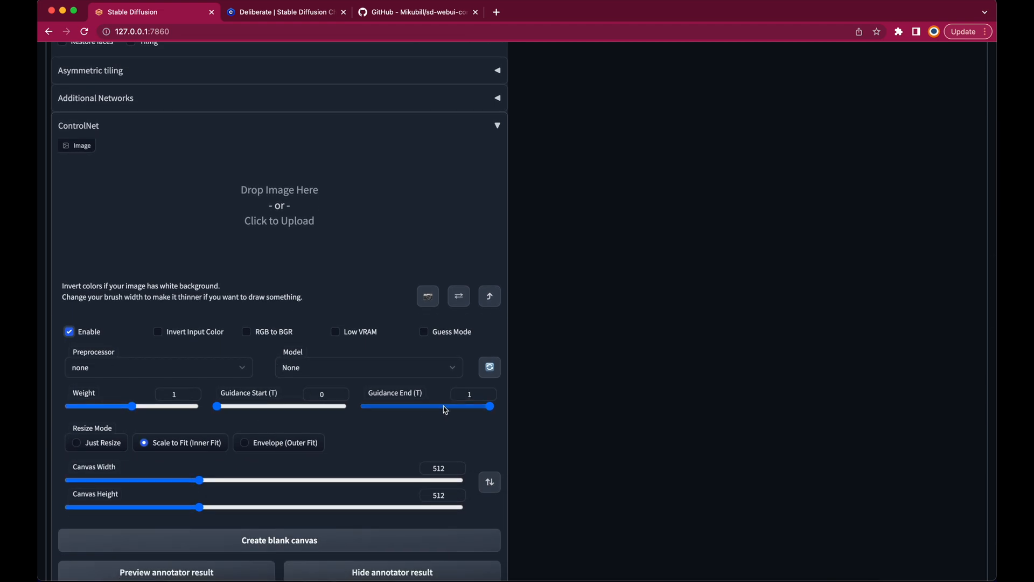
left_click(158, 368)
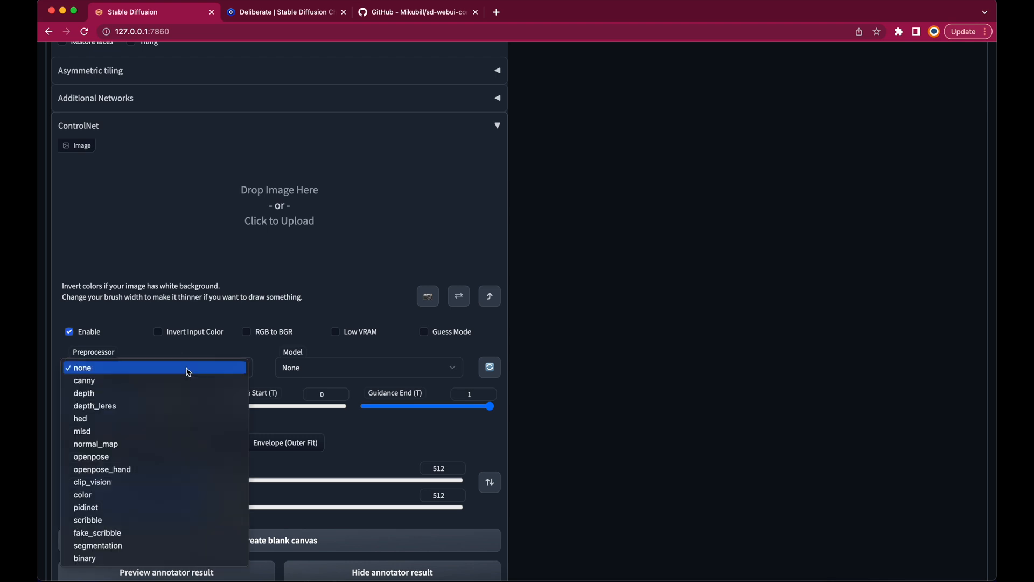
mouse_move(178, 380)
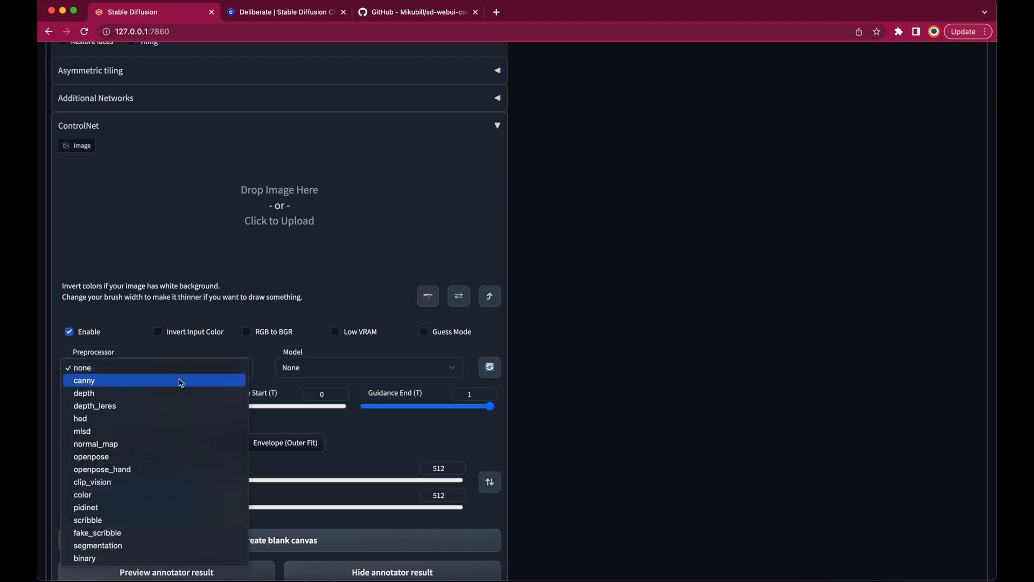
mouse_move(176, 392)
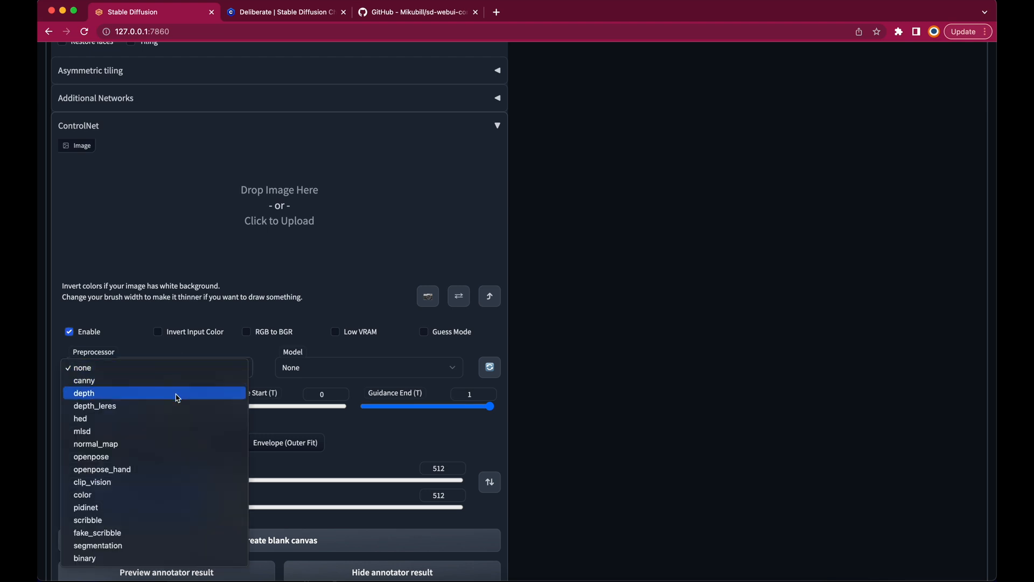
left_click(84, 392)
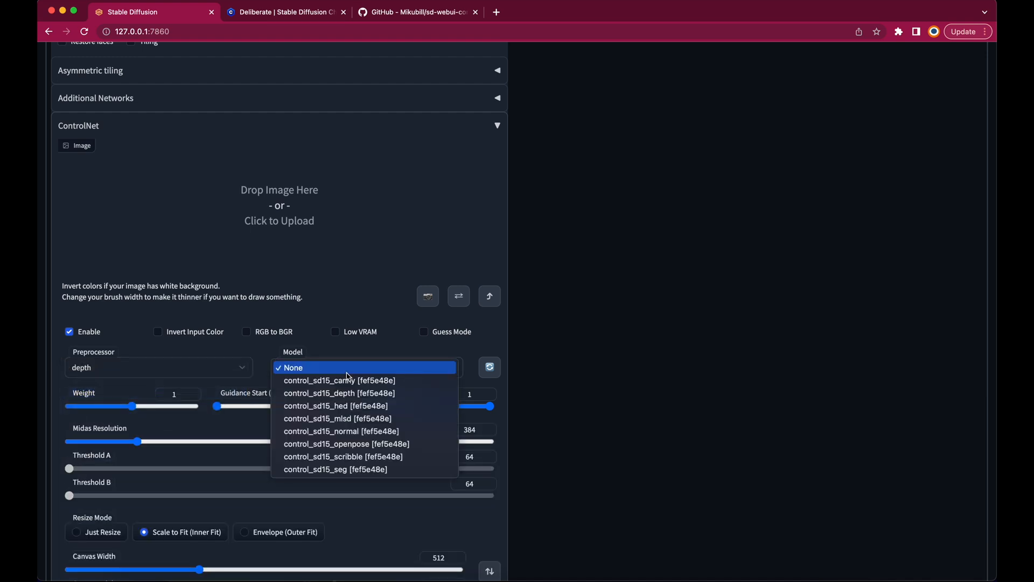
mouse_move(361, 392)
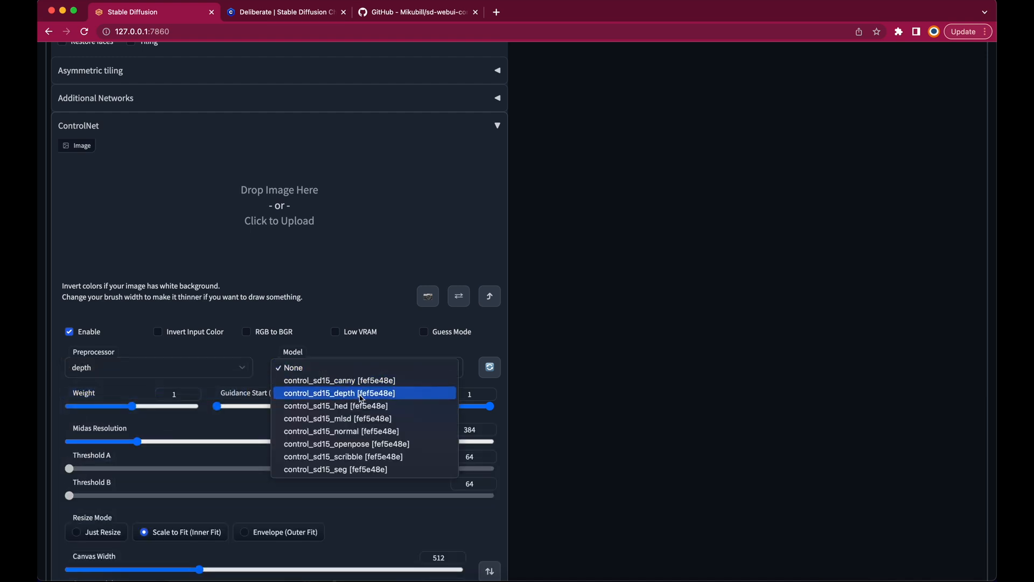
left_click(339, 393)
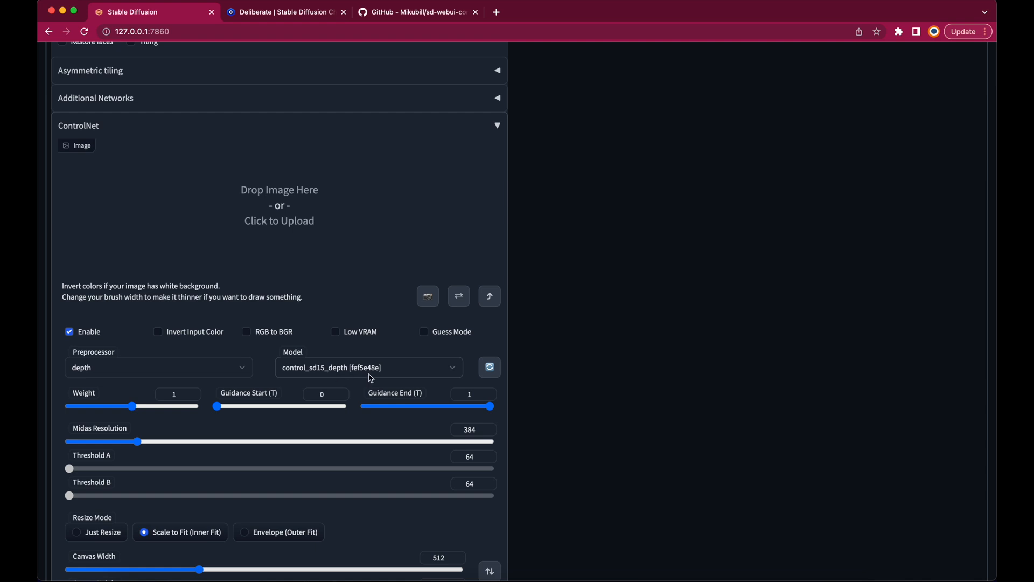
mouse_move(360, 302)
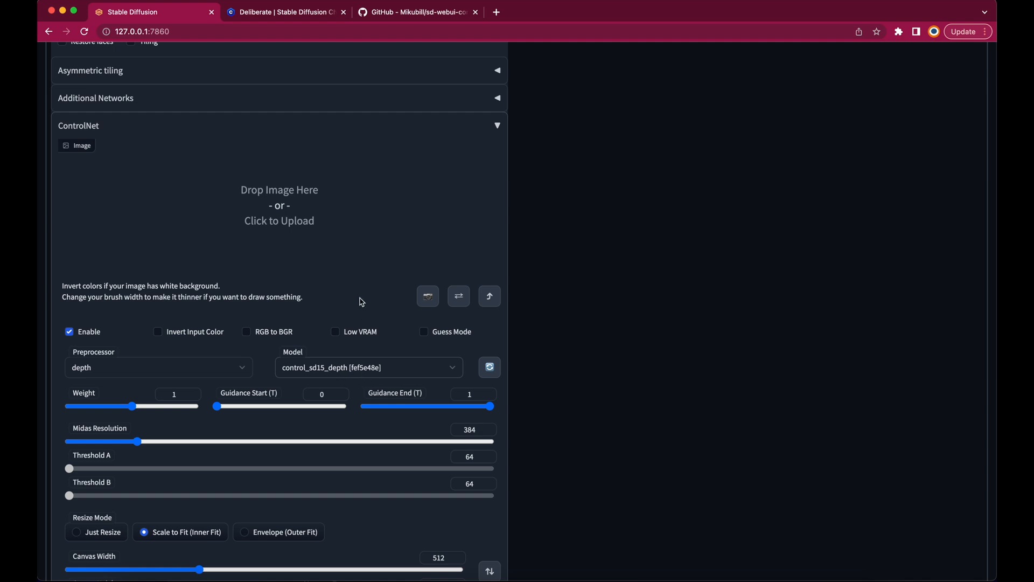
scroll("up", 3)
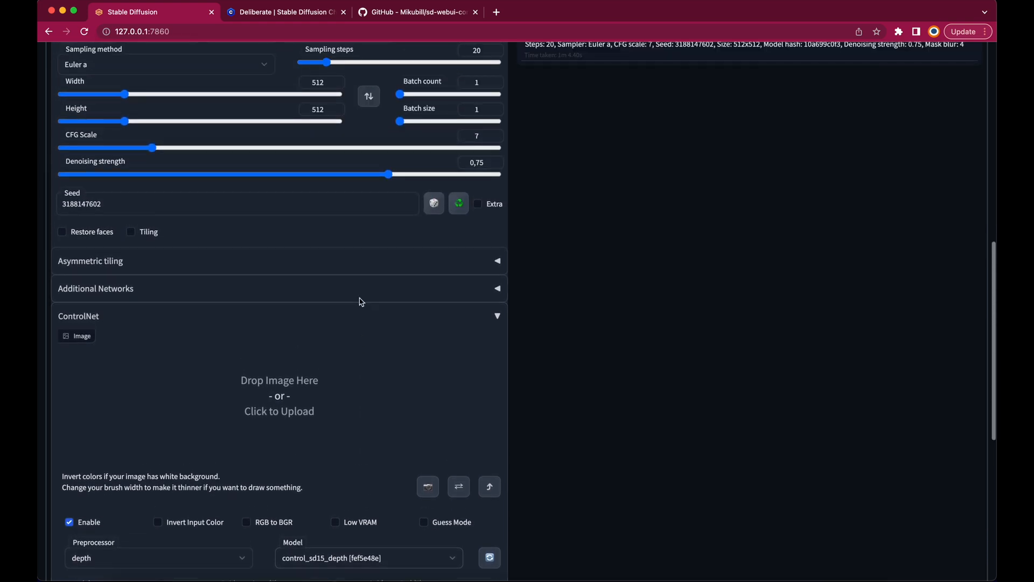
scroll("up", 3)
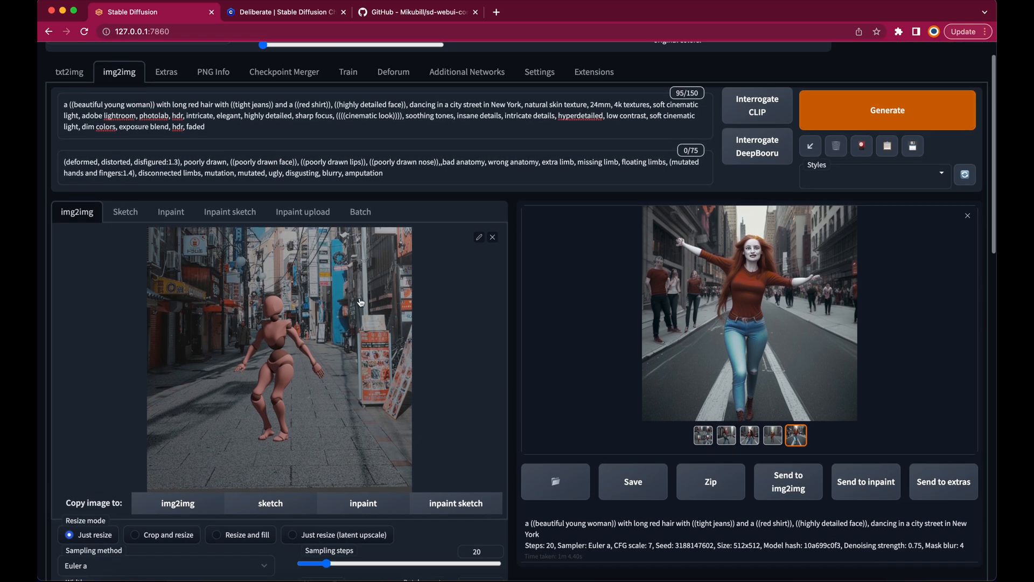
left_click(886, 110)
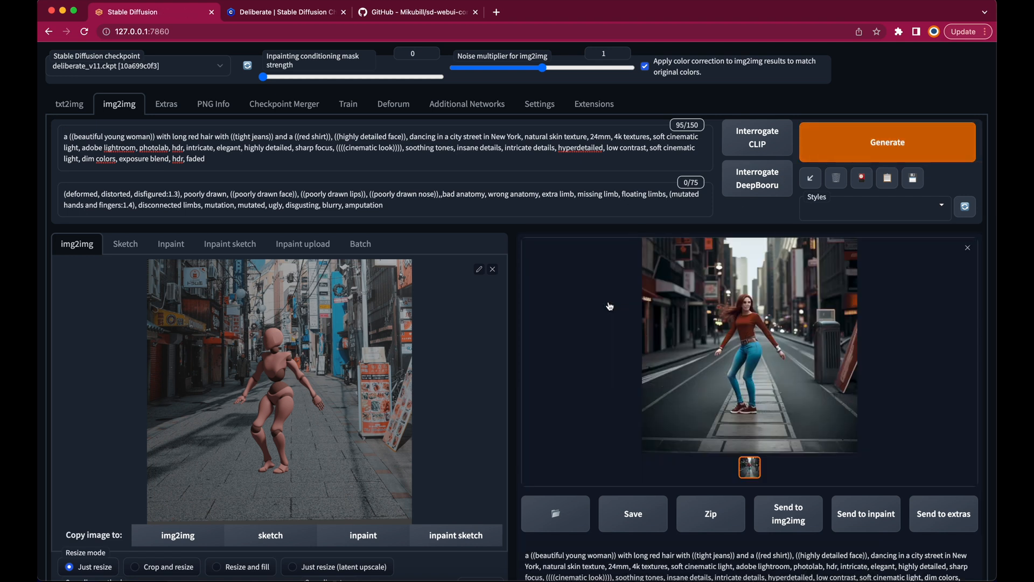
mouse_move(747, 353)
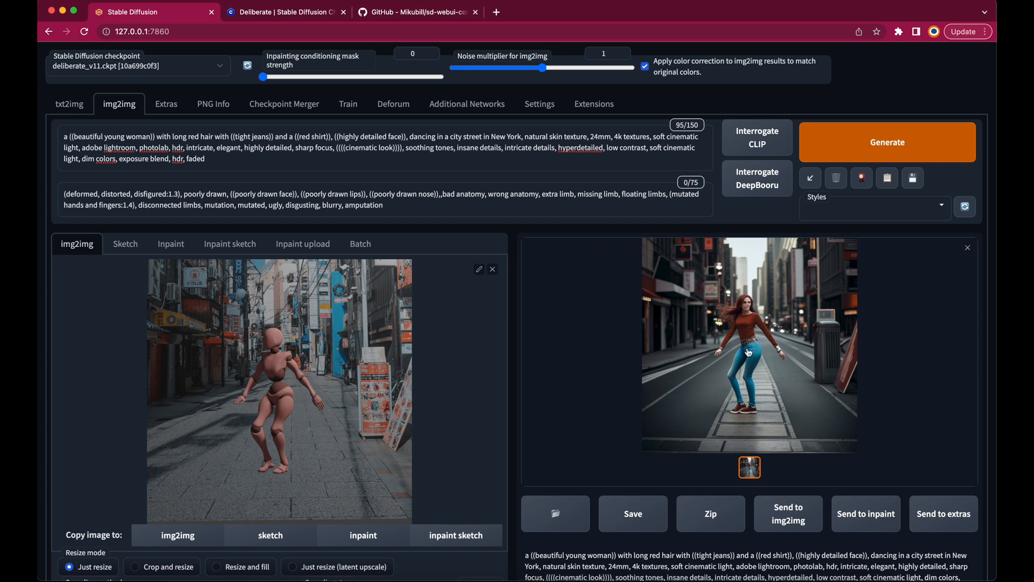
mouse_move(428, 229)
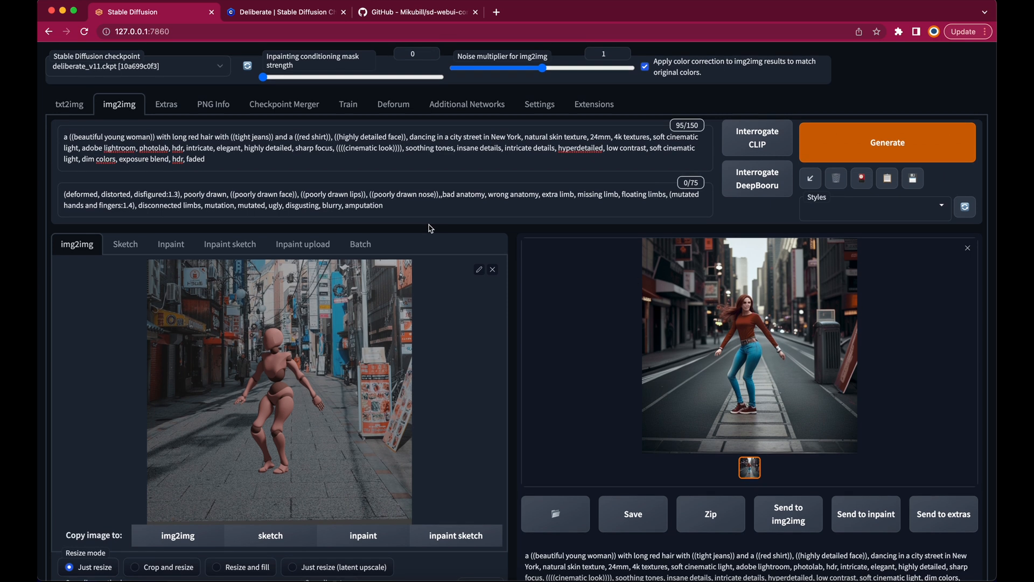
In img2img Batch, set input to /Users/Gerald/Desktop/Mixamo2SD/BlenderRender and output to the SDRender folder
left_click(360, 243)
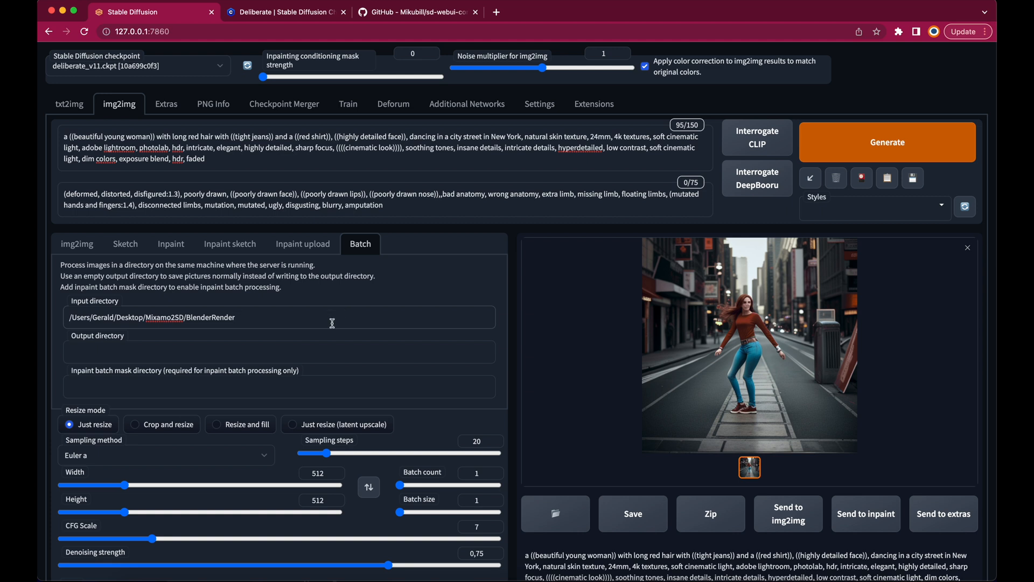
type("/Users/Gerald/Desktop/Mixamo2SD/BlenderRender/0001.png")
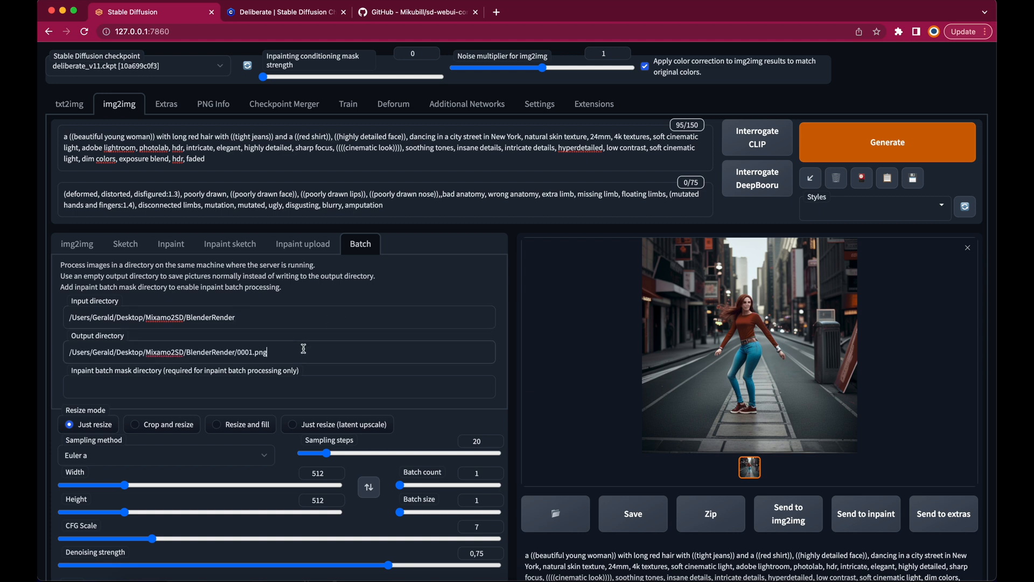
key("Backspace")
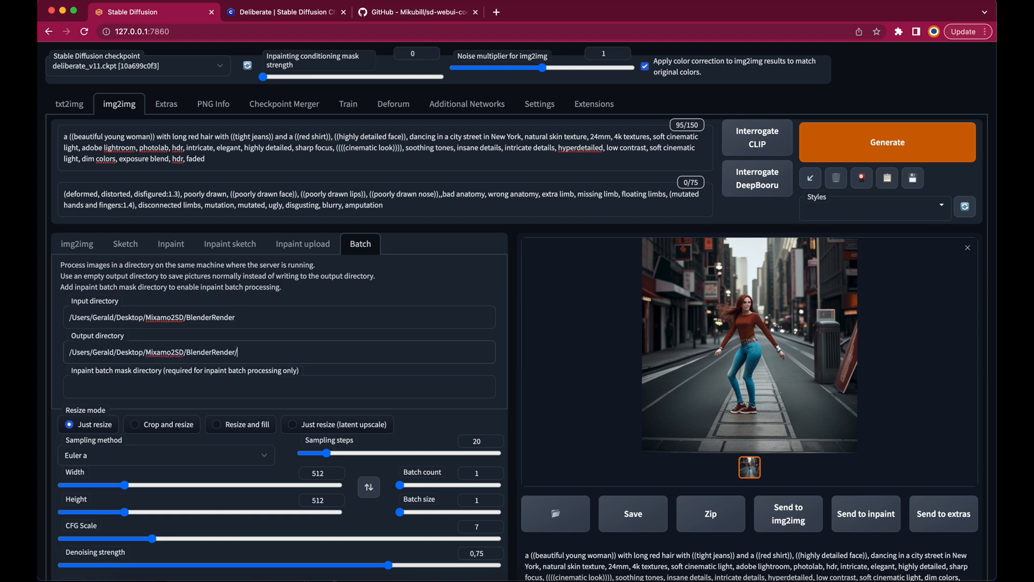
key("Backspace")
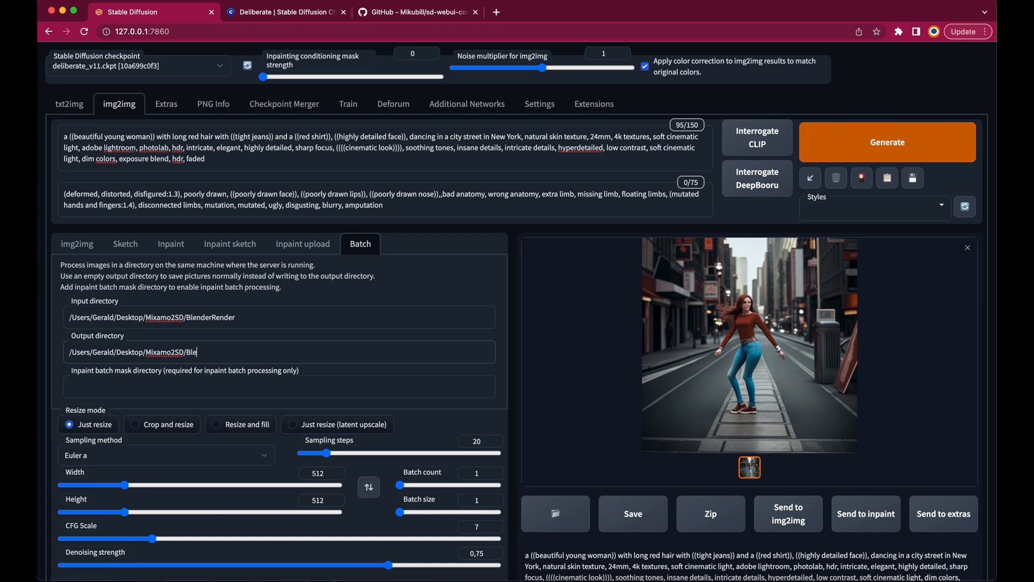
key("Backspace")
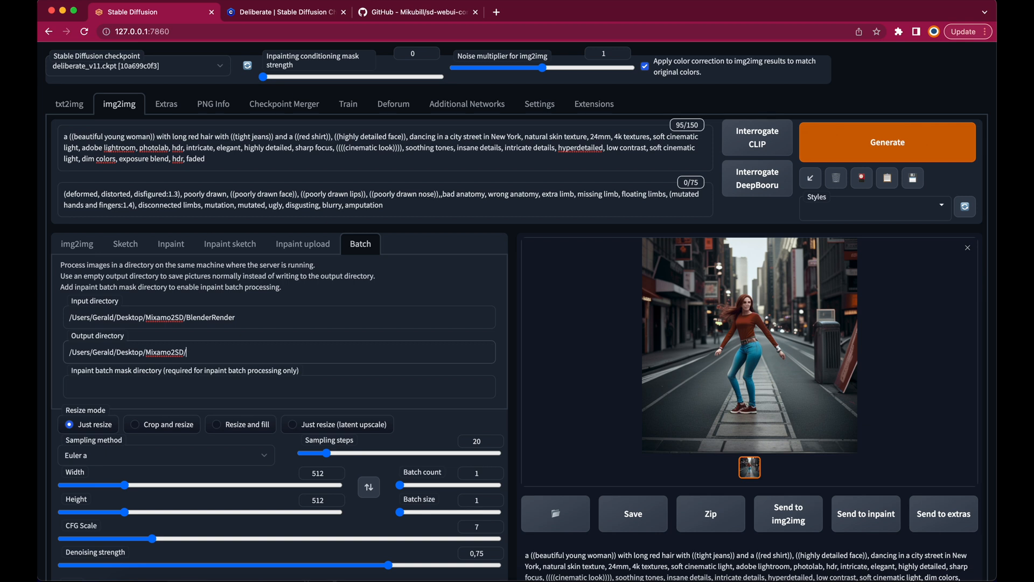
type("SDR")
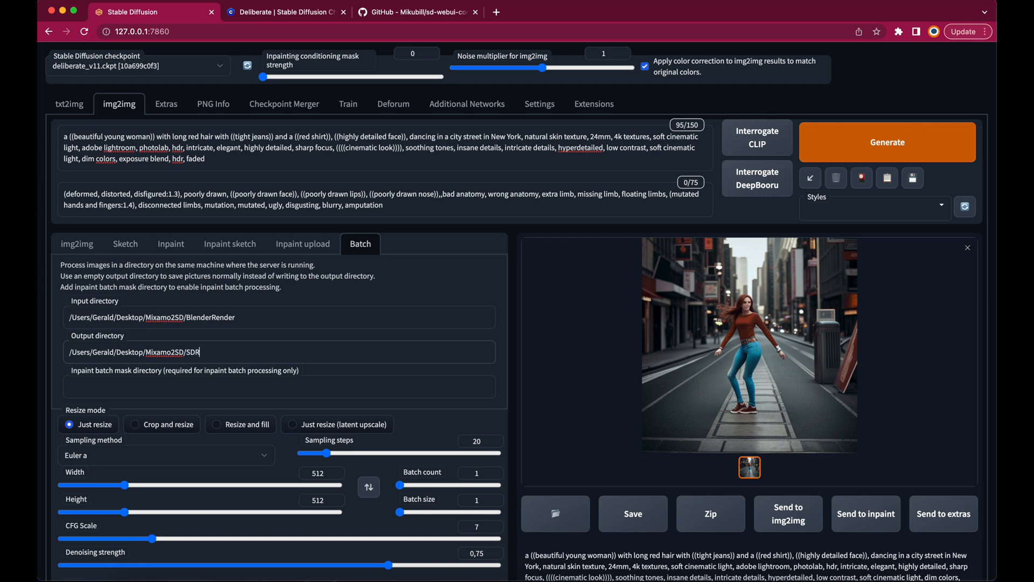
type("ender")
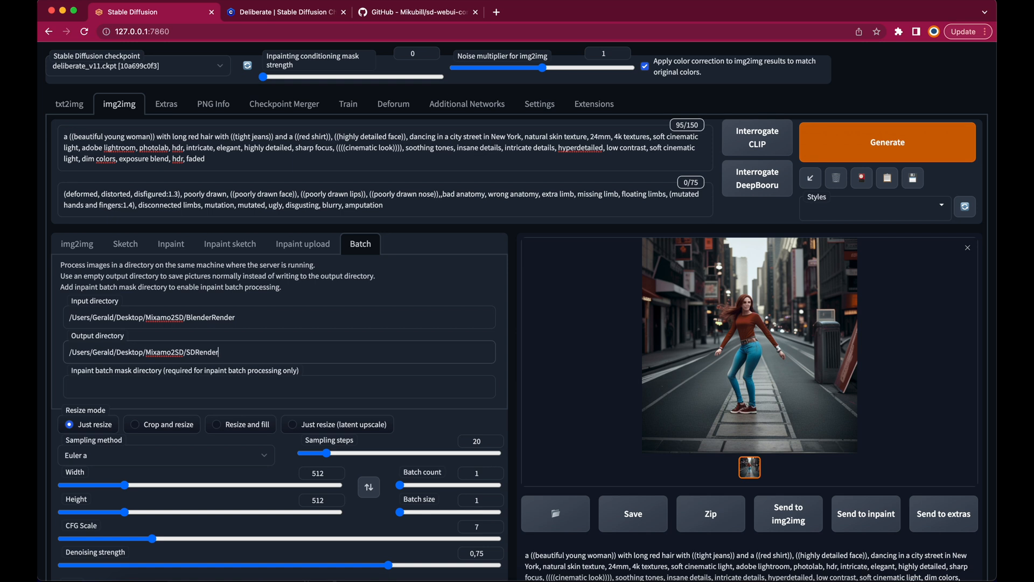
Scroll through the page to confirm the ControlNet depth settings are still in place
scroll("down", 3)
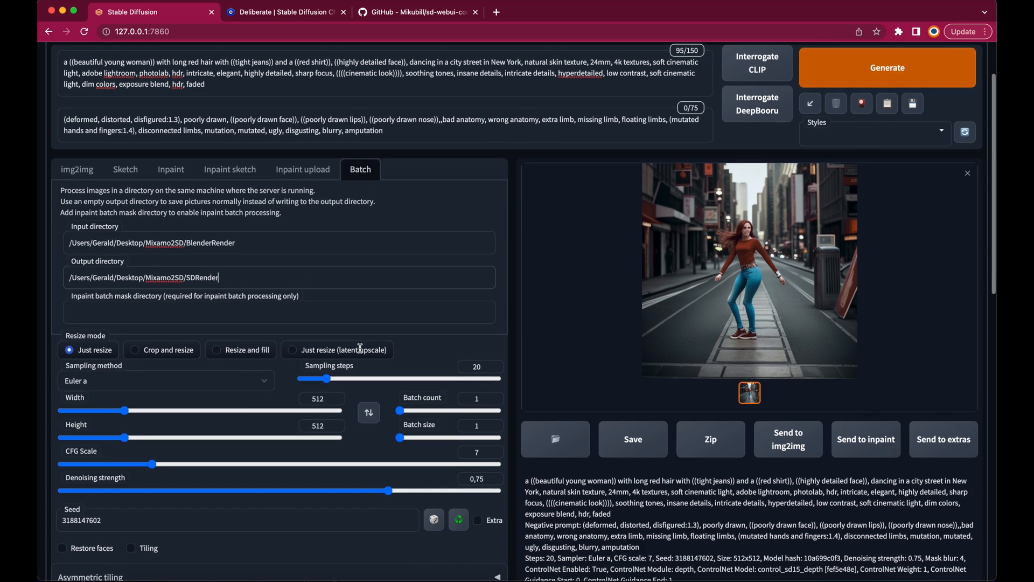
scroll("down", 3)
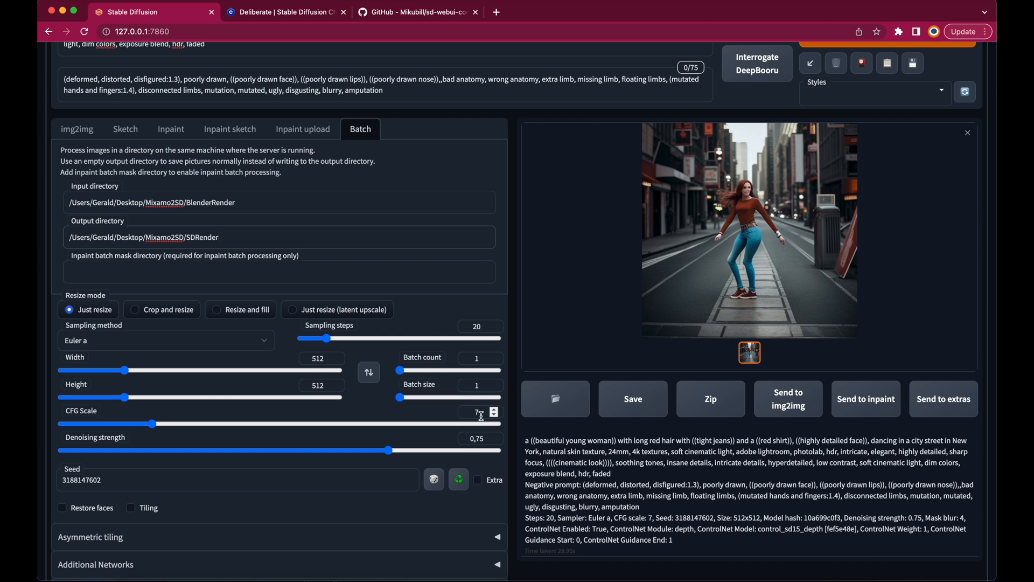
scroll("down", 3)
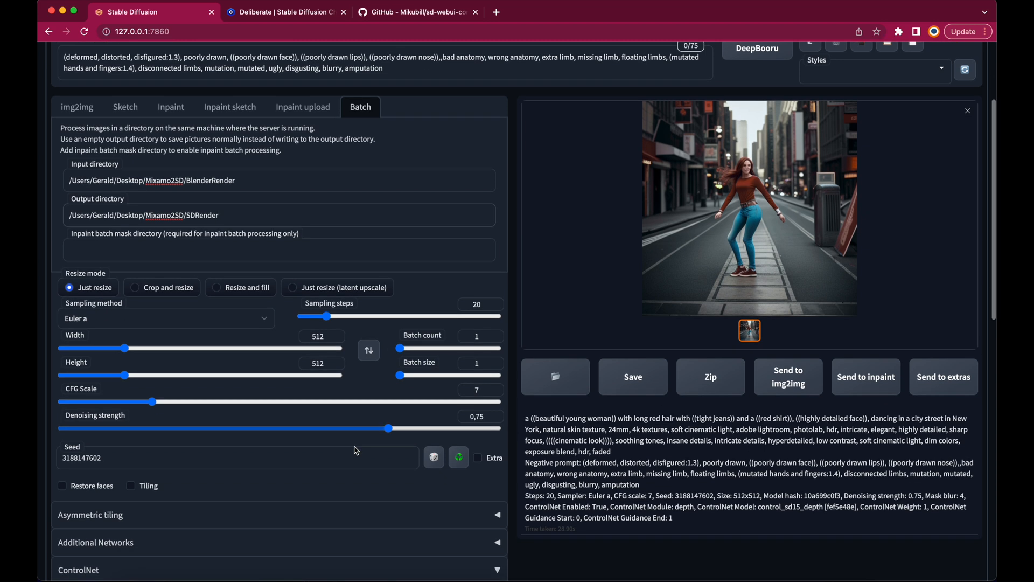
scroll("down", 3)
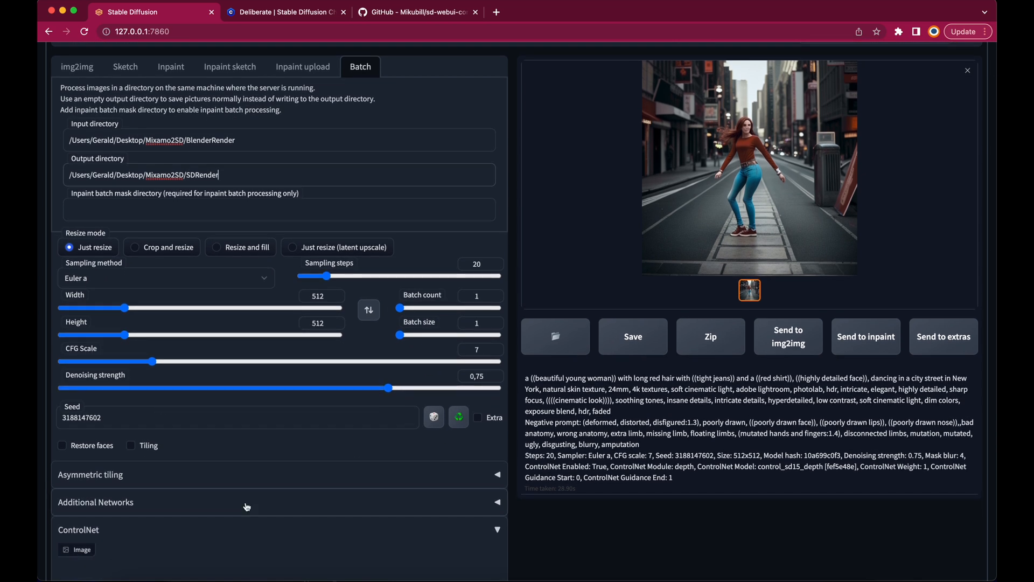
scroll("down", 3)
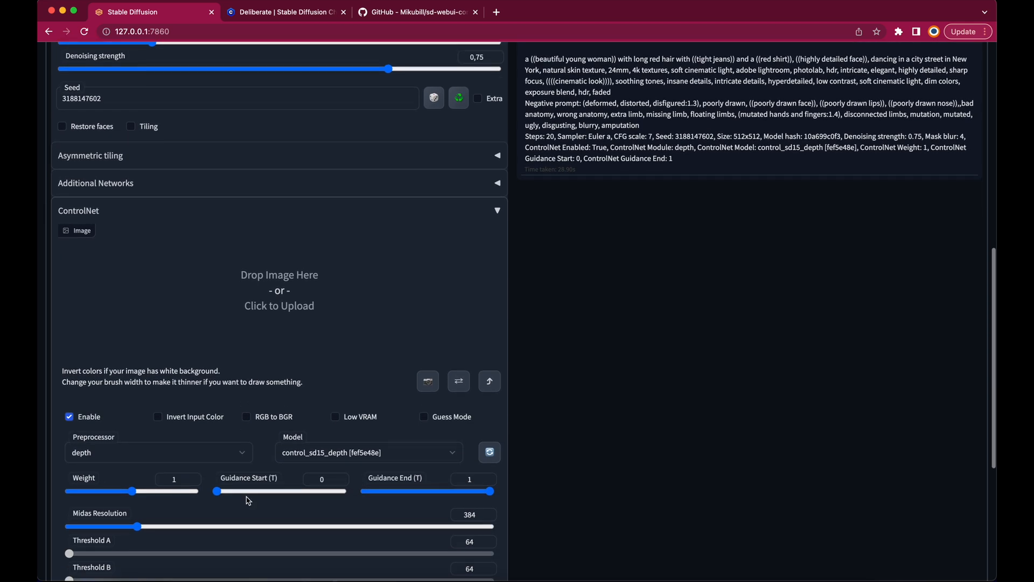
scroll("up", 3)
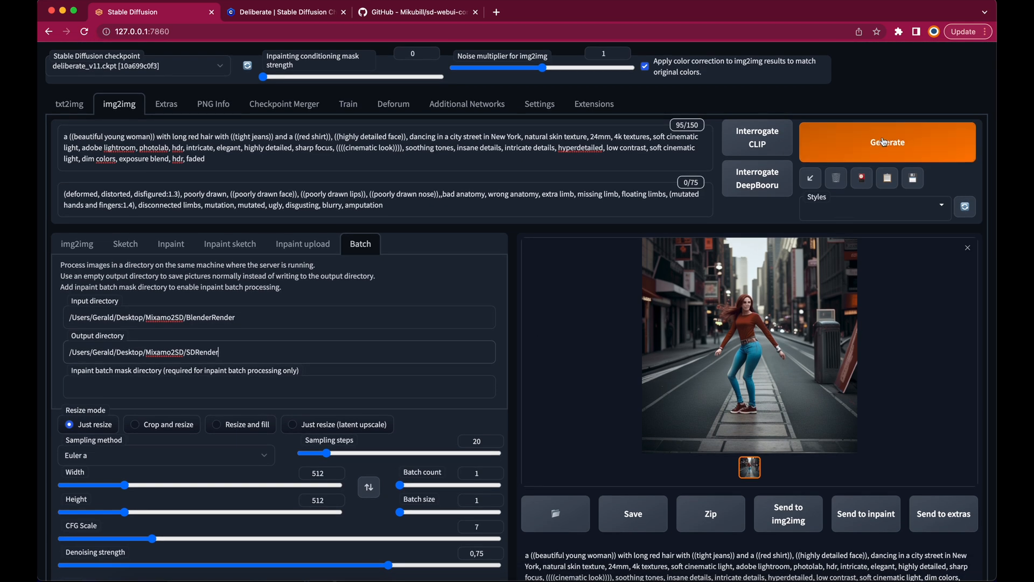
Generate the batch over all BlenderRender frames, then switch to Finder
left_click(886, 142)
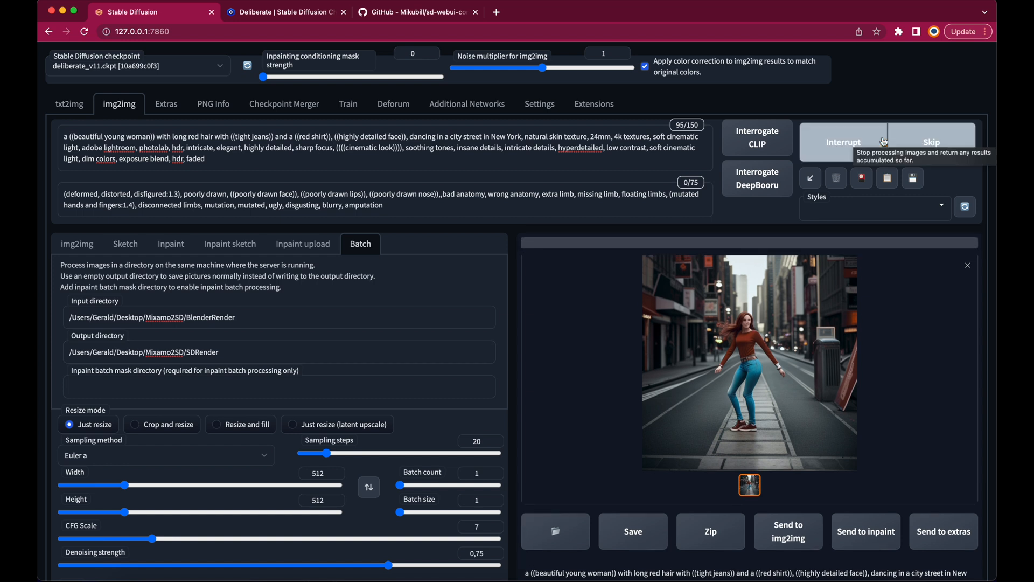
mouse_move(691, 20)
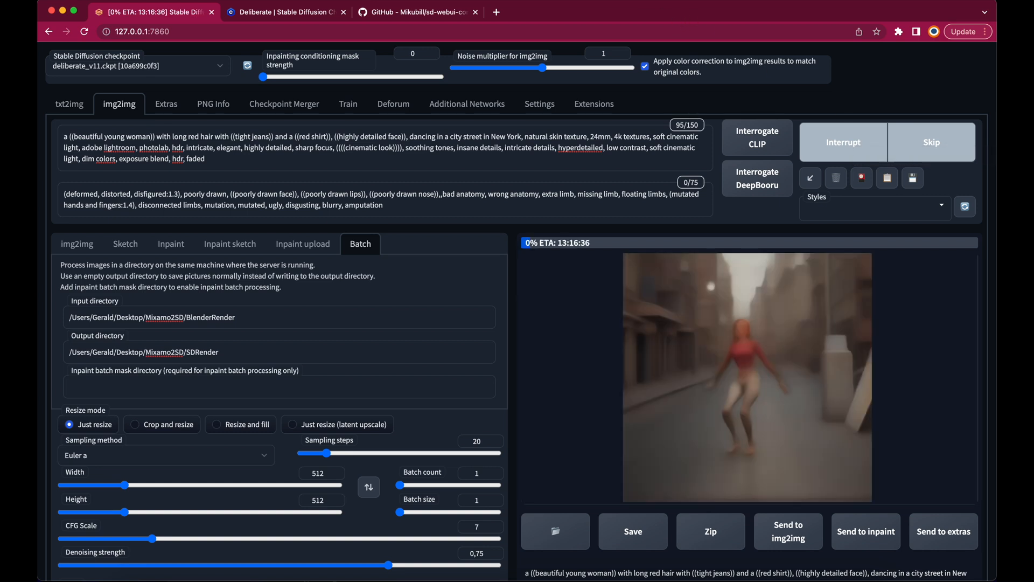
left_click(76, 244)
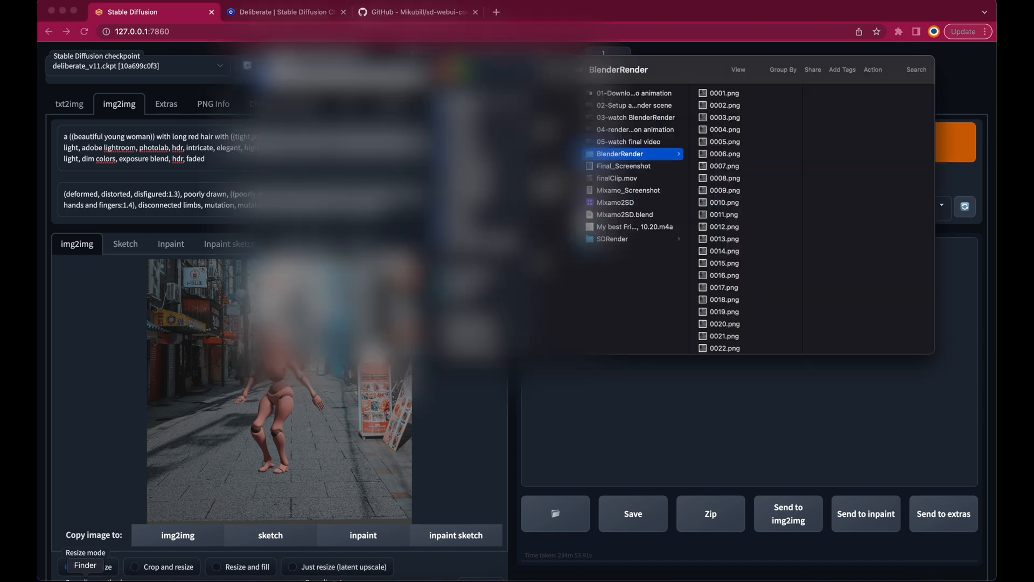
Open the SDRender folder and preview 0001.png and later restyled frames
left_click(612, 240)
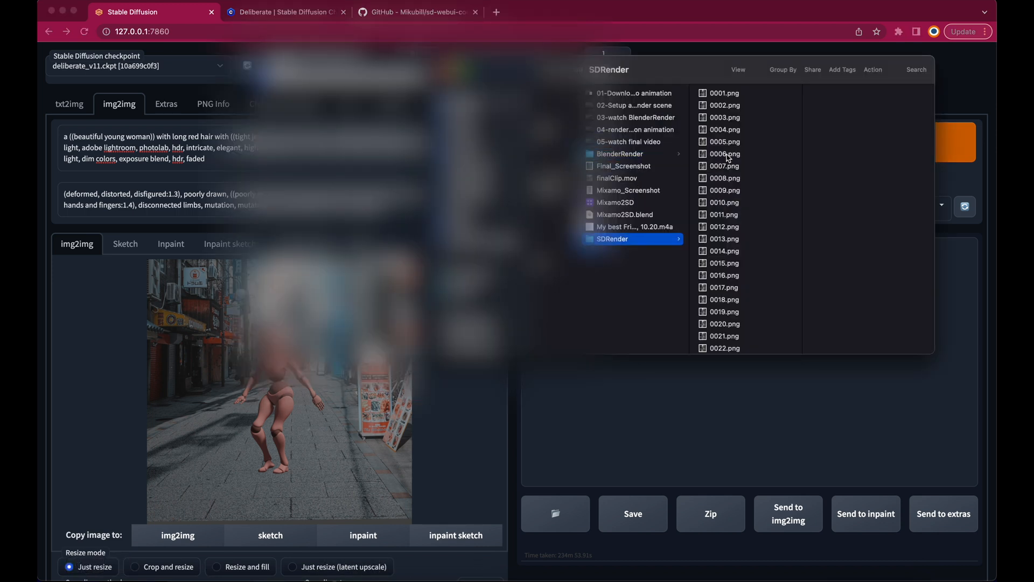
left_click(725, 93)
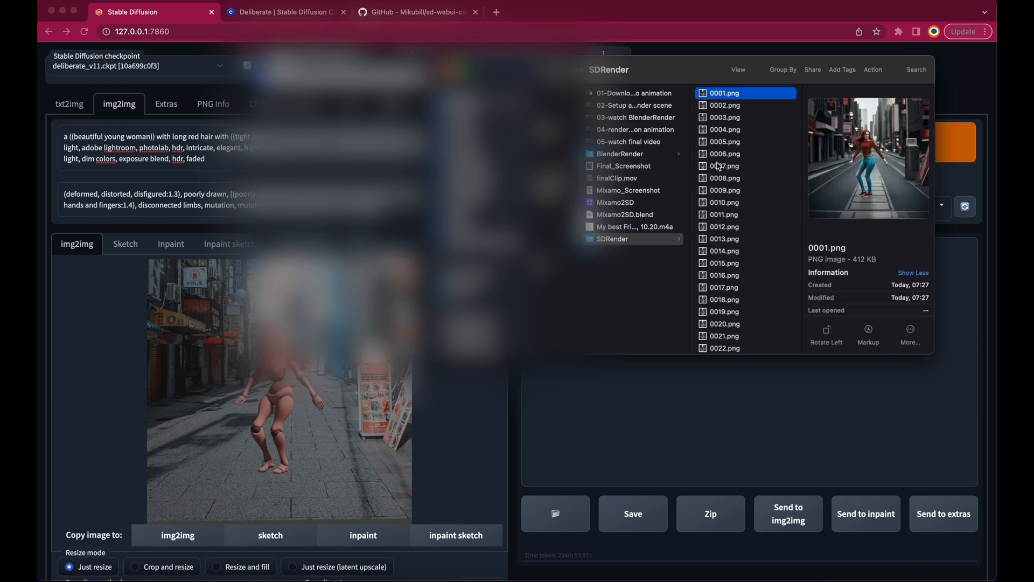
left_click(724, 190)
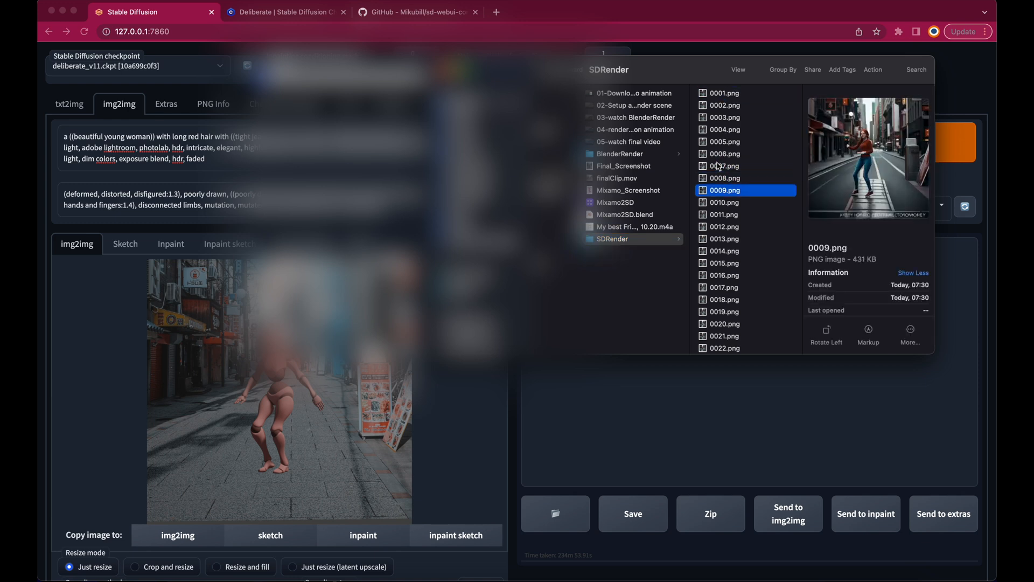
left_click(724, 216)
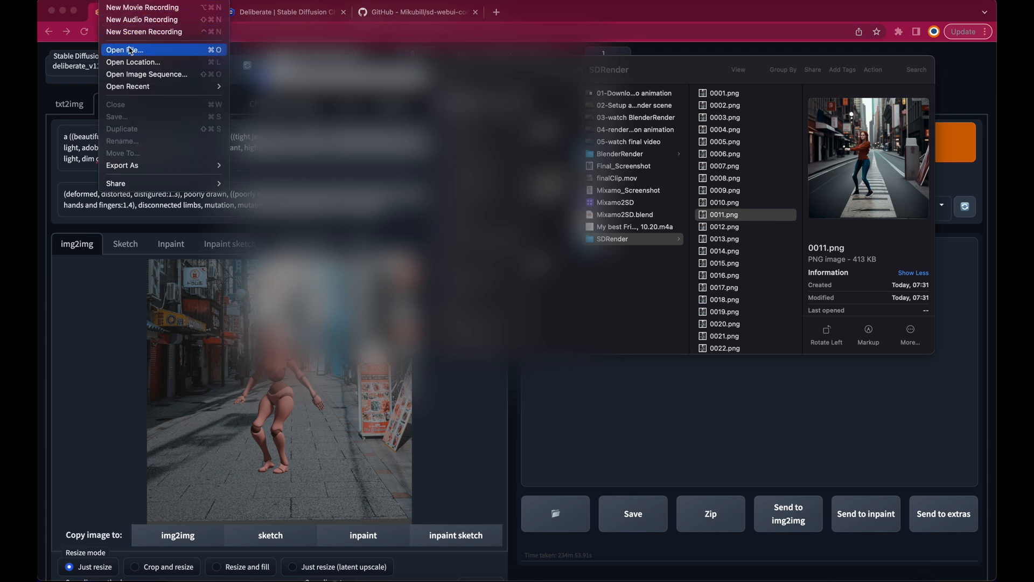
Open the 476 SDRender PNGs as a QuickTime image sequence and play the resulting movie
left_click(123, 49)
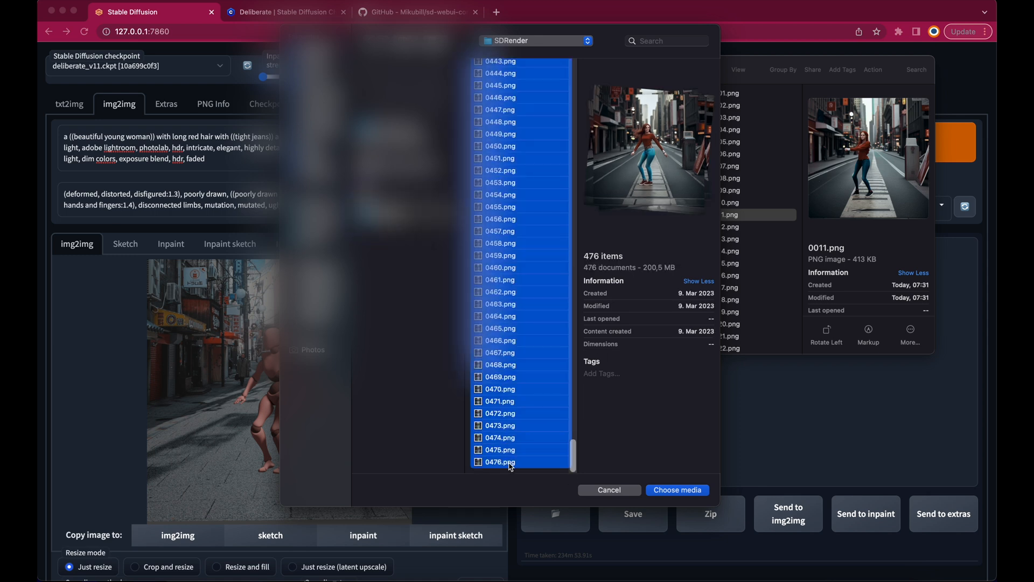
left_click(677, 489)
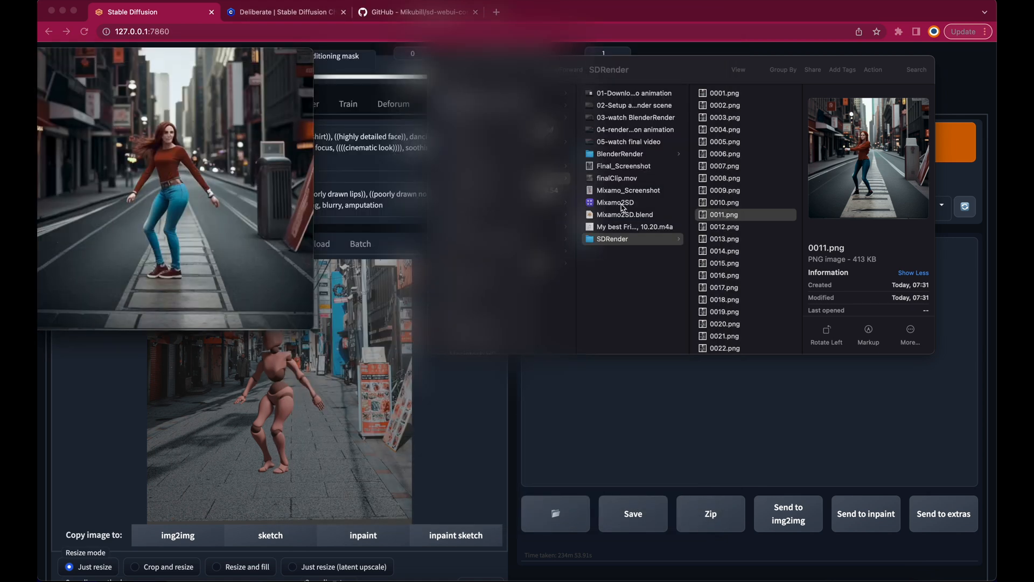
left_click(632, 226)
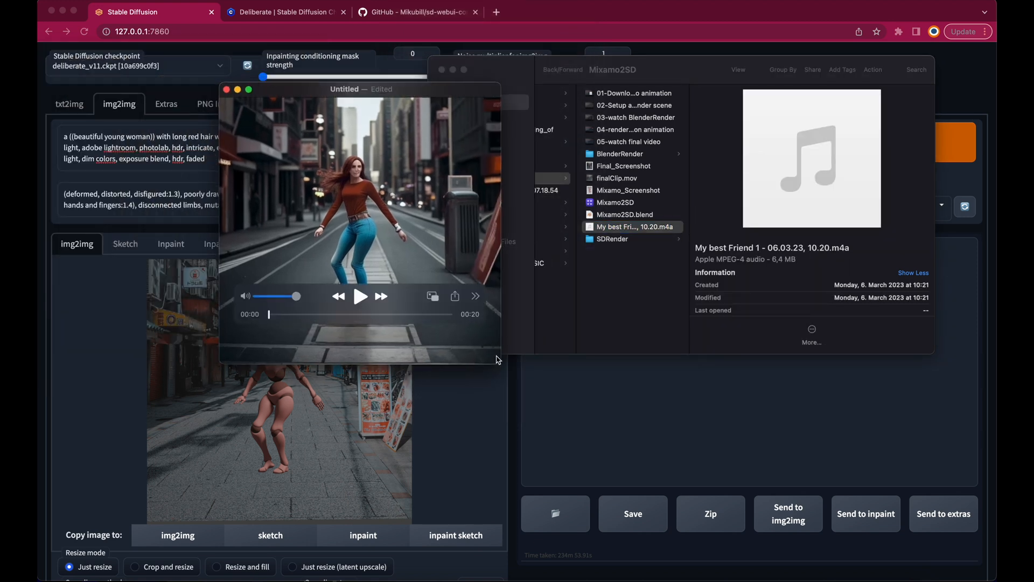
left_click(360, 295)
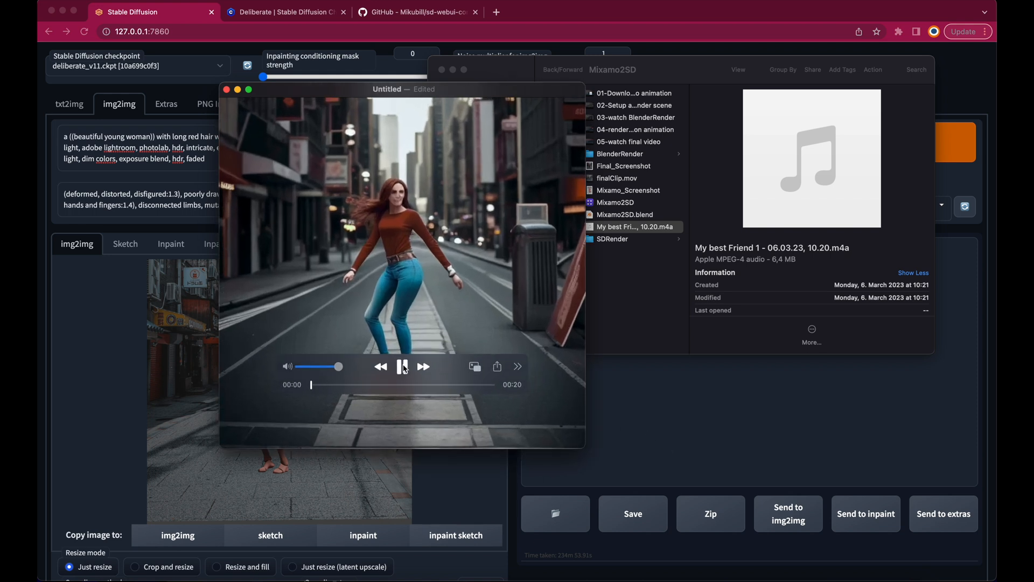
left_click(402, 367)
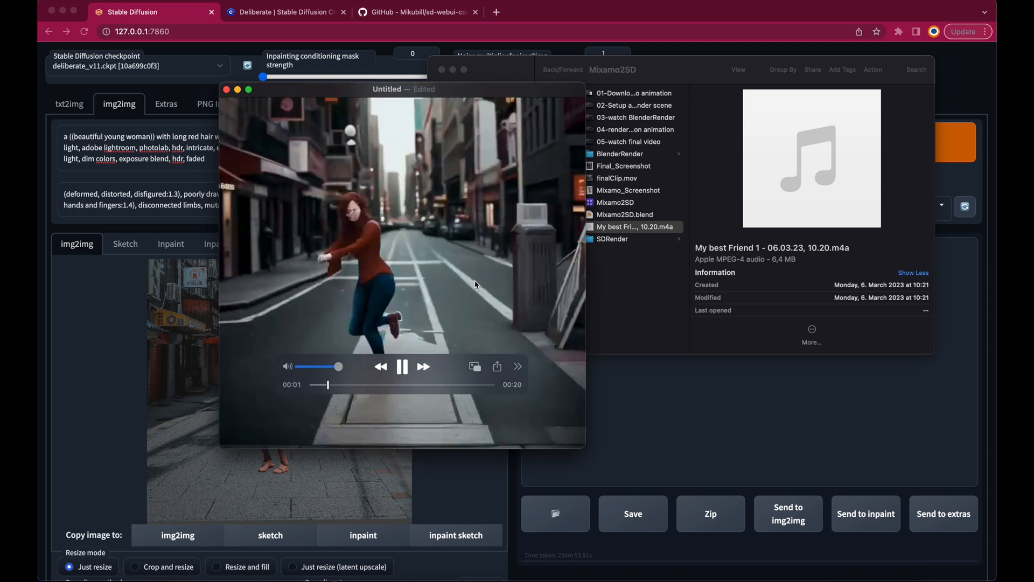